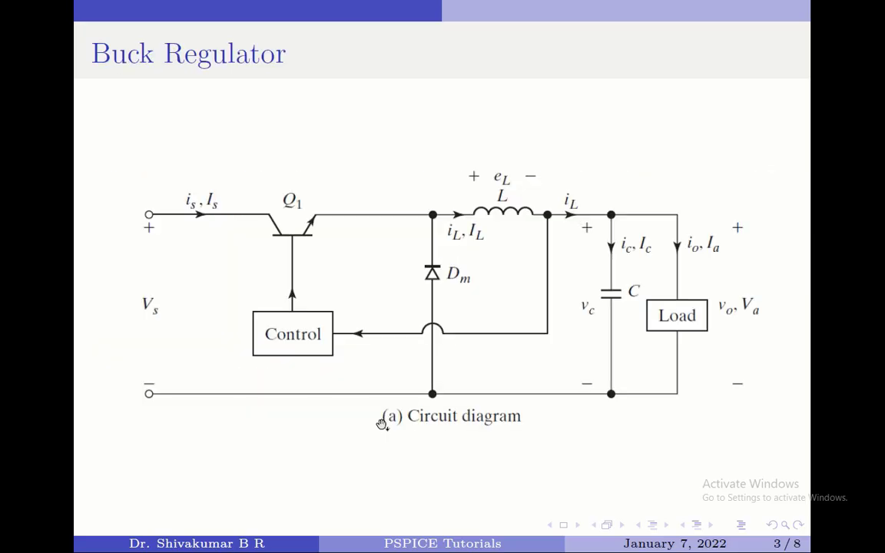
{"action": "mouse_move", "coordinate": [270, 182]}
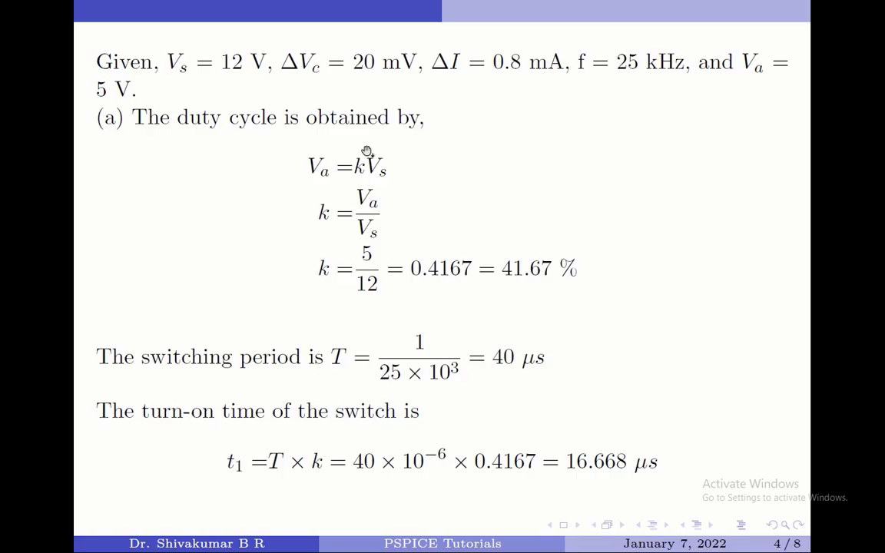
{"action": "mouse_move", "coordinate": [315, 187]}
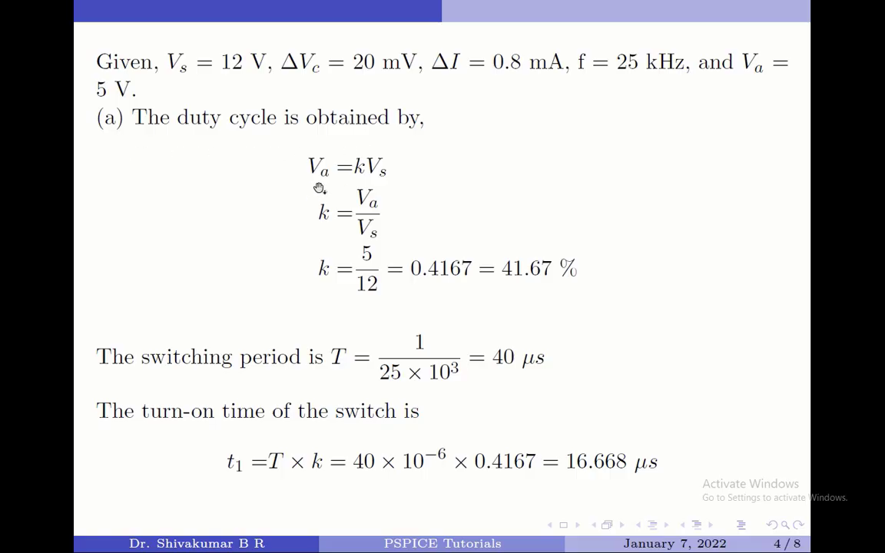
{"action": "mouse_move", "coordinate": [361, 186]}
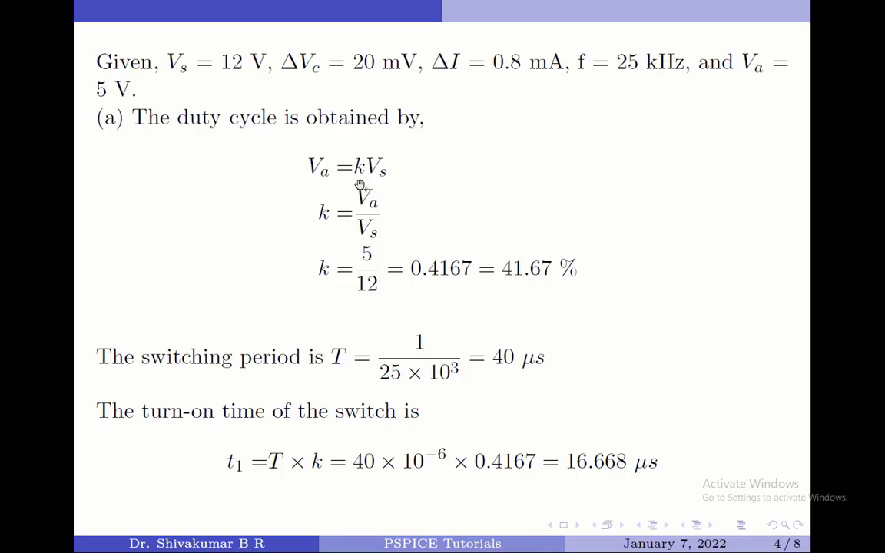
{"action": "mouse_move", "coordinate": [392, 189]}
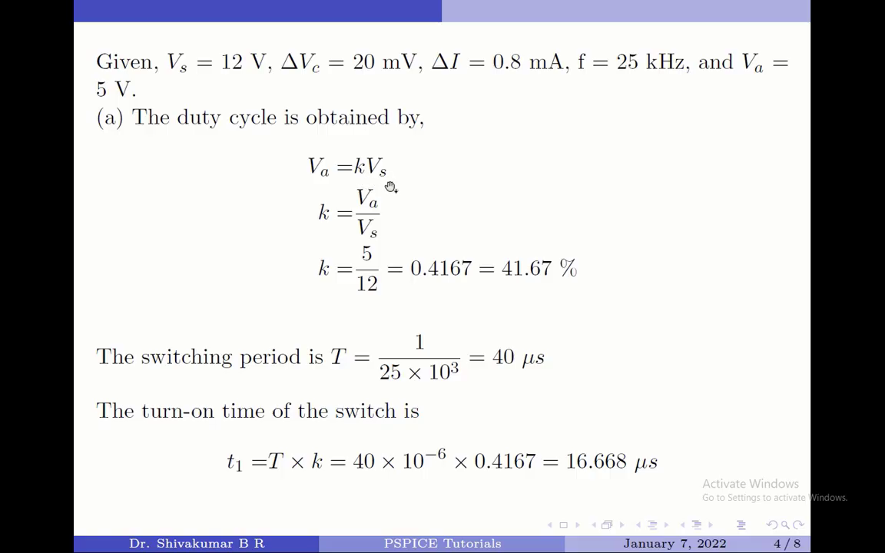
{"action": "mouse_move", "coordinate": [357, 184]}
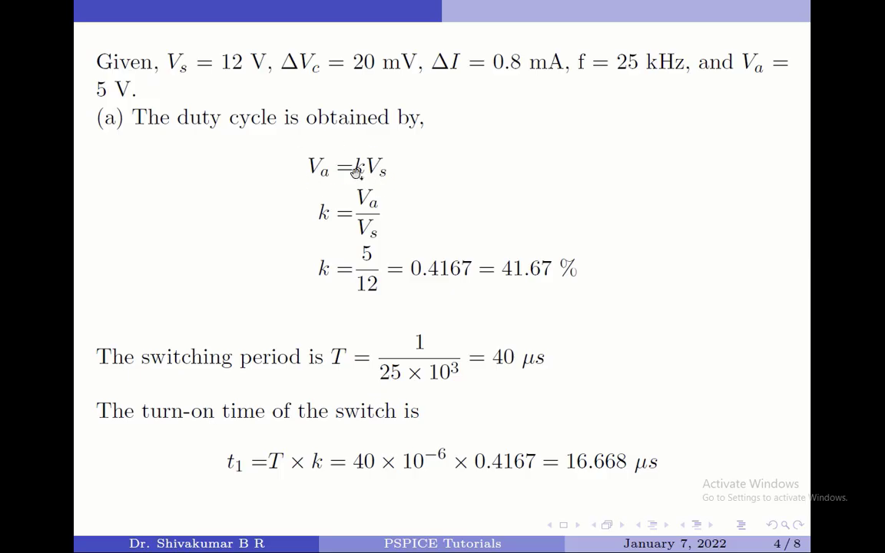
{"action": "mouse_move", "coordinate": [369, 268]}
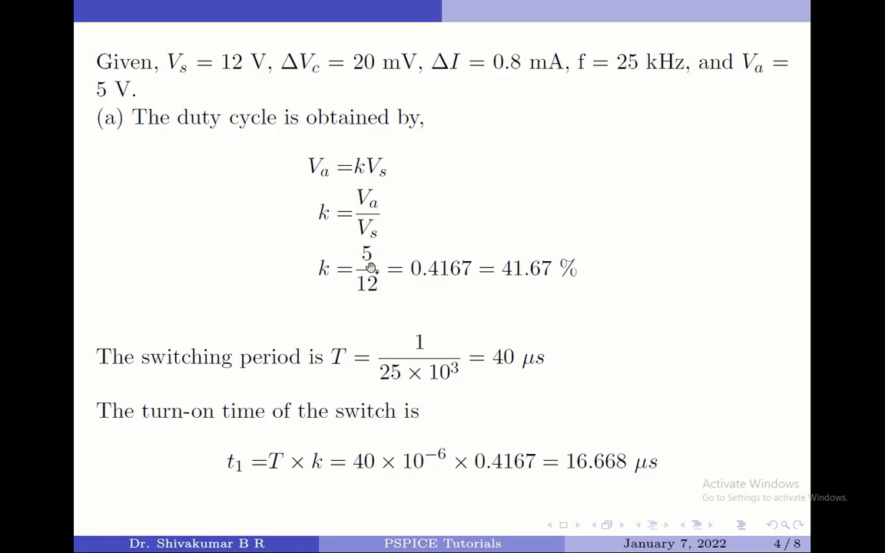
{"action": "mouse_move", "coordinate": [371, 309]}
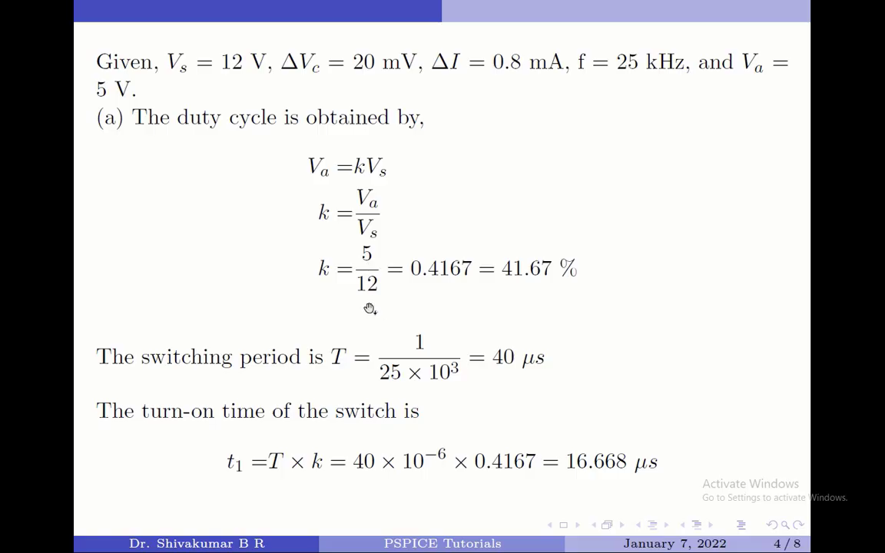
{"action": "mouse_move", "coordinate": [514, 281]}
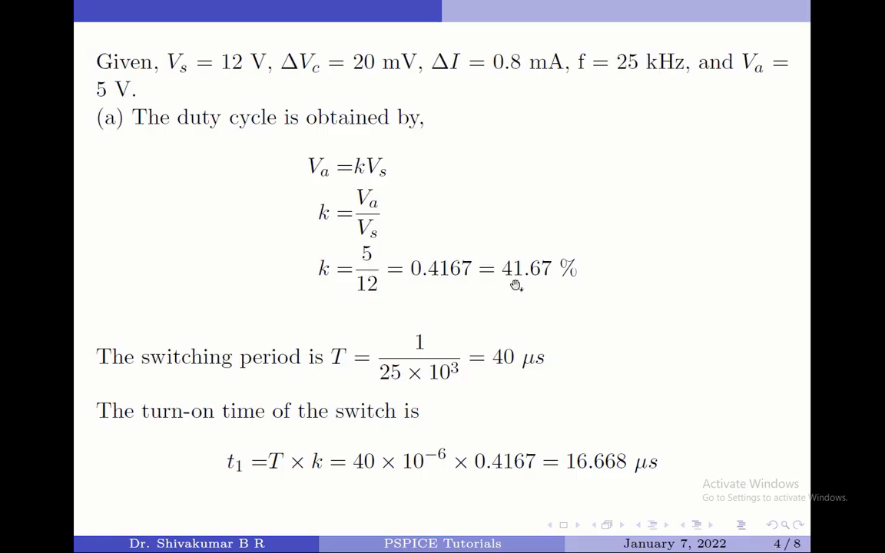
{"action": "mouse_move", "coordinate": [567, 284]}
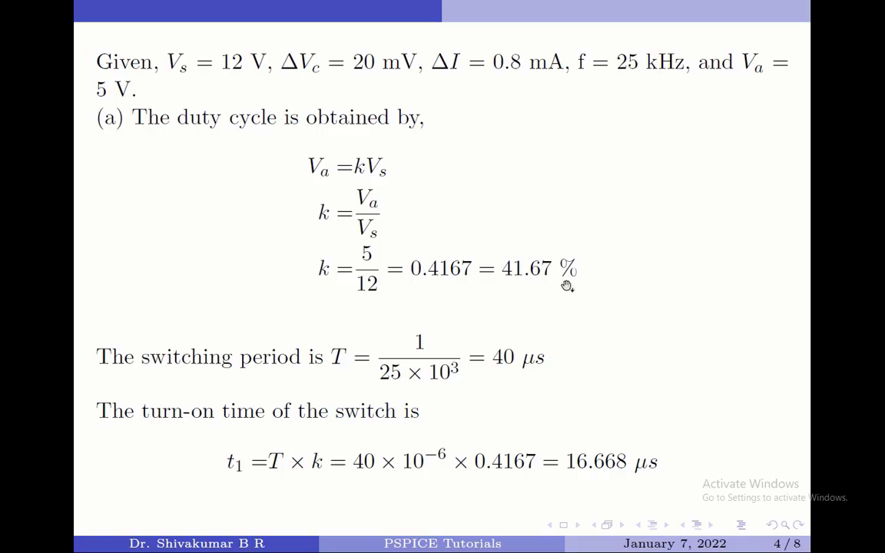
{"action": "mouse_move", "coordinate": [192, 386]}
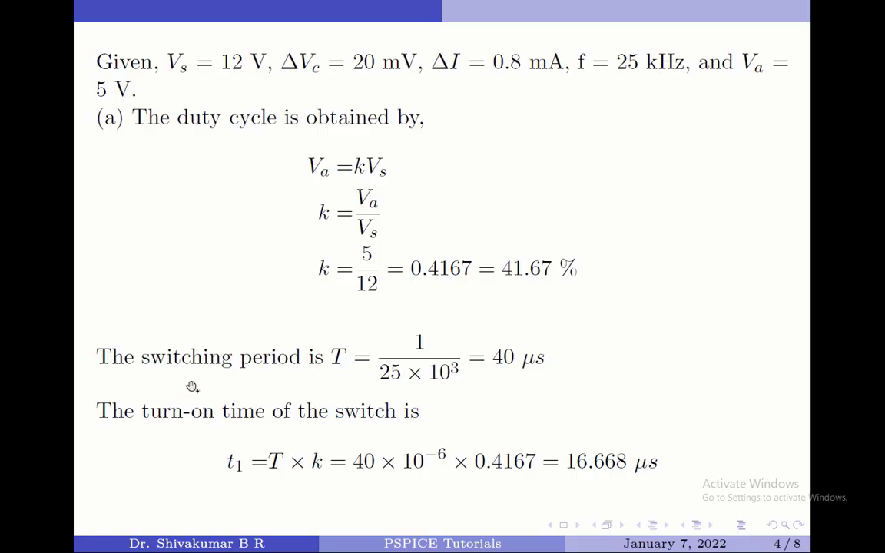
{"action": "mouse_move", "coordinate": [328, 375]}
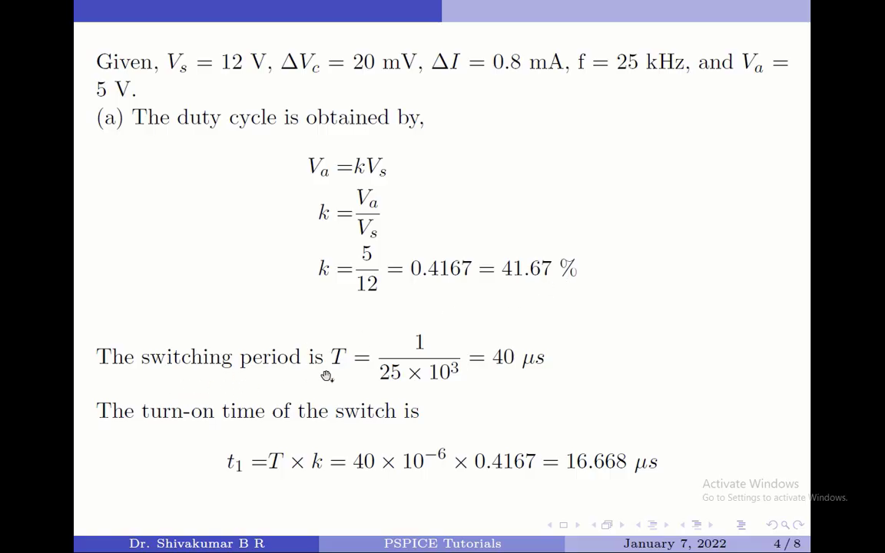
{"action": "mouse_move", "coordinate": [397, 386]}
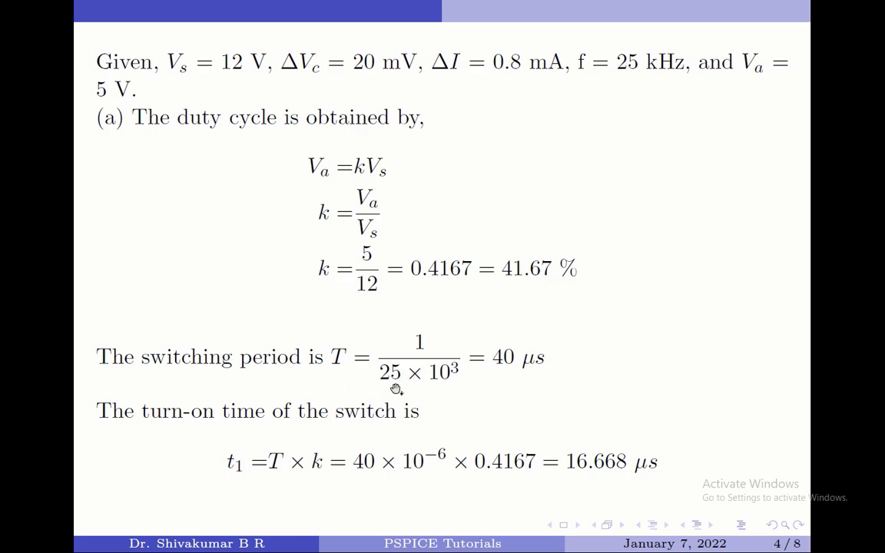
{"action": "mouse_move", "coordinate": [343, 375]}
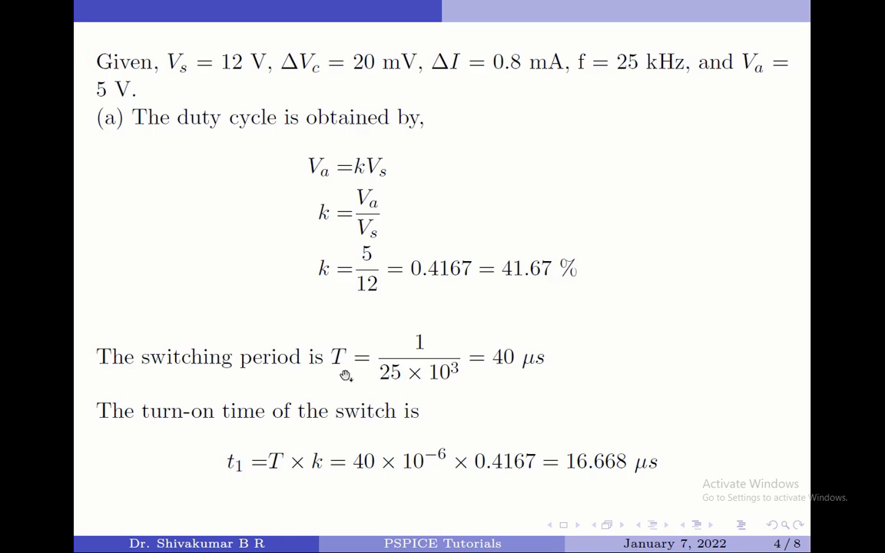
{"action": "mouse_move", "coordinate": [539, 377]}
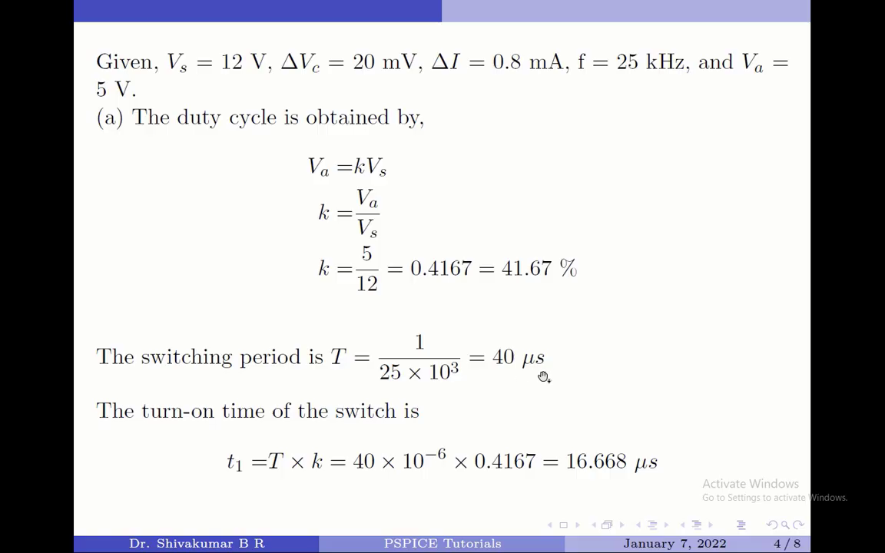
{"action": "mouse_move", "coordinate": [237, 472]}
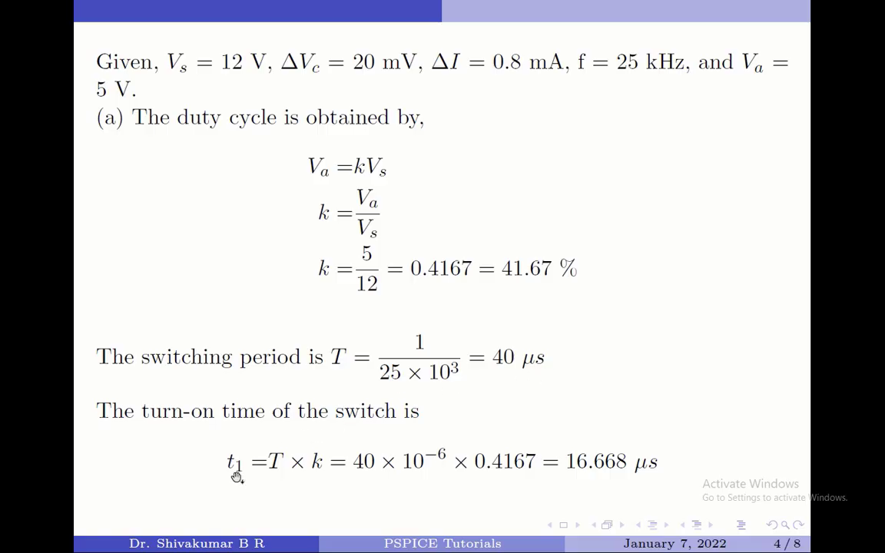
{"action": "mouse_move", "coordinate": [278, 477]}
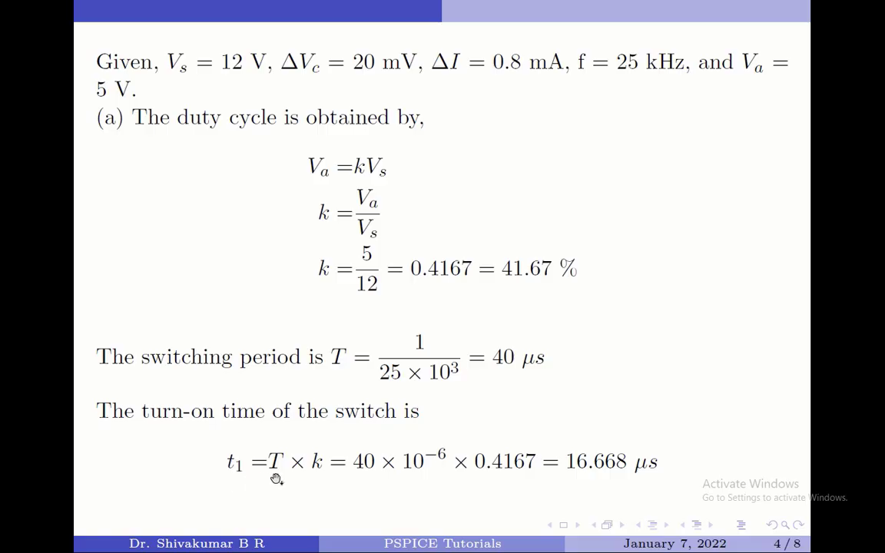
{"action": "mouse_move", "coordinate": [315, 480]}
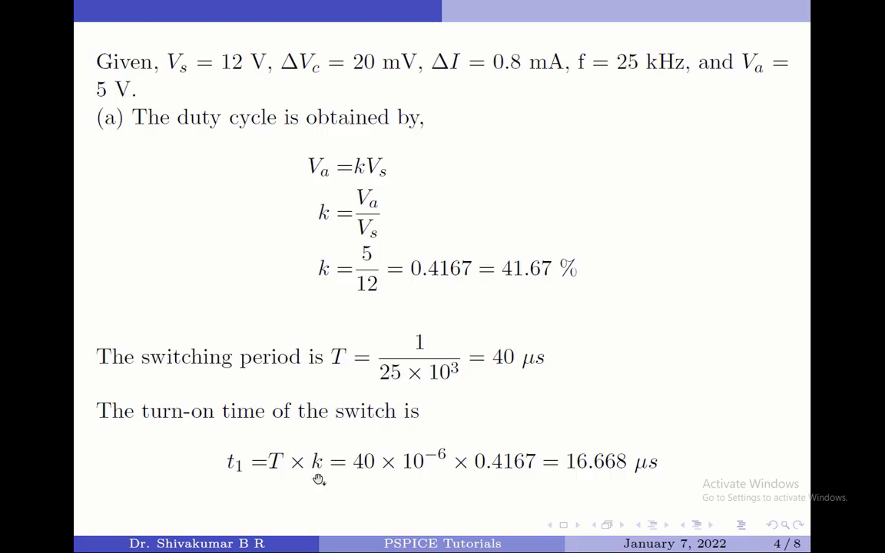
{"action": "mouse_move", "coordinate": [615, 491]}
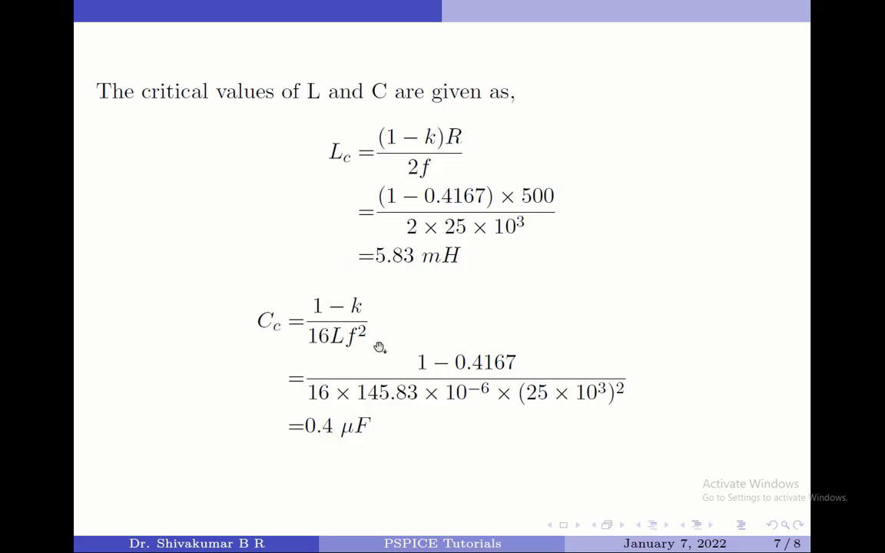
{"action": "mouse_move", "coordinate": [379, 104]}
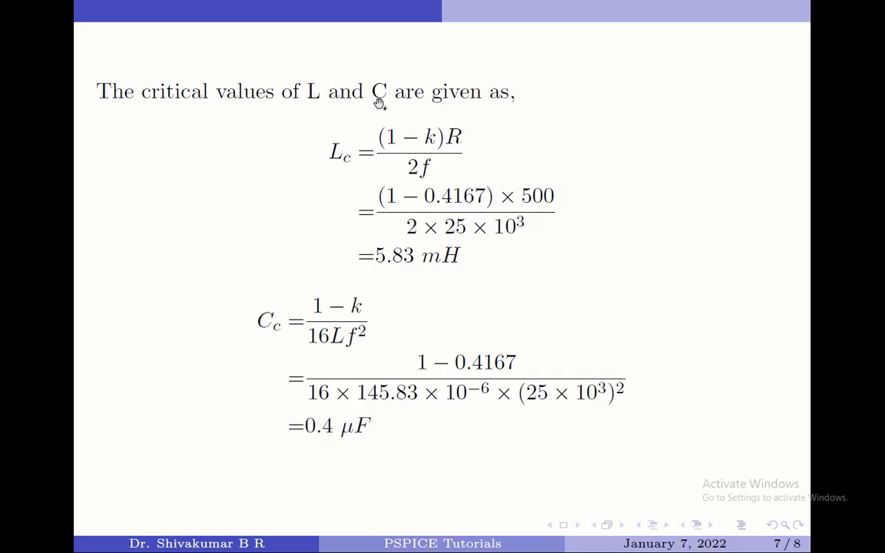
{"action": "mouse_move", "coordinate": [361, 340]}
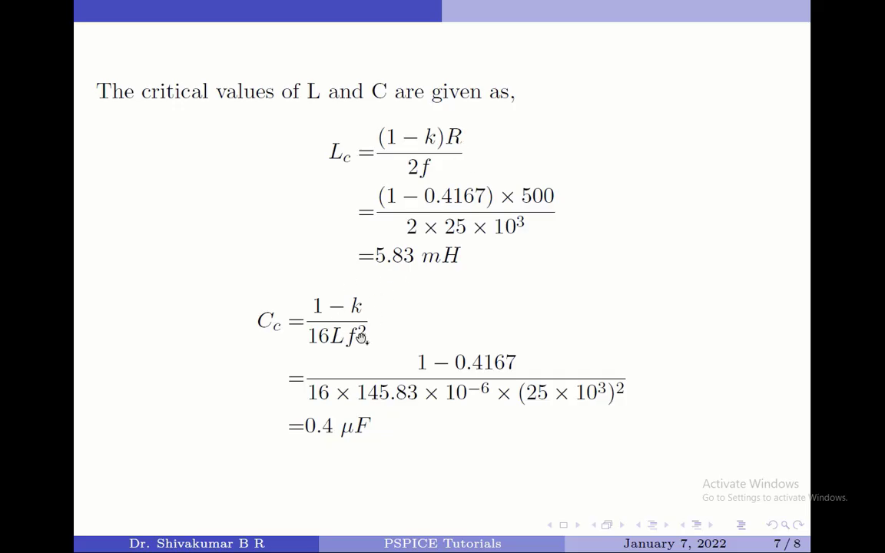
{"action": "mouse_move", "coordinate": [340, 167]}
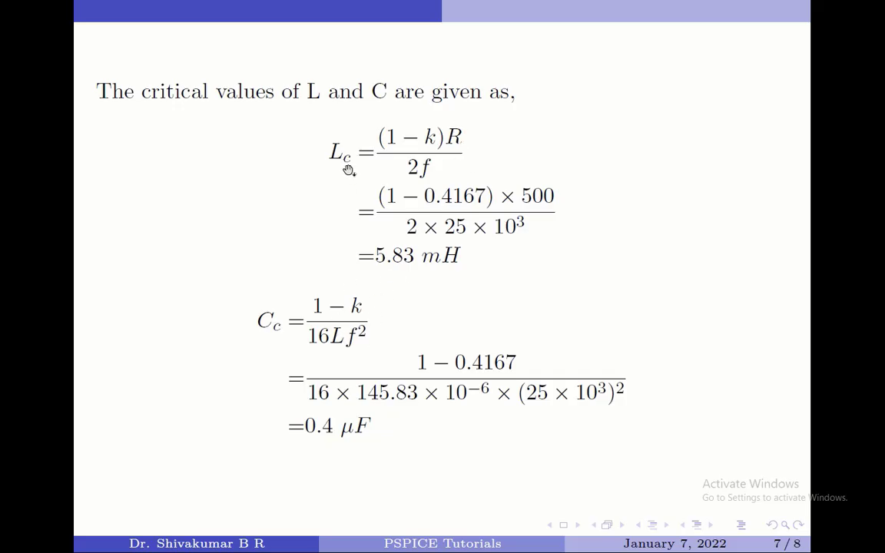
{"action": "mouse_move", "coordinate": [436, 271]}
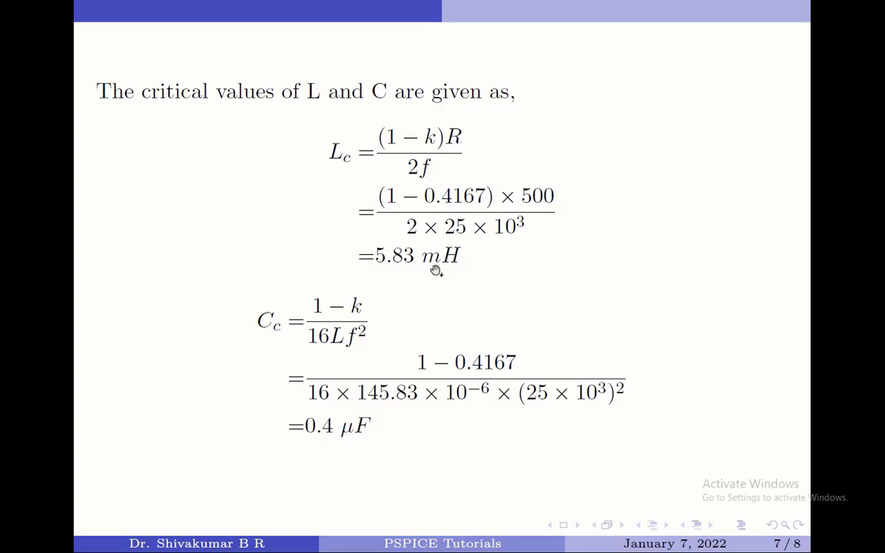
{"action": "mouse_move", "coordinate": [267, 333]}
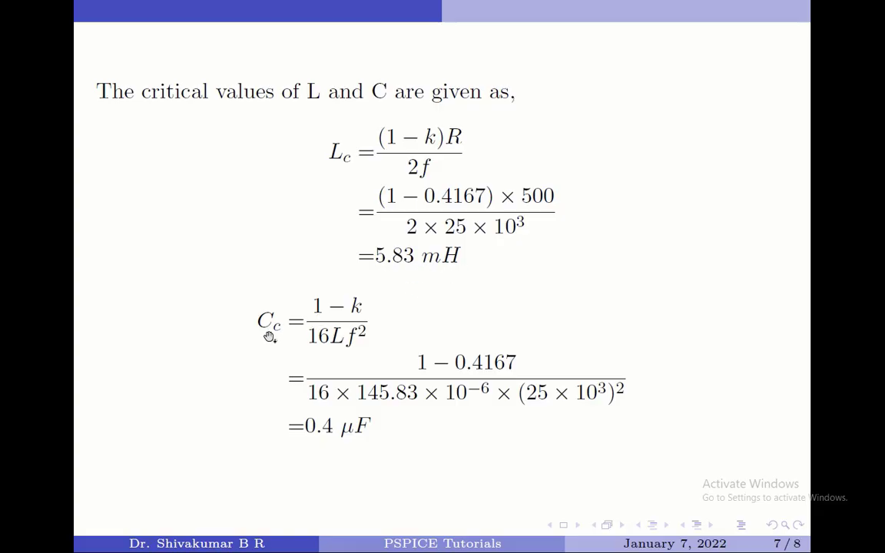
{"action": "mouse_move", "coordinate": [322, 448]}
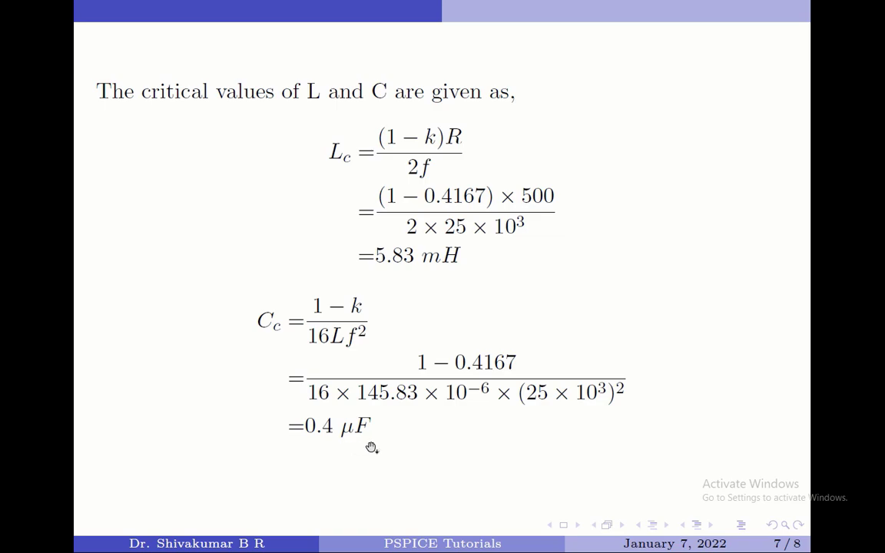
{"action": "mouse_move", "coordinate": [420, 105]}
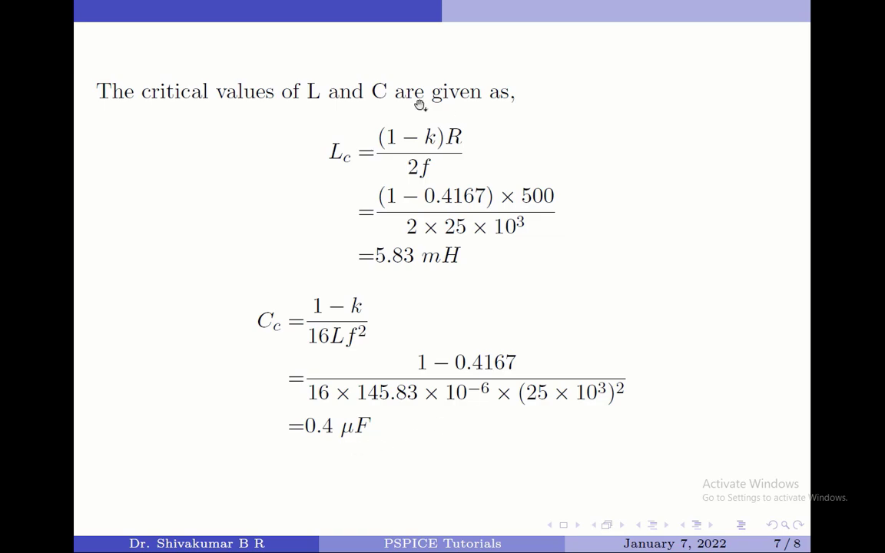
{"action": "mouse_move", "coordinate": [323, 265]}
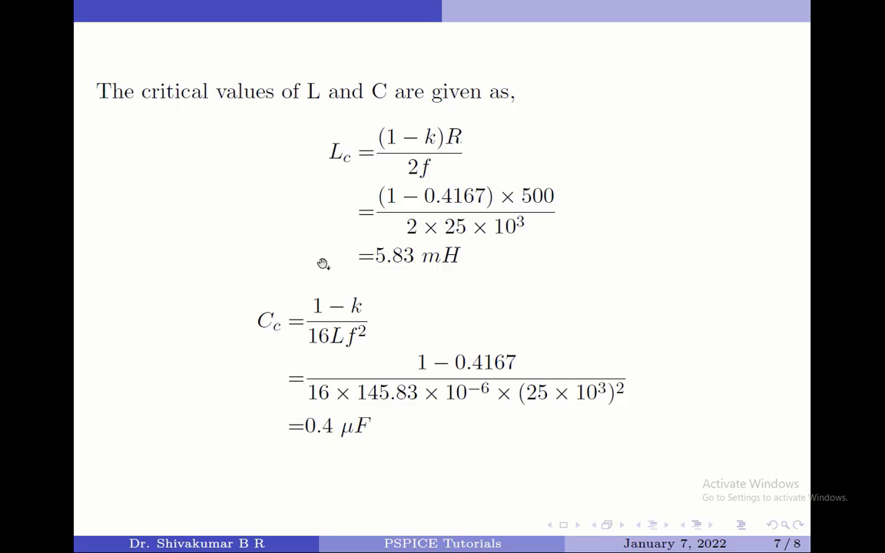
Search the Start menu for 'capture' and launch OrCAD Capture CIS.
{"action": "key", "text": "Escape"}
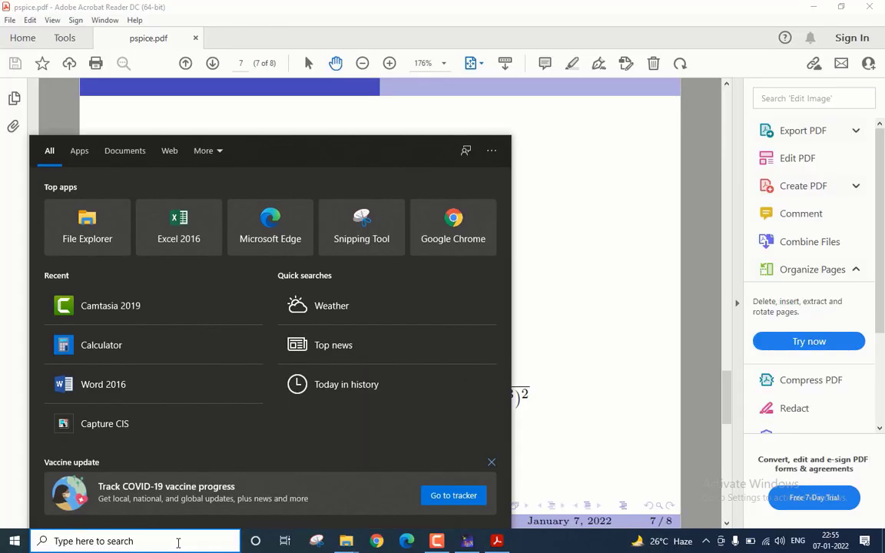
{"action": "type", "text": "c"}
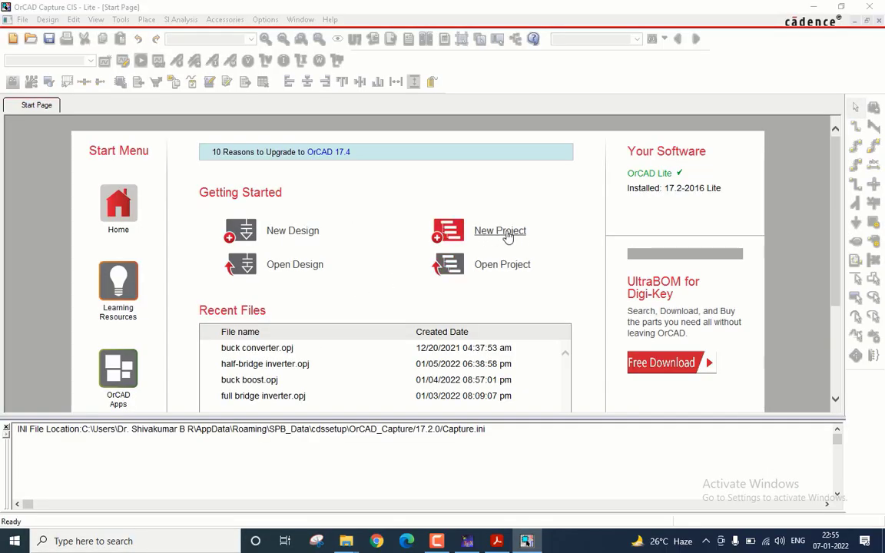
Create the 'Buck regulator' PSpice project from a blank project.
{"action": "left_click", "coordinate": [499, 230]}
{"action": "type", "text": "Buck regula"}
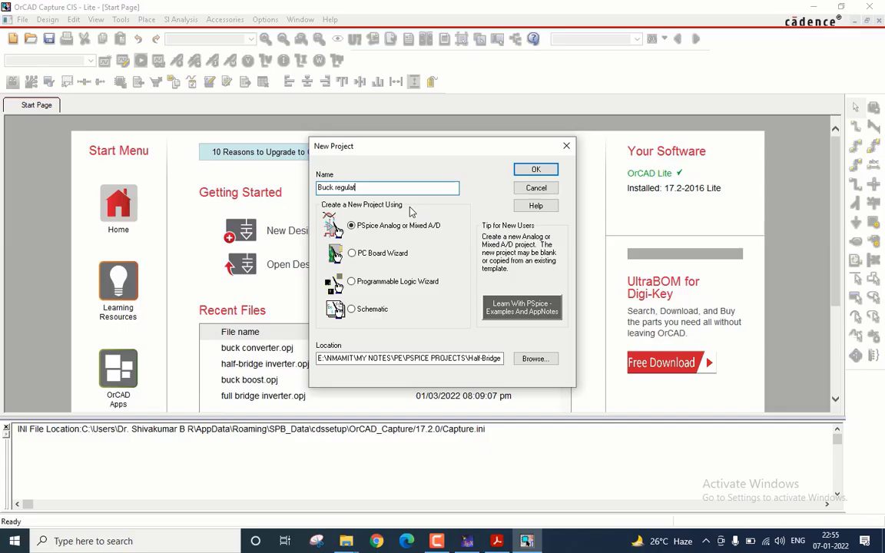
{"action": "type", "text": "tor"}
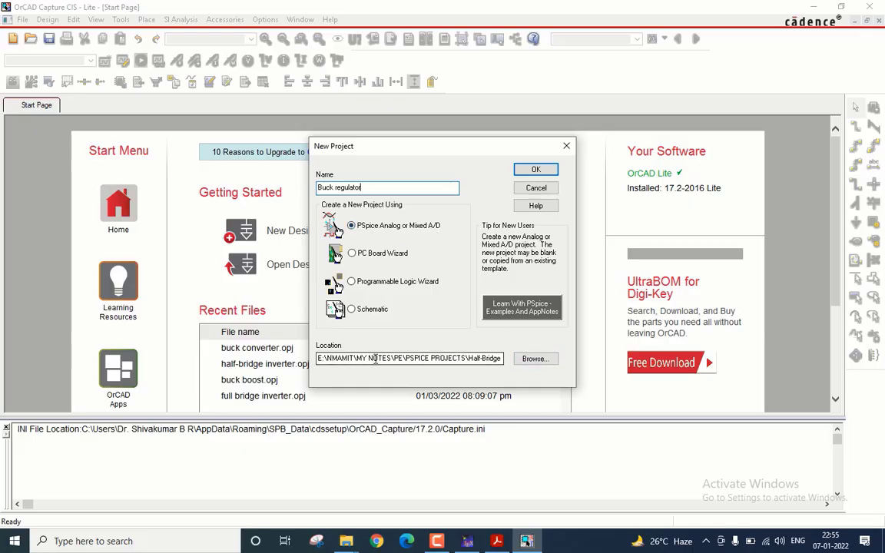
{"action": "mouse_move", "coordinate": [525, 364]}
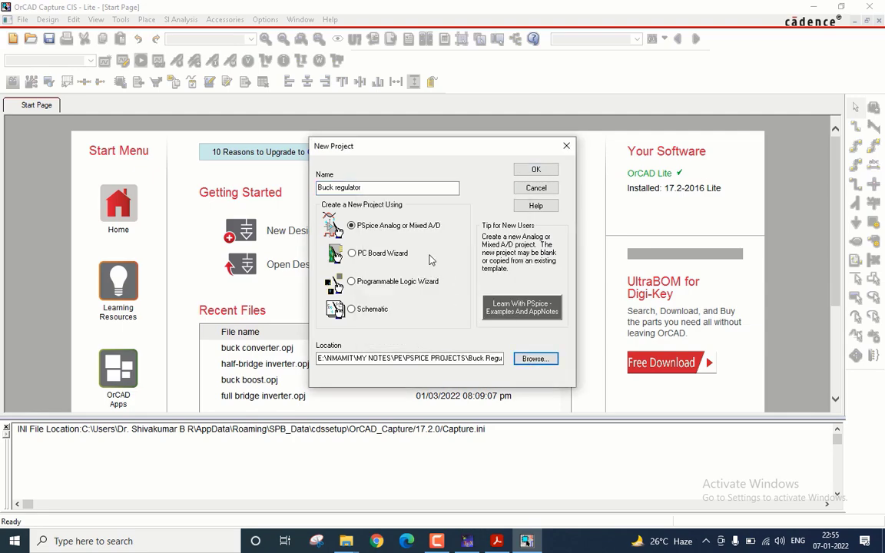
{"action": "left_click", "coordinate": [535, 169]}
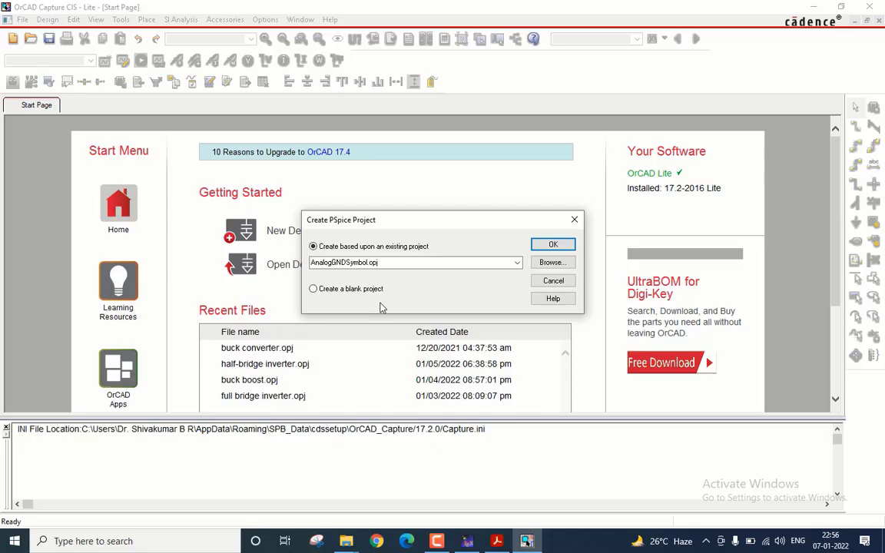
{"action": "mouse_move", "coordinate": [366, 308]}
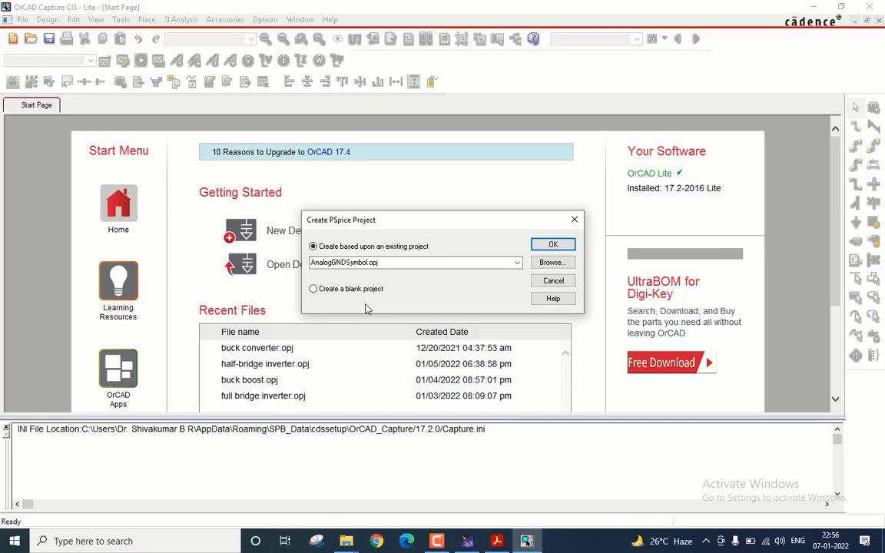
{"action": "left_click", "coordinate": [313, 289]}
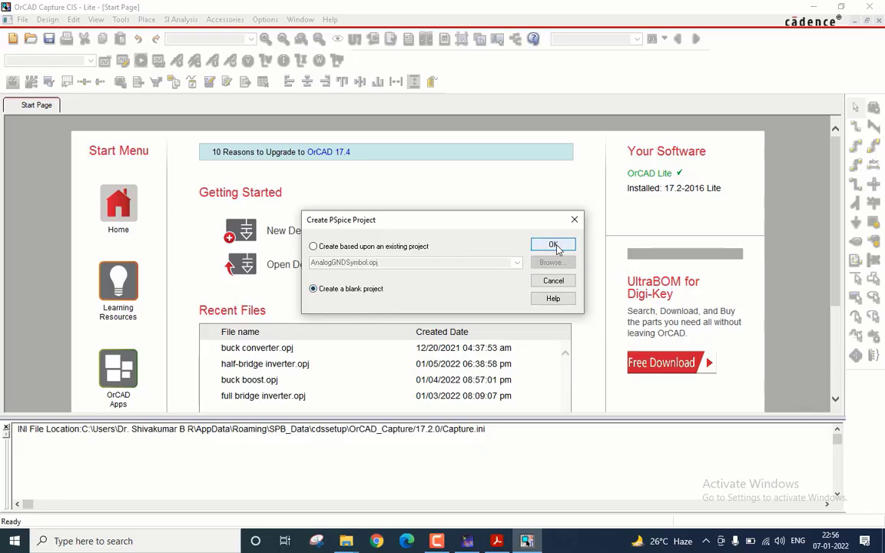
{"action": "left_click", "coordinate": [552, 244]}
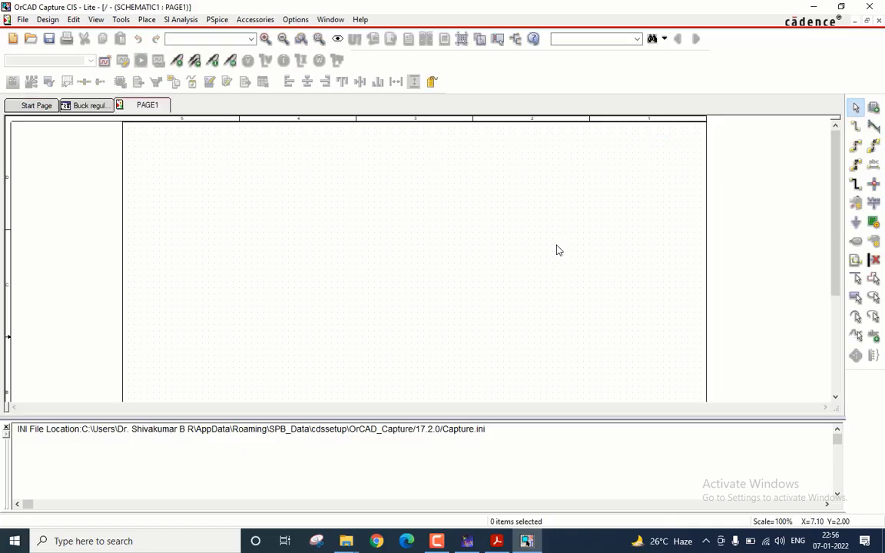
{"action": "mouse_move", "coordinate": [527, 317]}
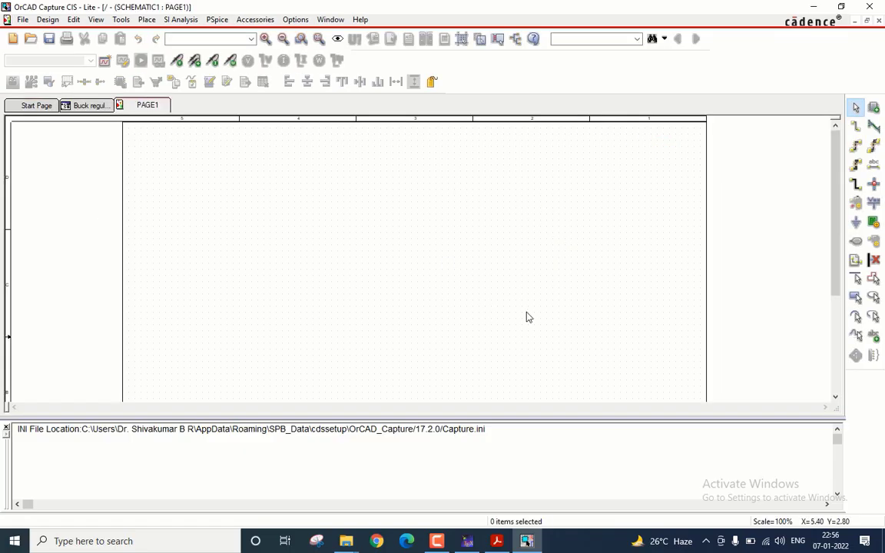
{"action": "mouse_move", "coordinate": [739, 303]}
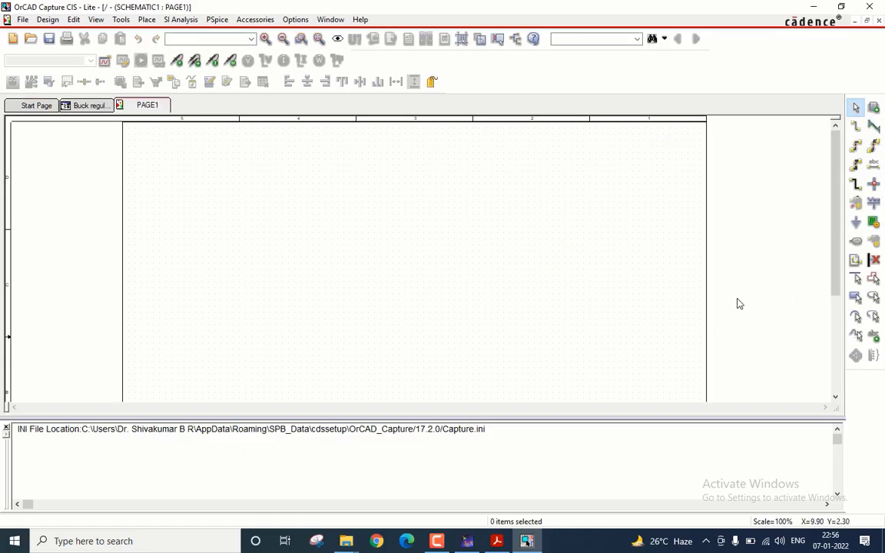
{"action": "mouse_move", "coordinate": [875, 107]}
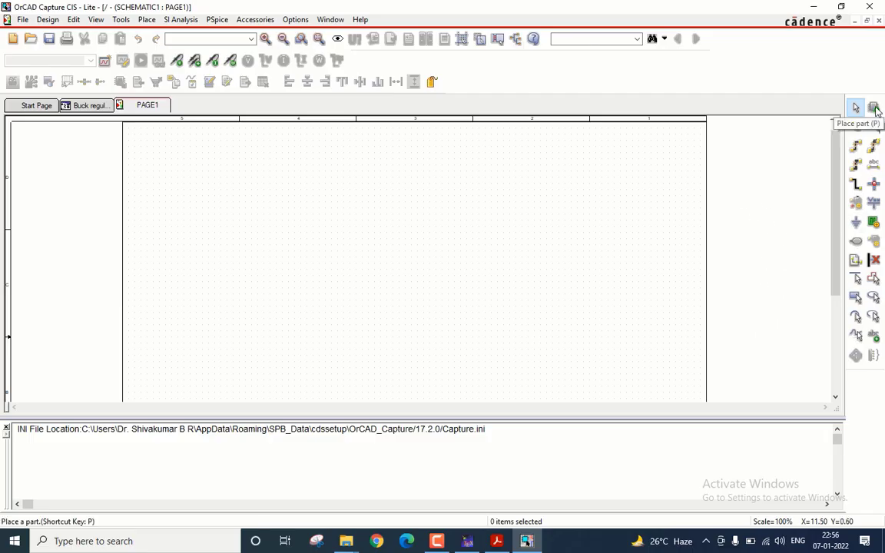
Place a VDC source on the left of the sheet.
{"action": "left_click", "coordinate": [874, 107]}
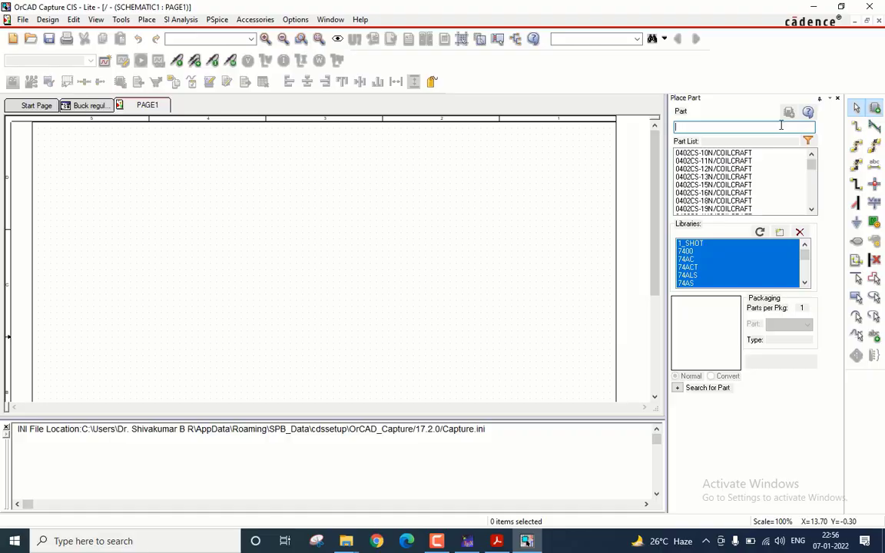
{"action": "type", "text": "vdc"}
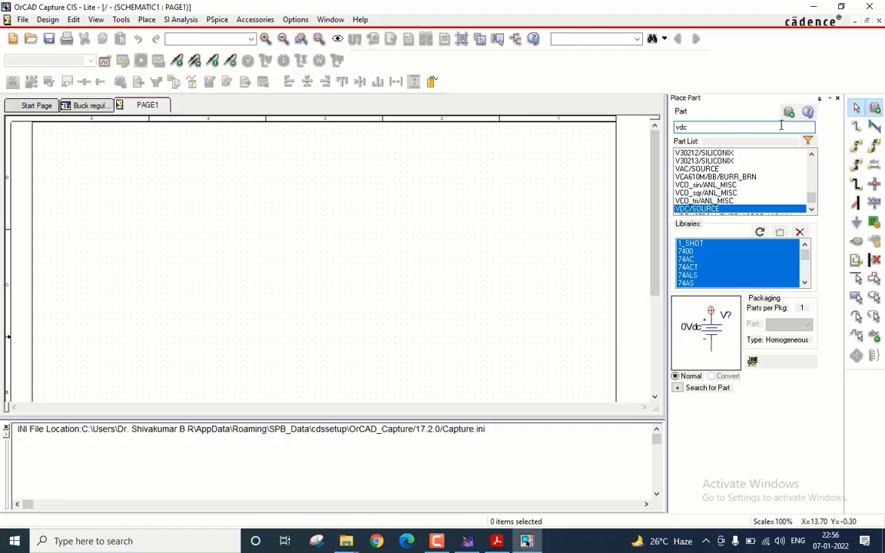
{"action": "left_click", "coordinate": [158, 261]}
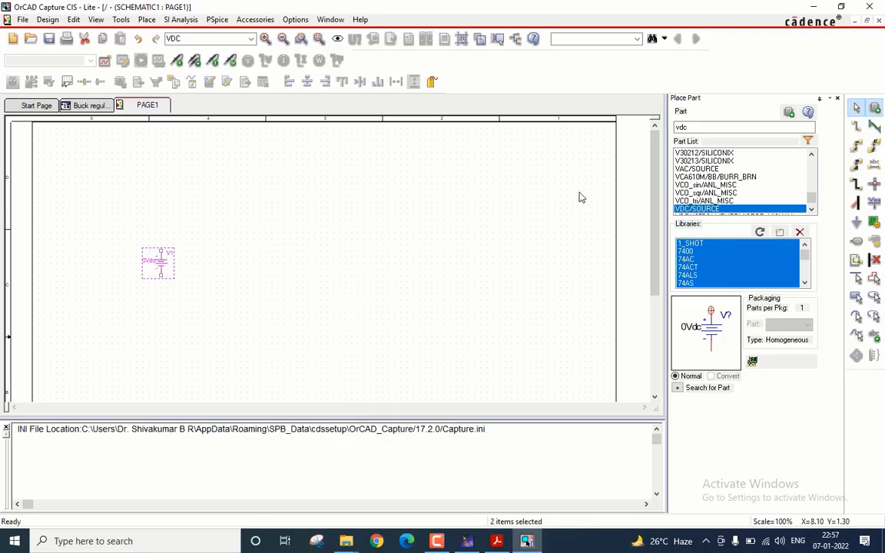
{"action": "left_click", "coordinate": [741, 127]}
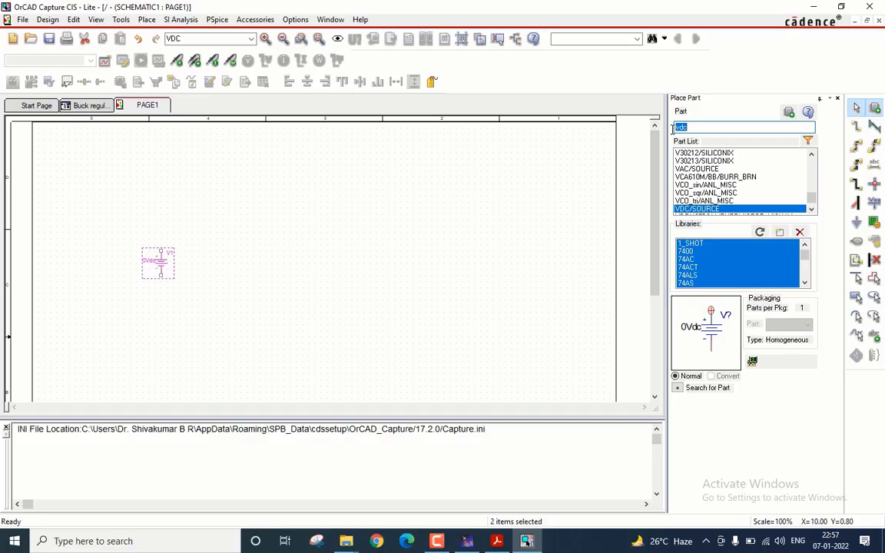
Place the M2N6659 MOSFET above the source and end placement mode.
{"action": "type", "text": "m2n6659"}
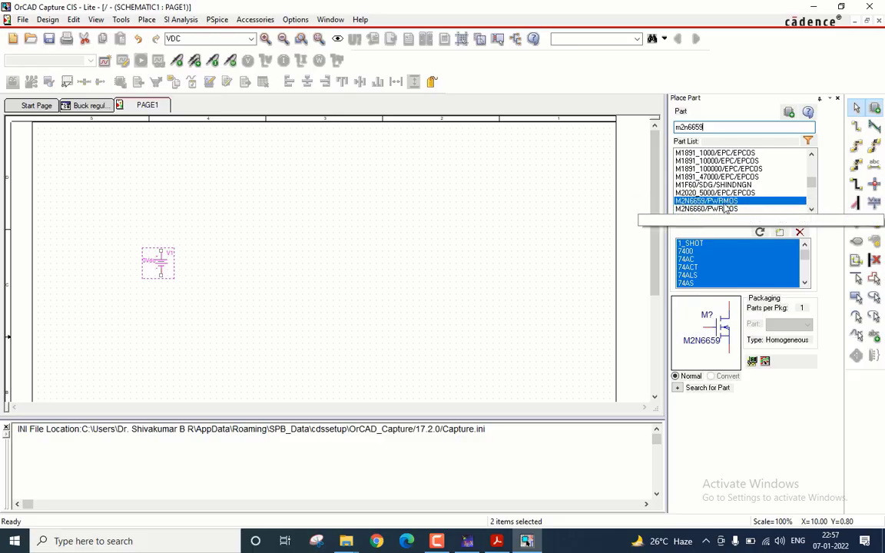
{"action": "mouse_move", "coordinate": [718, 201]}
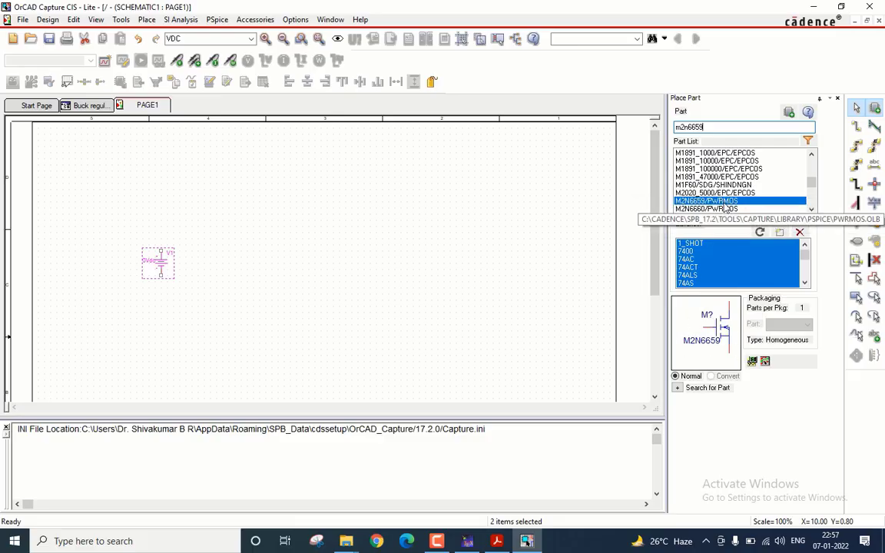
{"action": "left_click", "coordinate": [315, 234]}
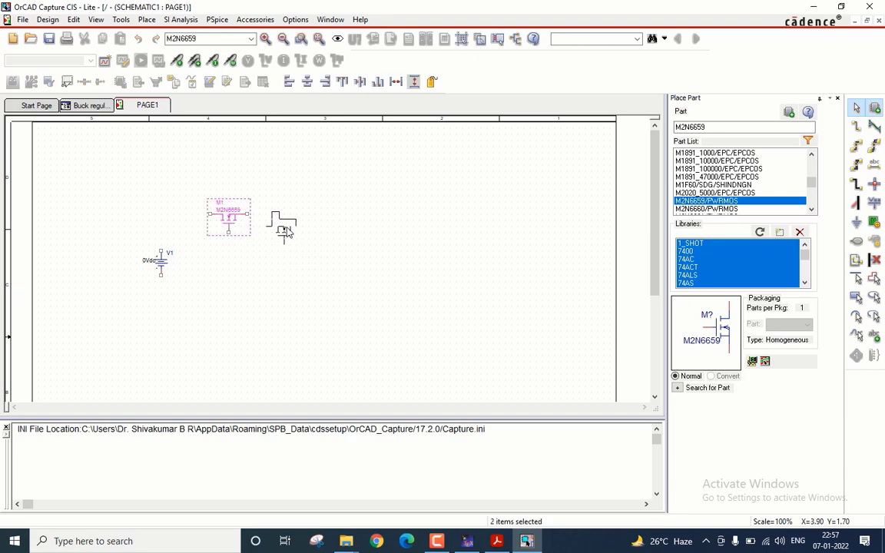
{"action": "right_click", "coordinate": [286, 230]}
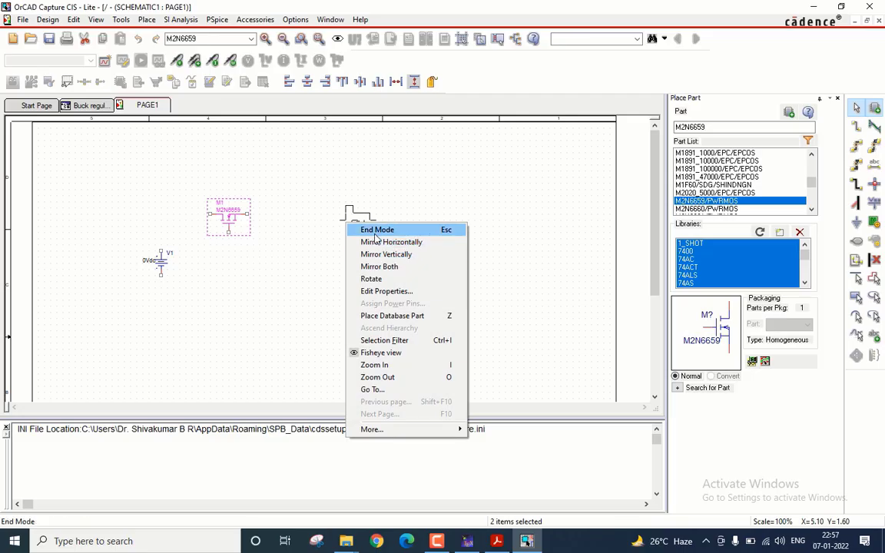
{"action": "left_click", "coordinate": [376, 229]}
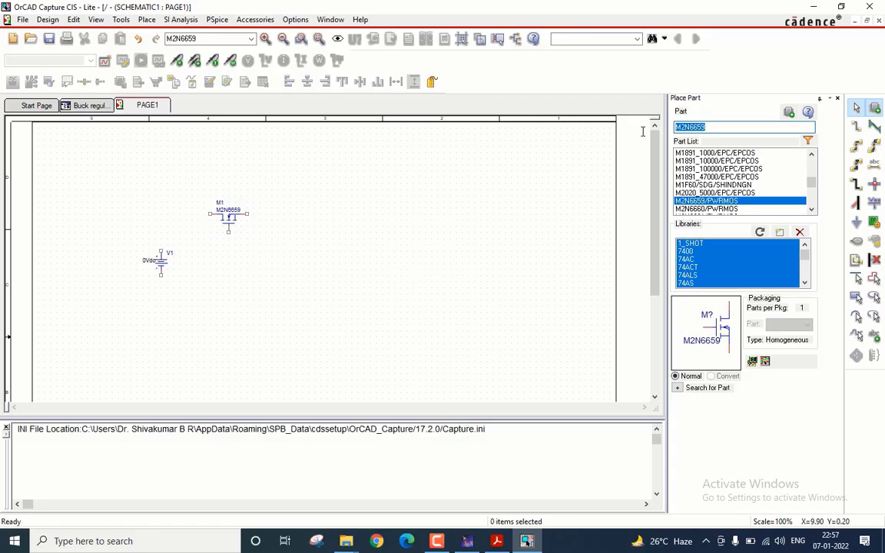
Place the D1N1190 diode, 10uH inductor, capacitor and resistor parts.
{"action": "type", "text": "d1n1190"}
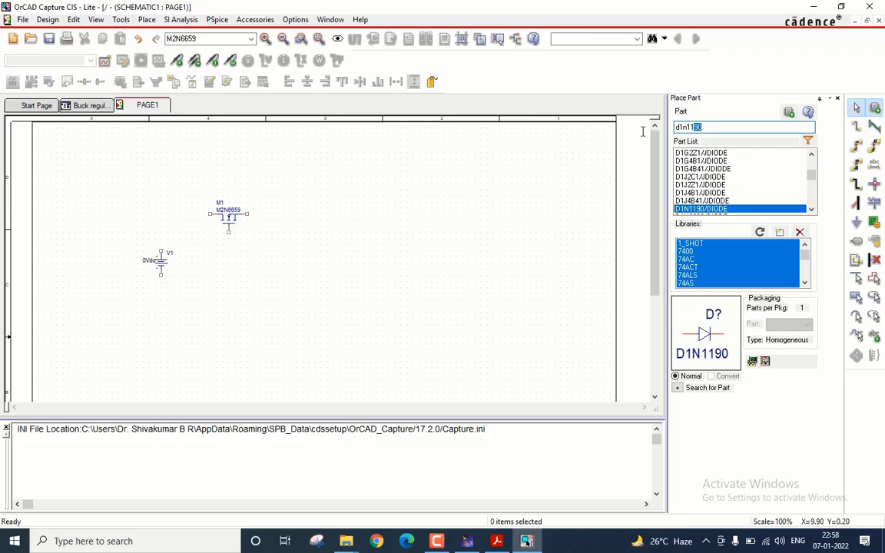
{"action": "left_click", "coordinate": [349, 269]}
{"action": "type", "text": "l"}
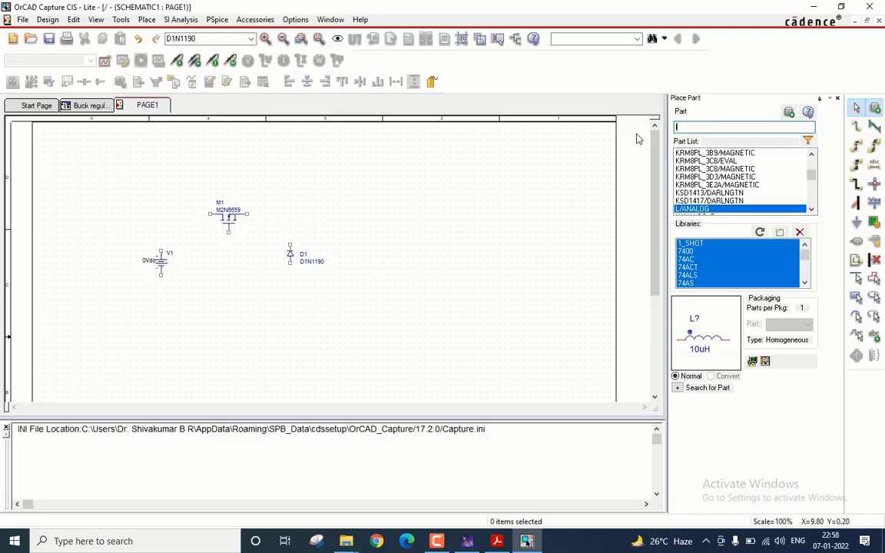
{"action": "left_click", "coordinate": [353, 223]}
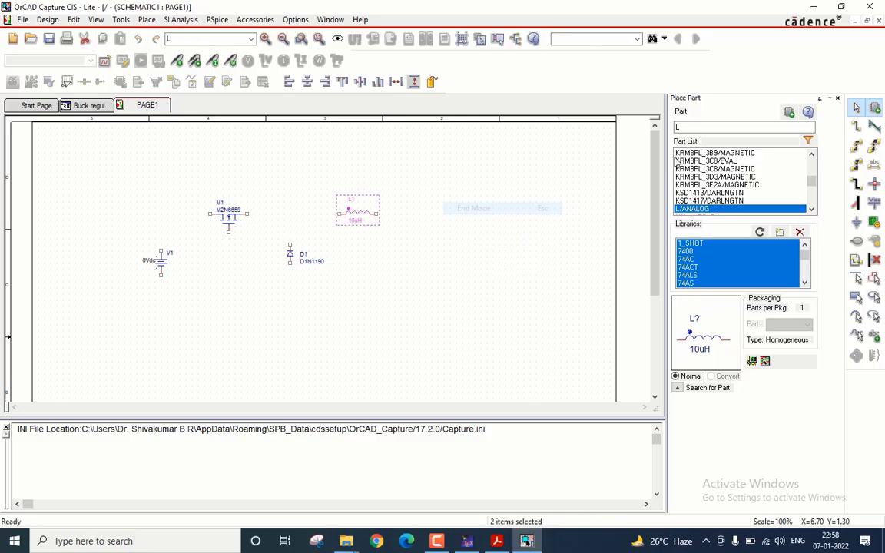
{"action": "type", "text": "c"}
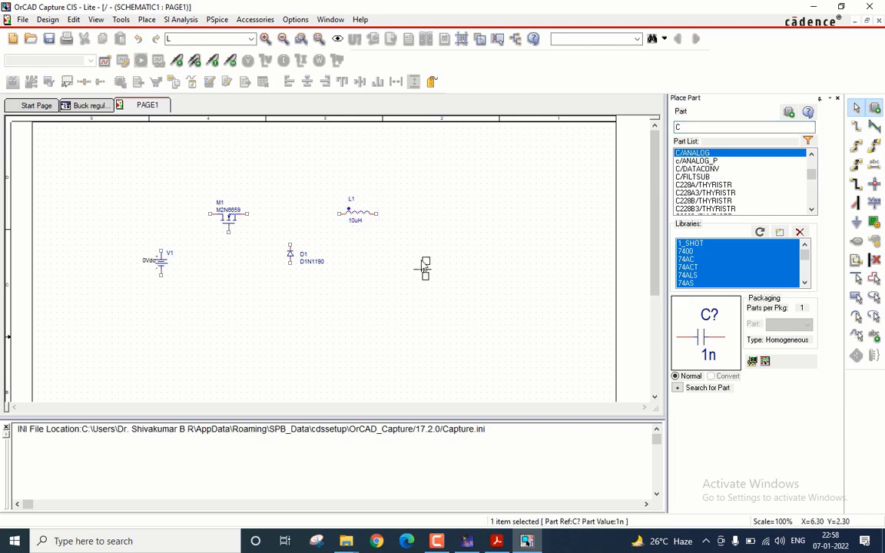
{"action": "mouse_move", "coordinate": [421, 254]}
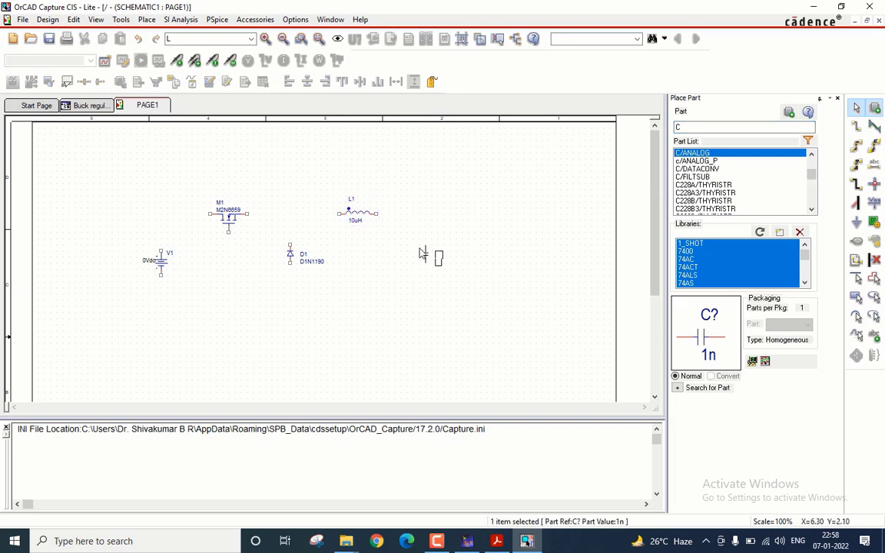
{"action": "left_click", "coordinate": [428, 253]}
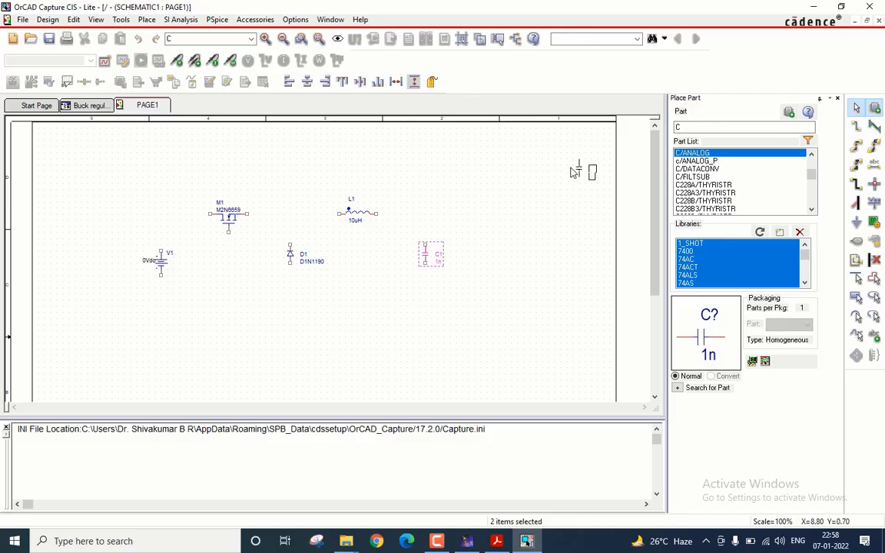
{"action": "type", "text": "r"}
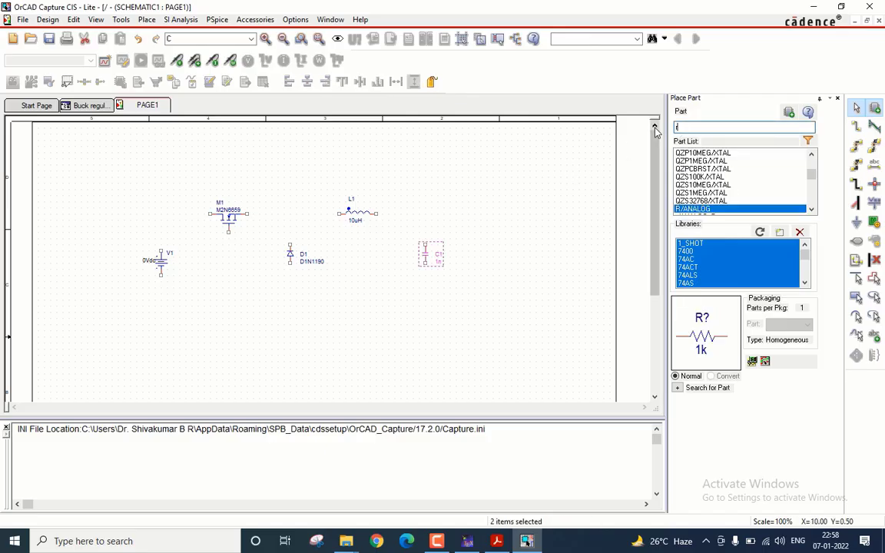
{"action": "mouse_move", "coordinate": [703, 208]}
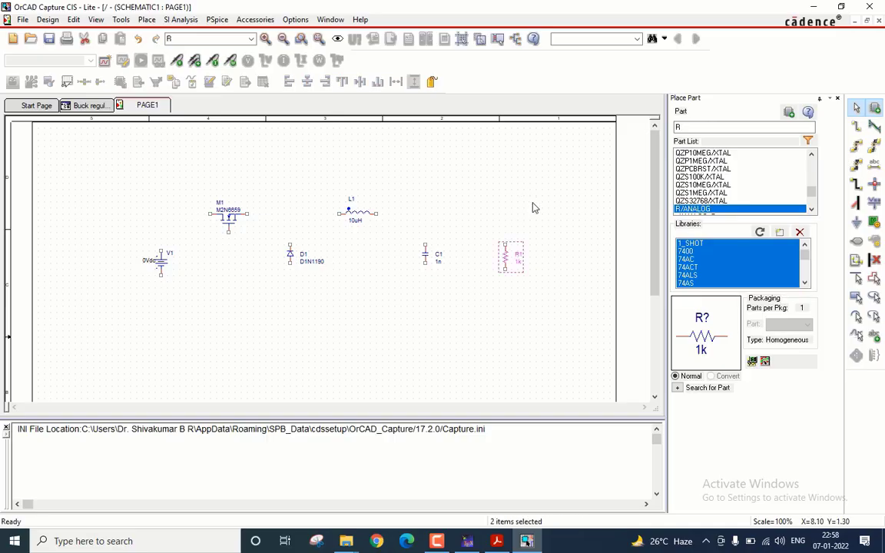
{"action": "mouse_move", "coordinate": [857, 128]}
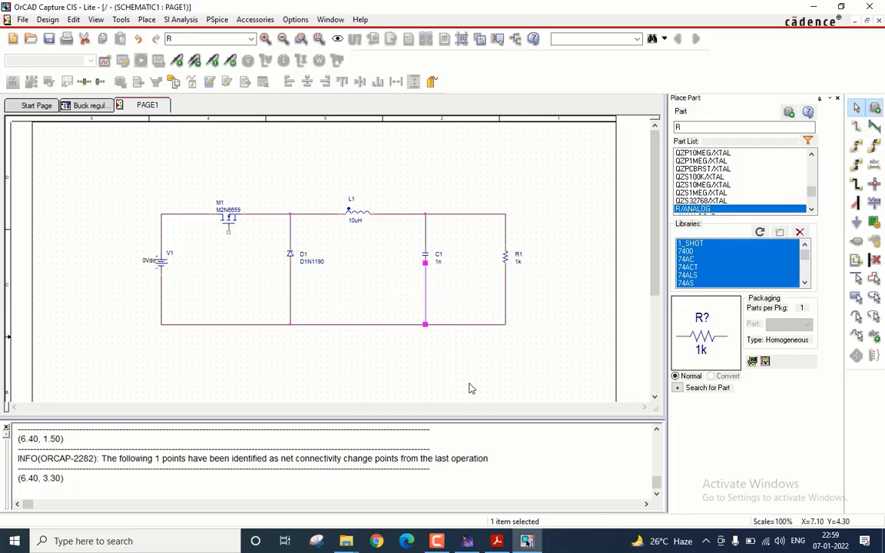
{"action": "mouse_move", "coordinate": [260, 236]}
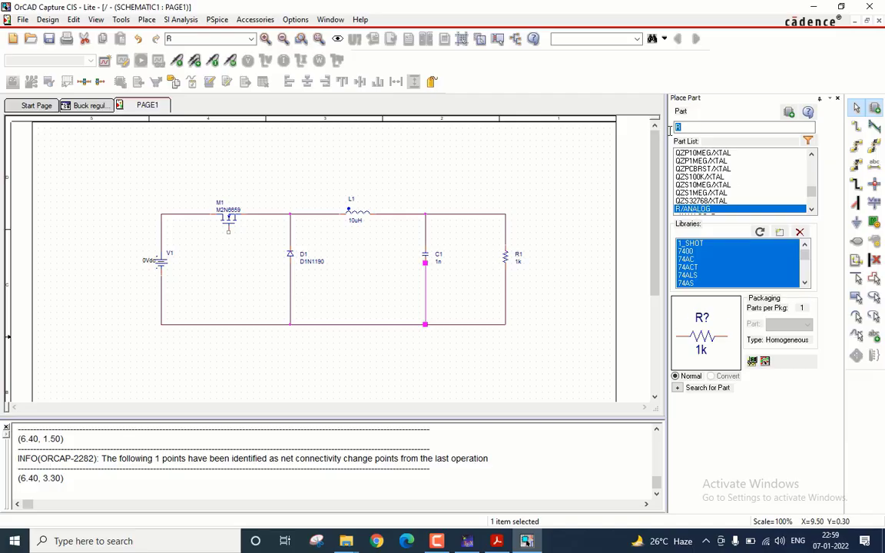
Place VPULSE source V2 and wire it to the MOSFET gate.
{"action": "type", "text": "vpulse"}
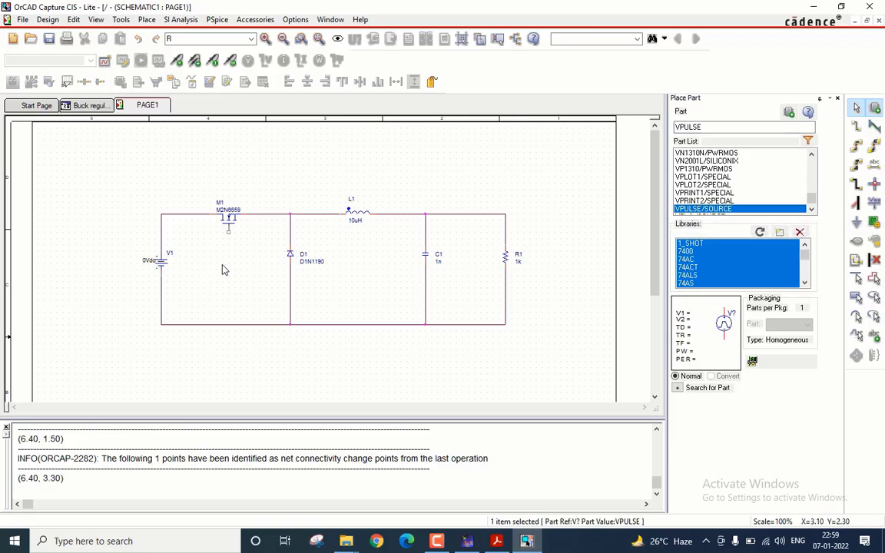
{"action": "right_click", "coordinate": [231, 269]}
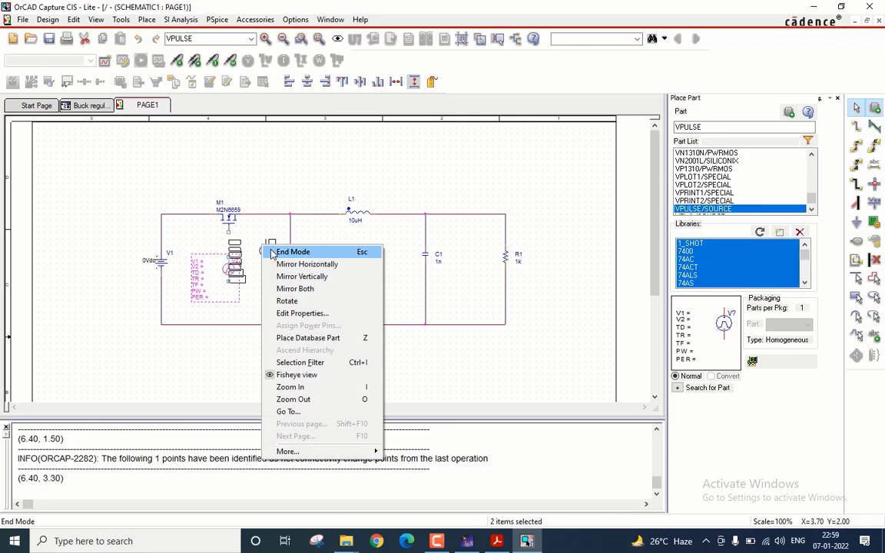
{"action": "left_click", "coordinate": [293, 252]}
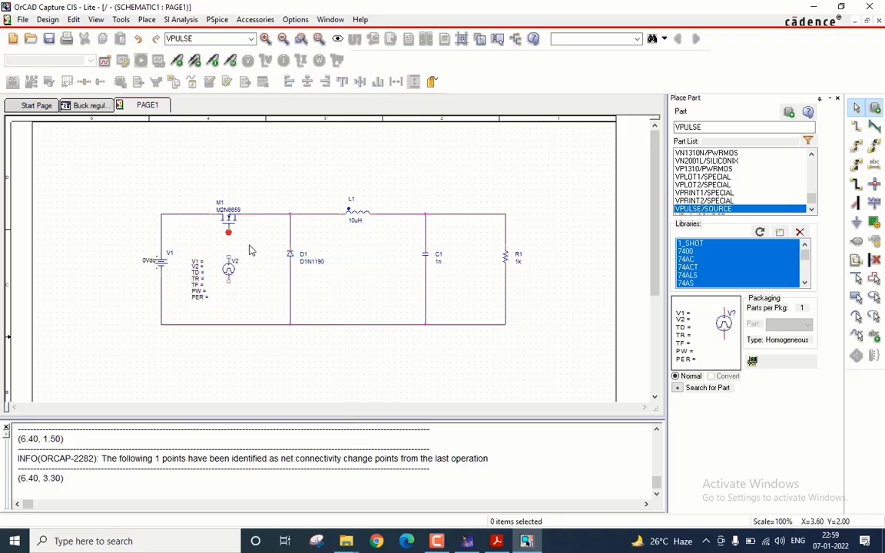
{"action": "mouse_move", "coordinate": [228, 261]}
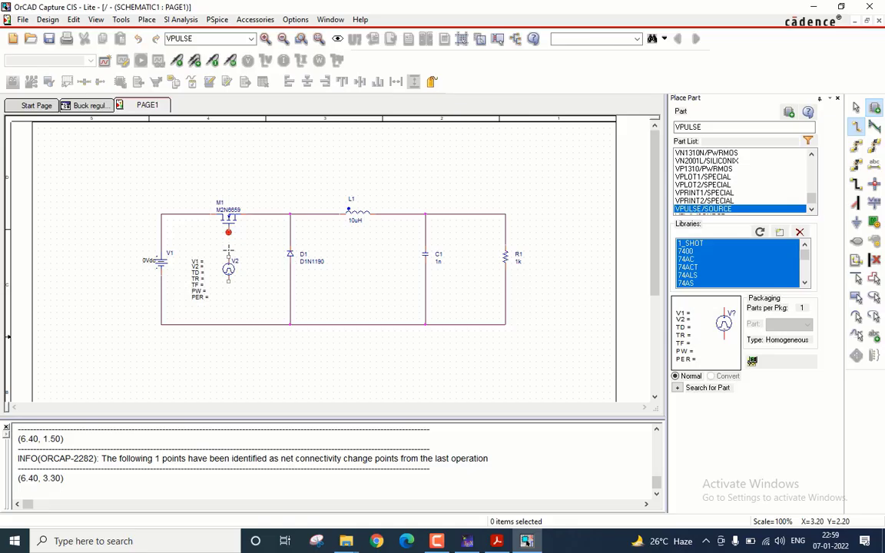
{"action": "left_click", "coordinate": [228, 232]}
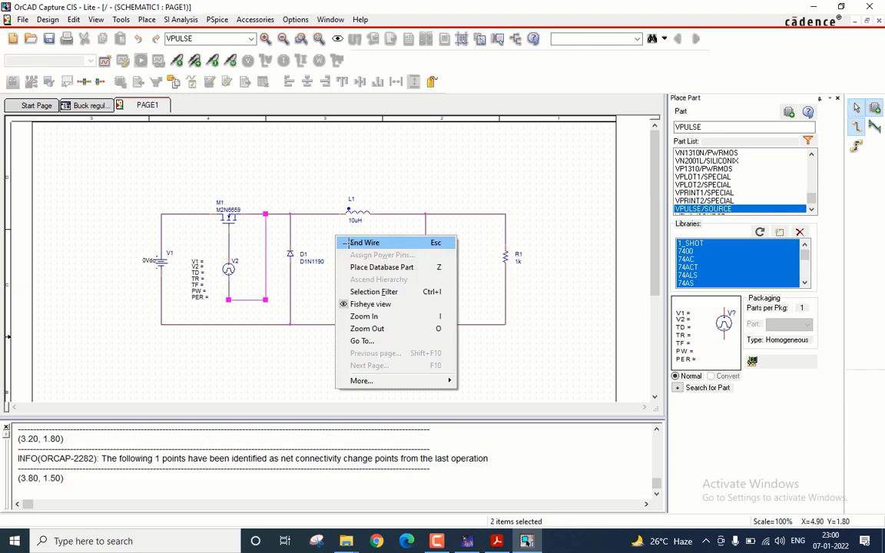
{"action": "left_click", "coordinate": [365, 242]}
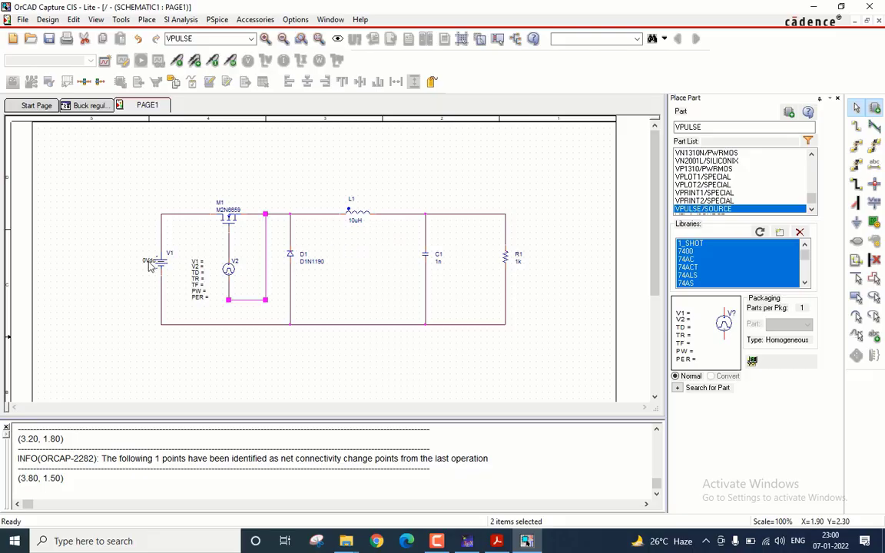
Set supply V1 to 12 and inductor L1 to 145.83u.
{"action": "double_click", "coordinate": [149, 261]}
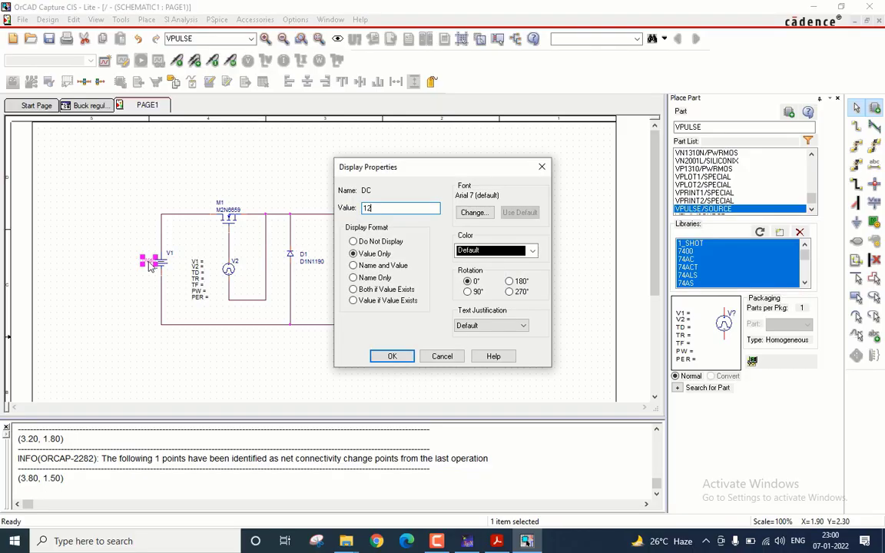
{"action": "left_click", "coordinate": [392, 356]}
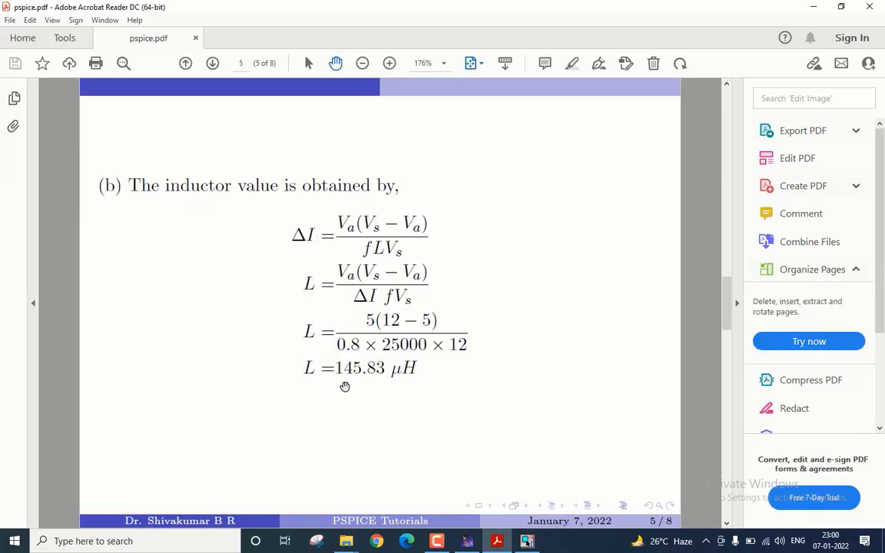
{"action": "mouse_move", "coordinate": [418, 404]}
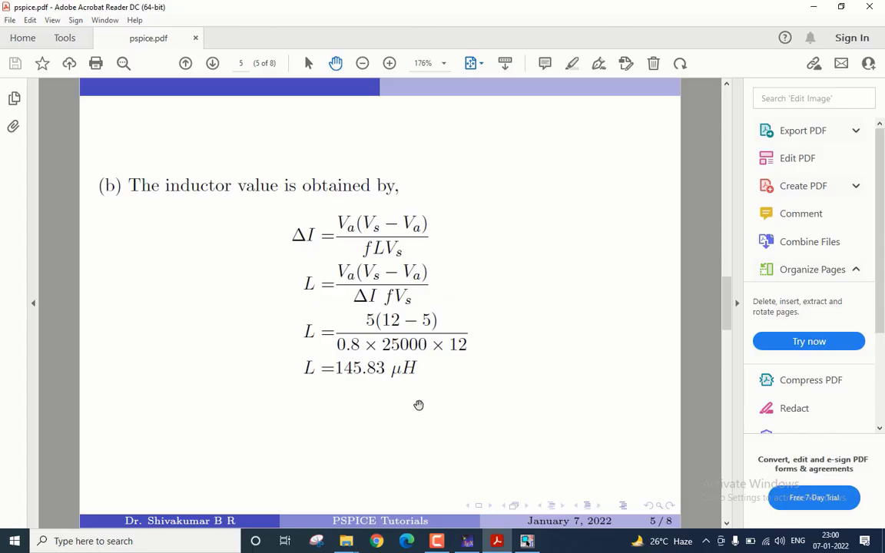
{"action": "left_click", "coordinate": [526, 540]}
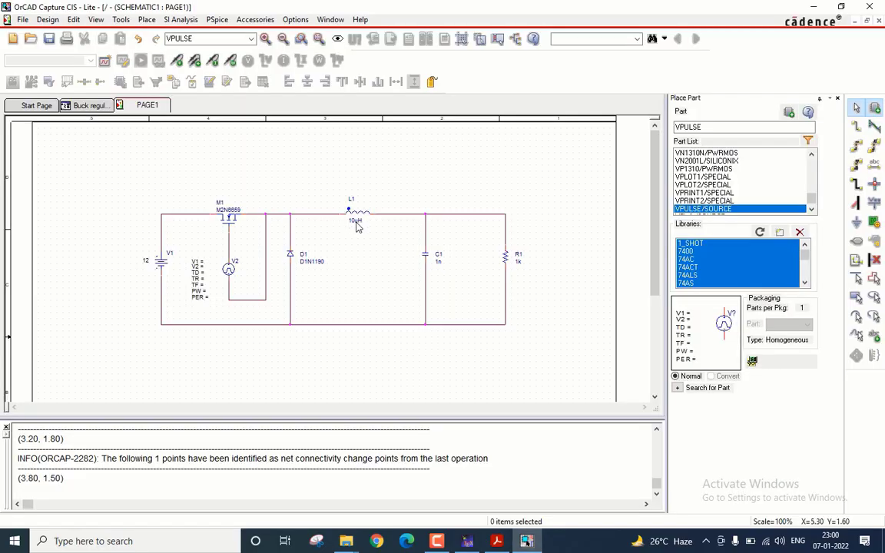
{"action": "double_click", "coordinate": [352, 223]}
{"action": "type", "text": "145.83"}
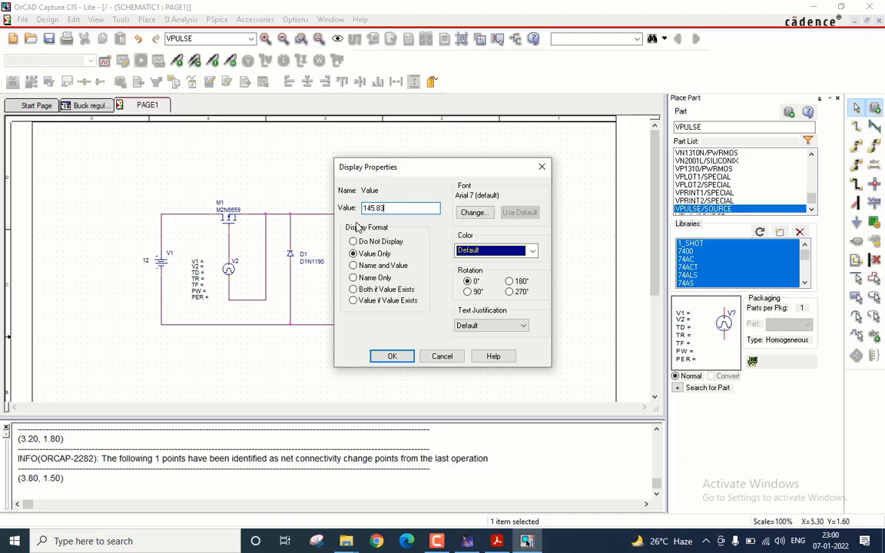
{"action": "left_click", "coordinate": [393, 356]}
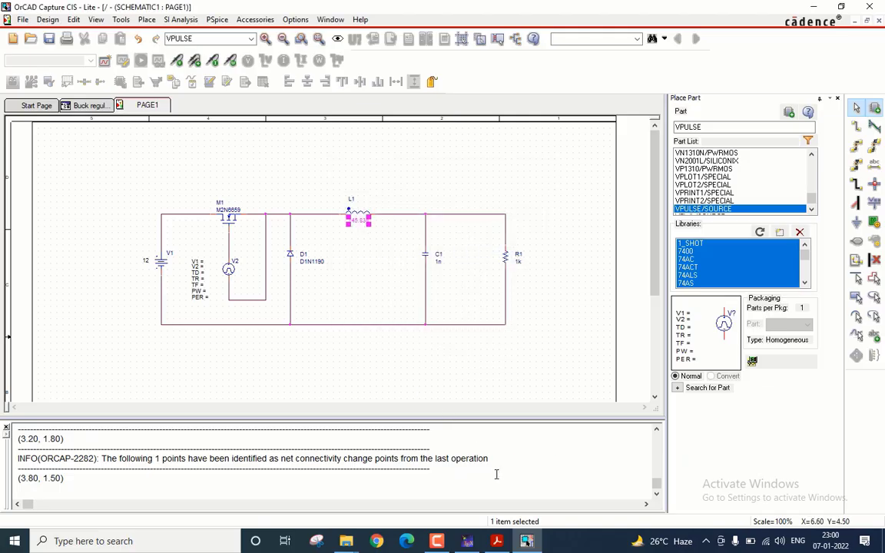
Set capacitor C1 to 200u and load resistor R1 to 500.
{"action": "left_click", "coordinate": [518, 541]}
{"action": "type", "text": "20"}
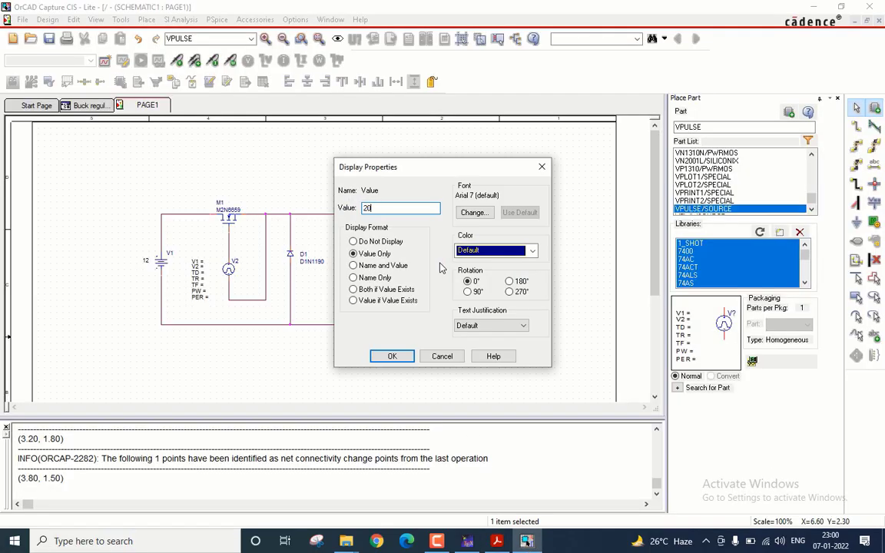
{"action": "left_click", "coordinate": [392, 356]}
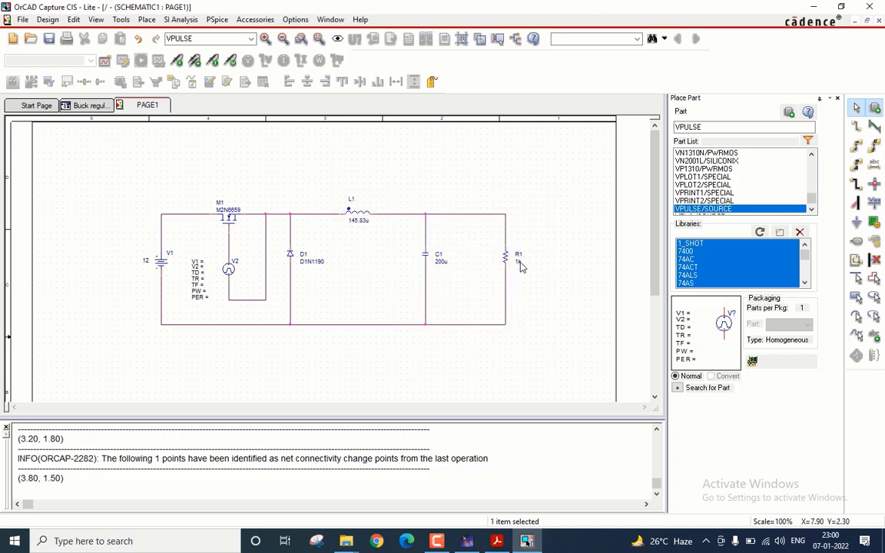
{"action": "double_click", "coordinate": [518, 265]}
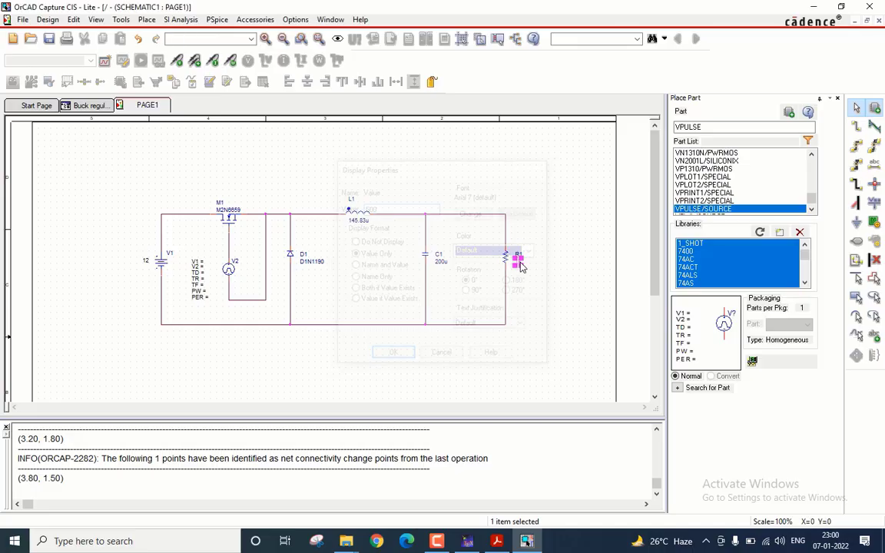
{"action": "left_click", "coordinate": [393, 352]}
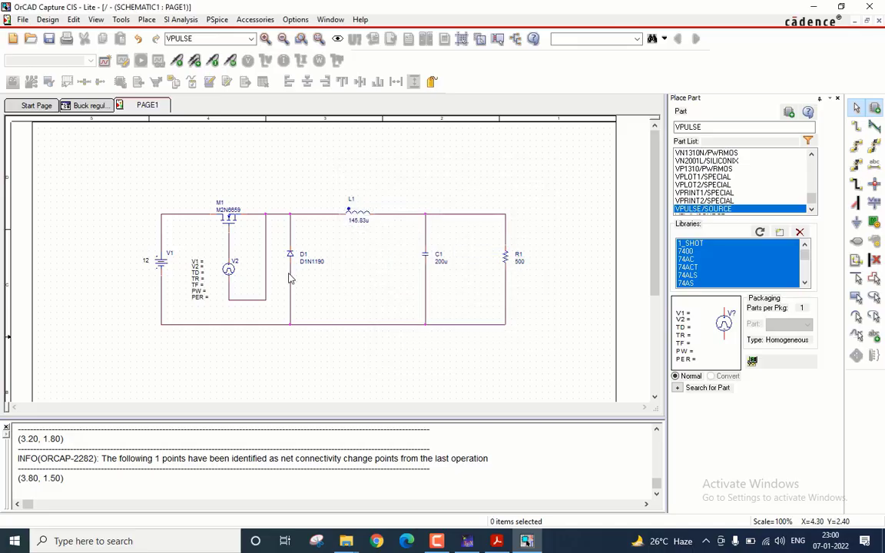
{"action": "mouse_move", "coordinate": [198, 266]}
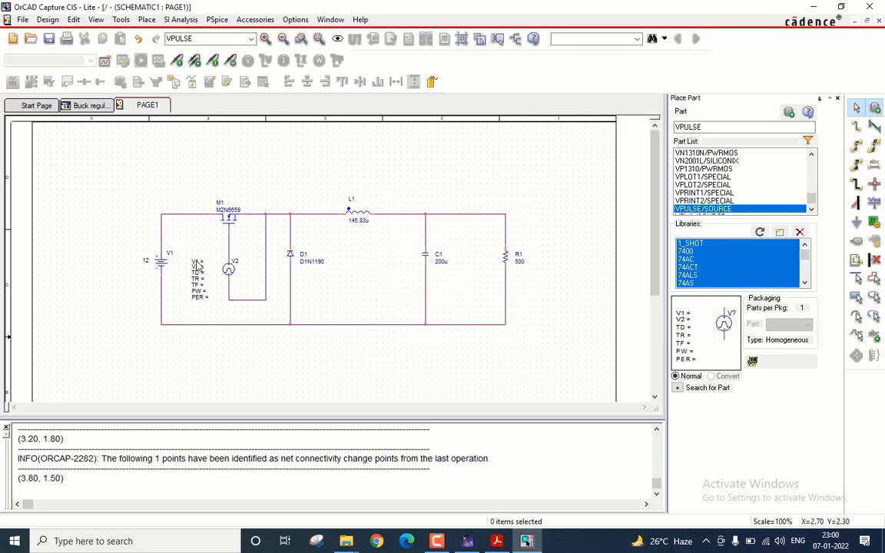
Set V2's V1=0, V2=5, TD=0, and rise and fall times TR, TF to 2n.
{"action": "double_click", "coordinate": [196, 263]}
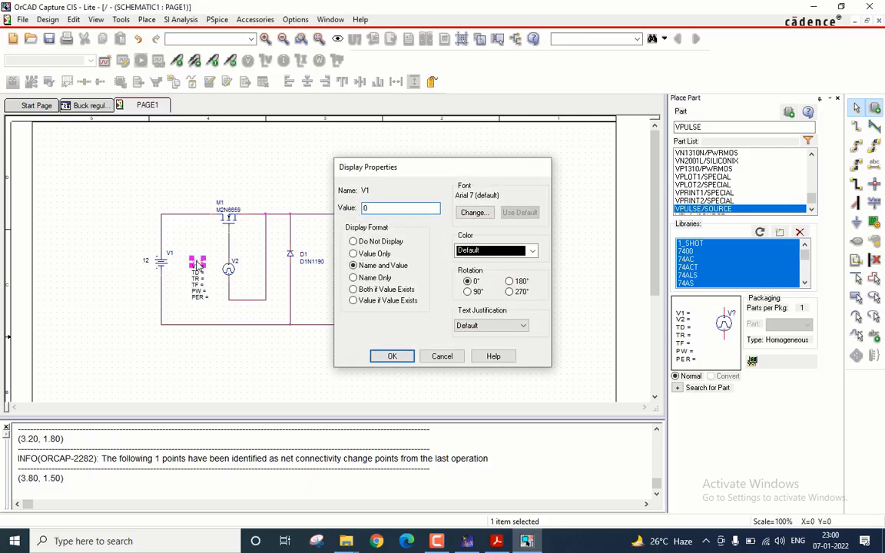
{"action": "left_click", "coordinate": [392, 356]}
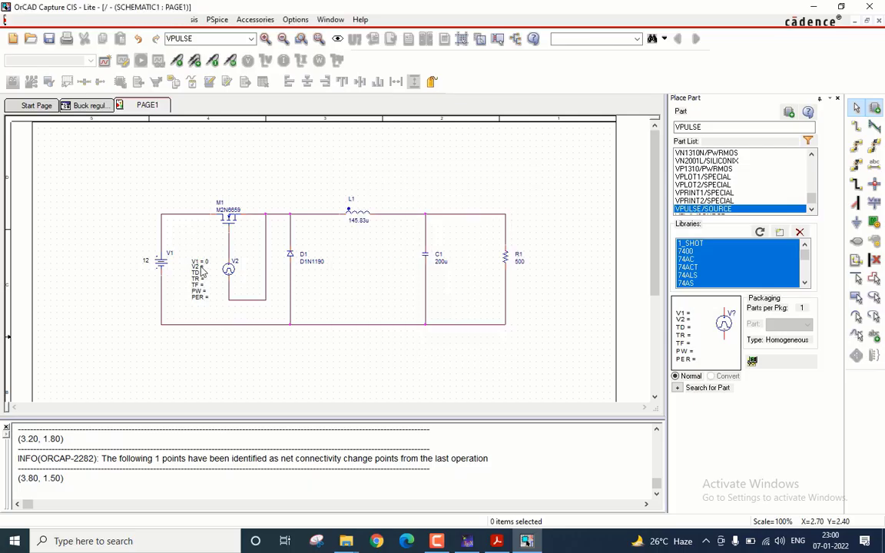
{"action": "left_click", "coordinate": [198, 269]}
{"action": "type", "text": "0"}
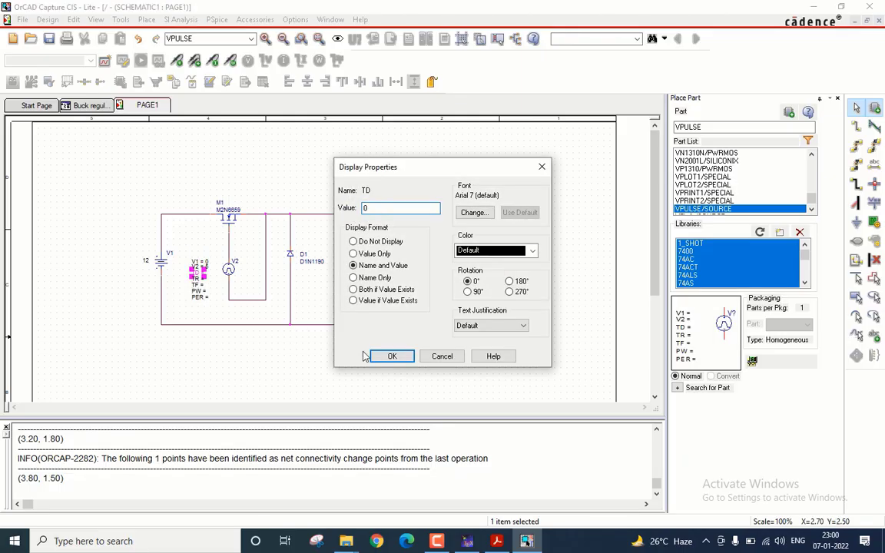
{"action": "left_click", "coordinate": [393, 356]}
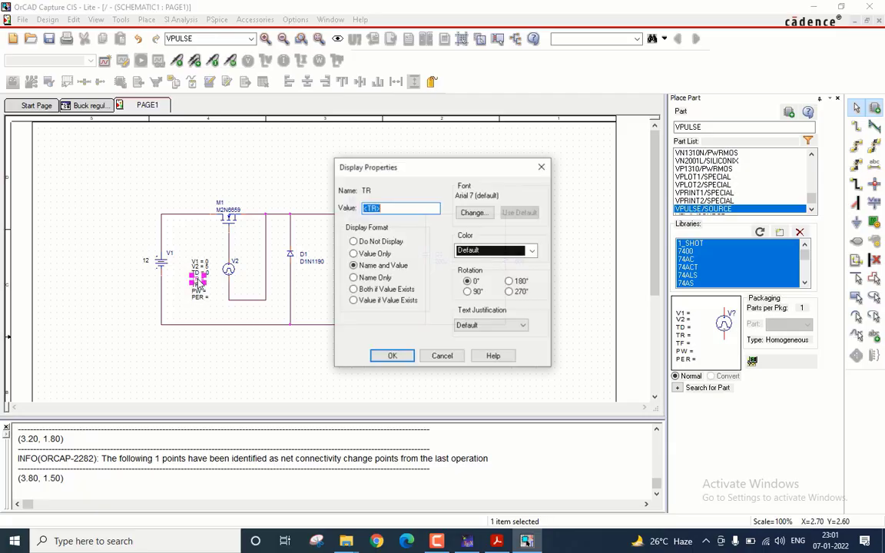
{"action": "type", "text": "2n"}
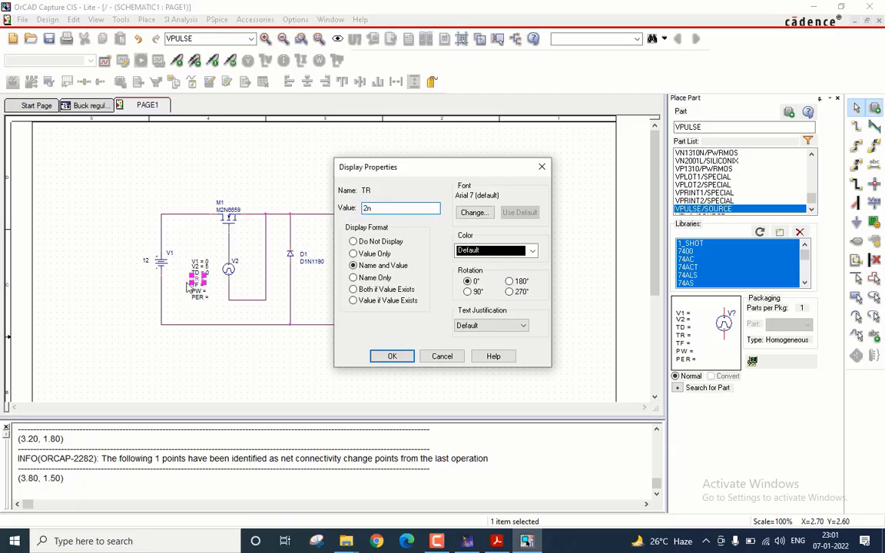
{"action": "left_click", "coordinate": [391, 355]}
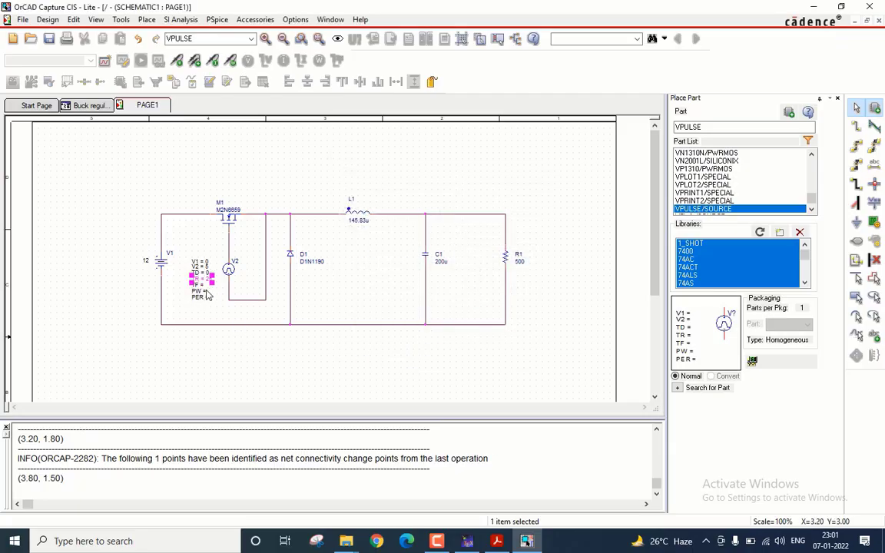
{"action": "double_click", "coordinate": [198, 283]}
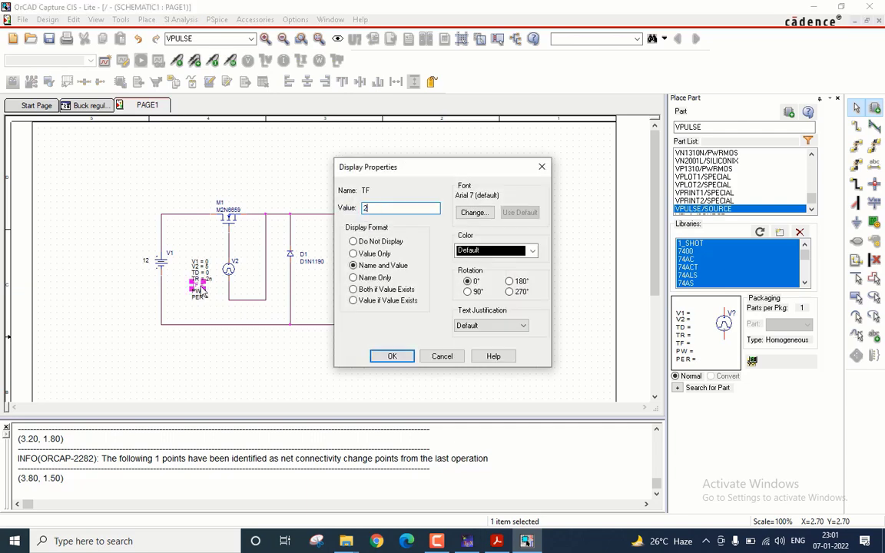
{"action": "left_click", "coordinate": [392, 355]}
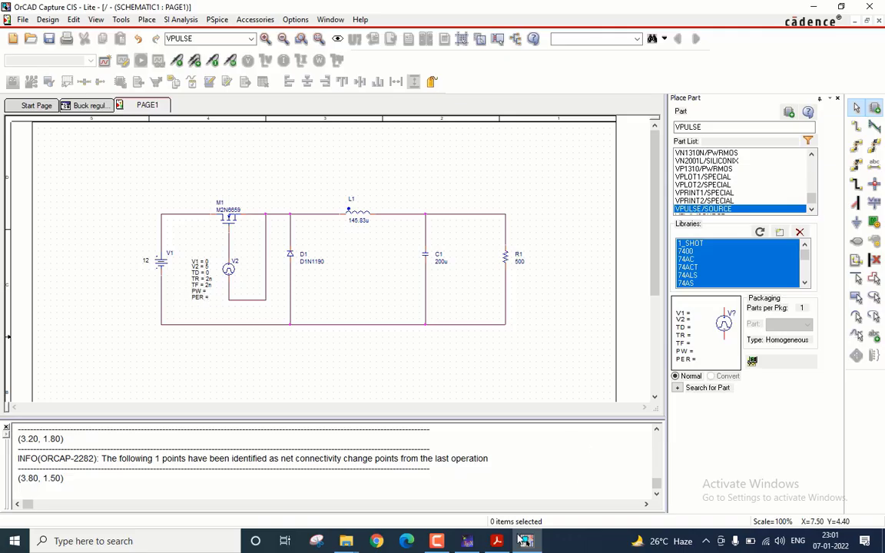
Check the design notes, then set pulse width PW 16.668u and period PER 40u.
{"action": "left_click", "coordinate": [515, 541]}
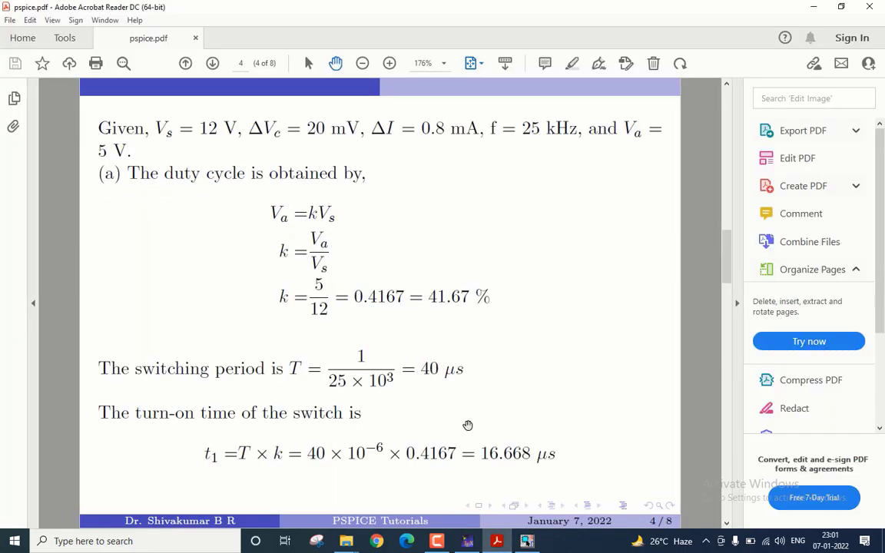
{"action": "mouse_move", "coordinate": [529, 473]}
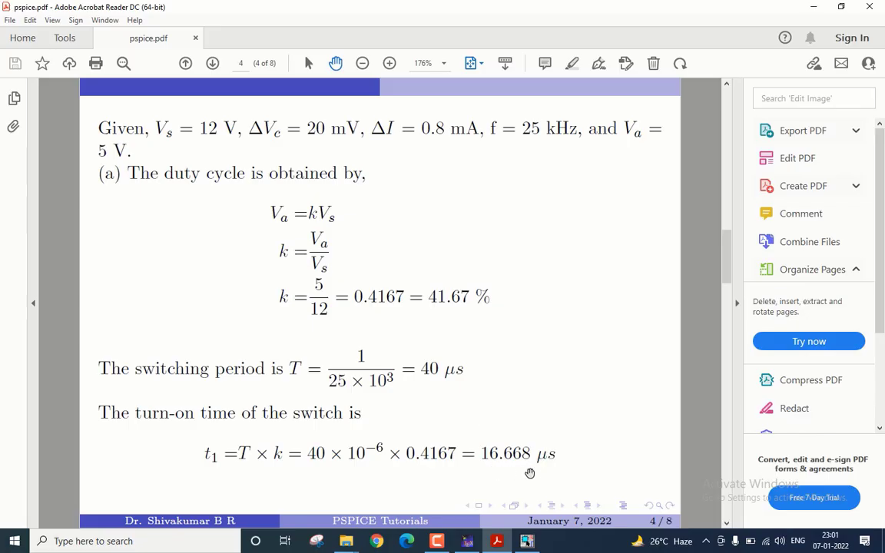
{"action": "left_click", "coordinate": [526, 540]}
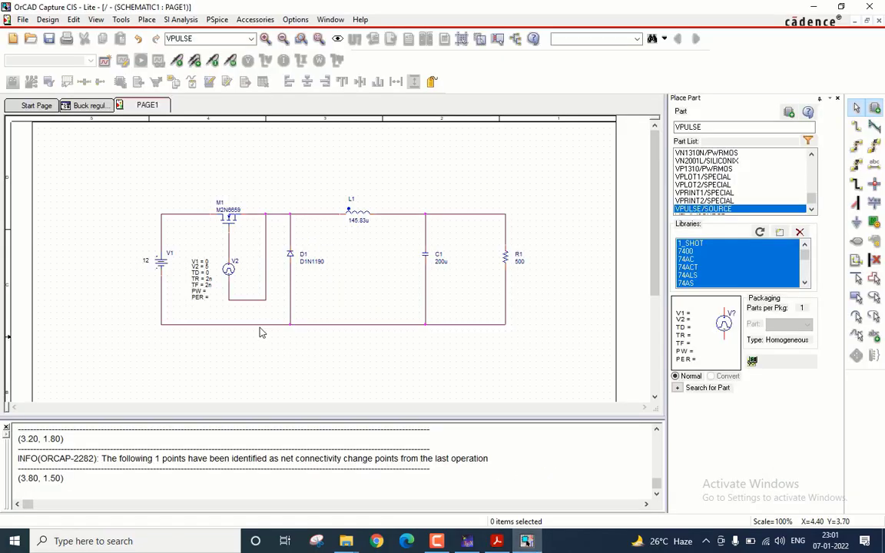
{"action": "double_click", "coordinate": [197, 293]}
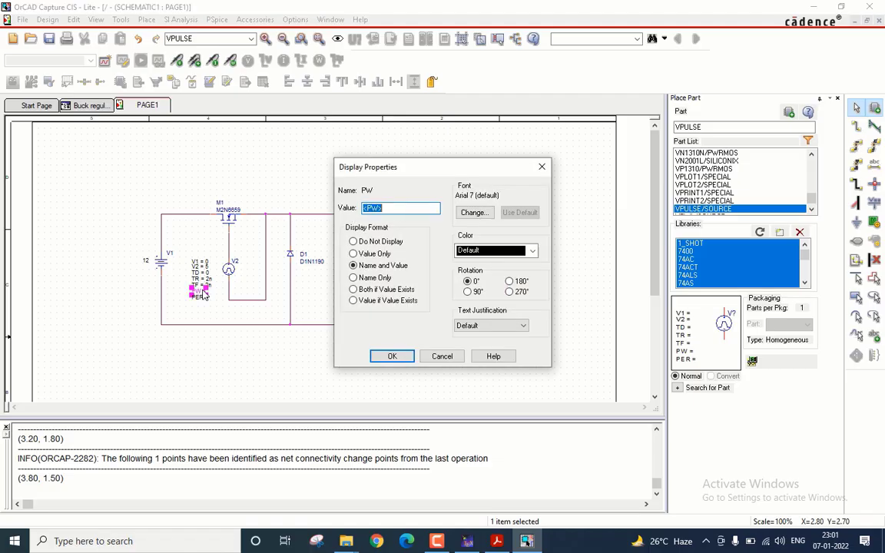
{"action": "type", "text": "16.666"}
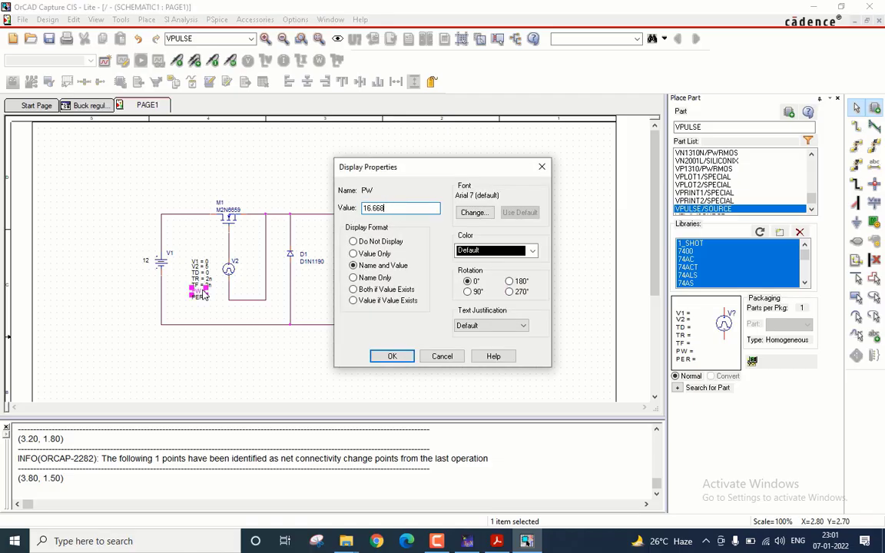
{"action": "left_click", "coordinate": [392, 355]}
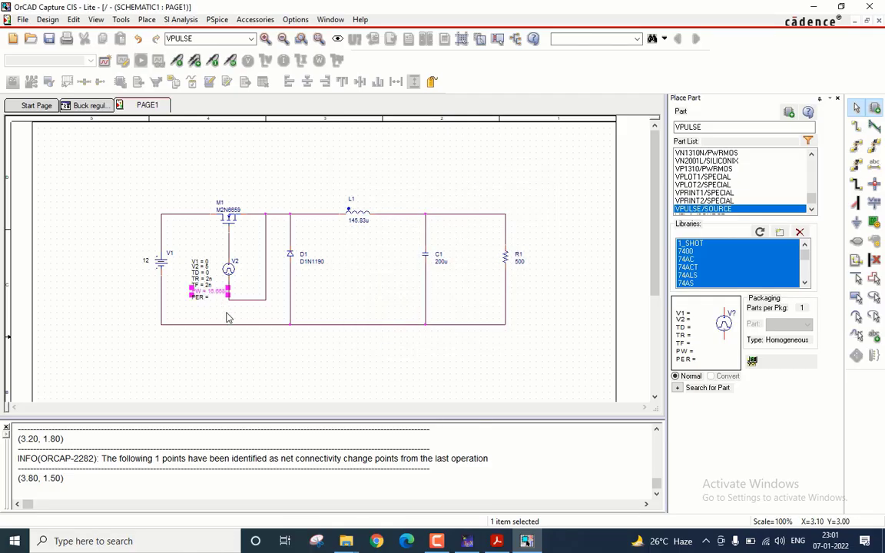
{"action": "double_click", "coordinate": [198, 297]}
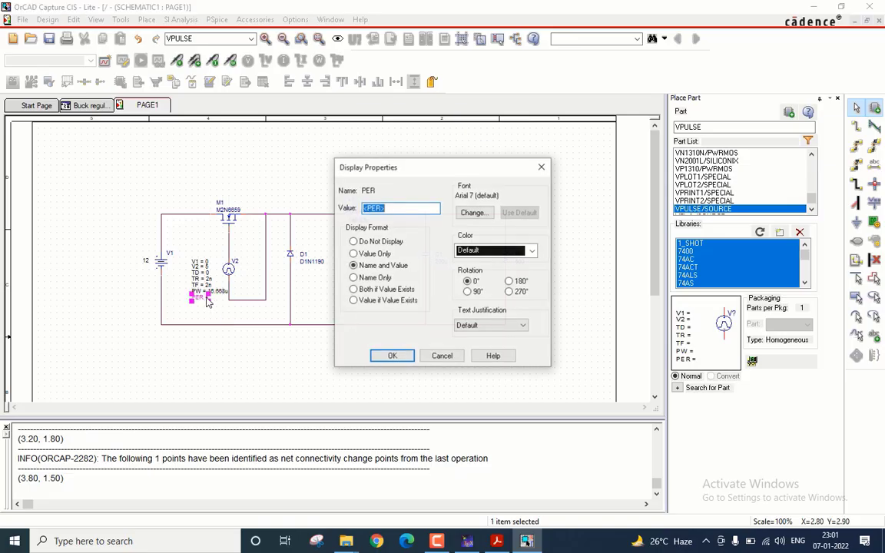
{"action": "type", "text": "40u"}
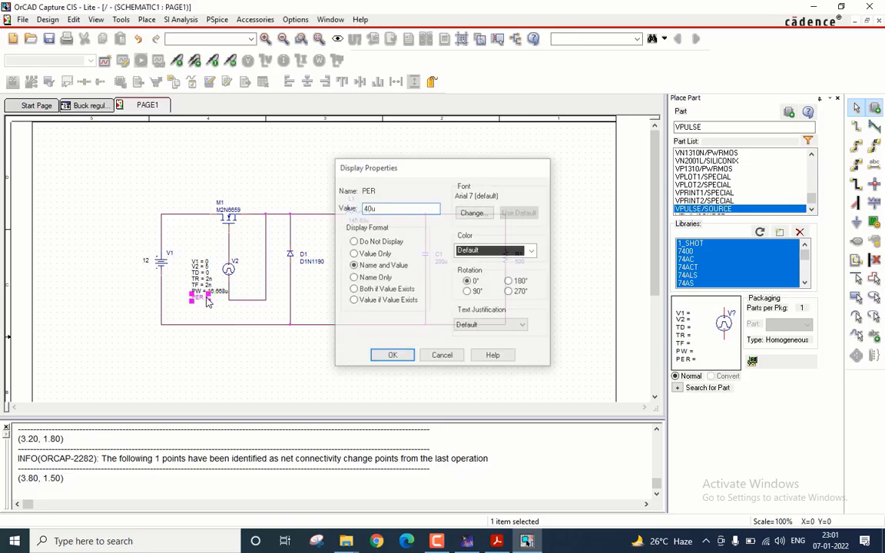
{"action": "left_click", "coordinate": [392, 355]}
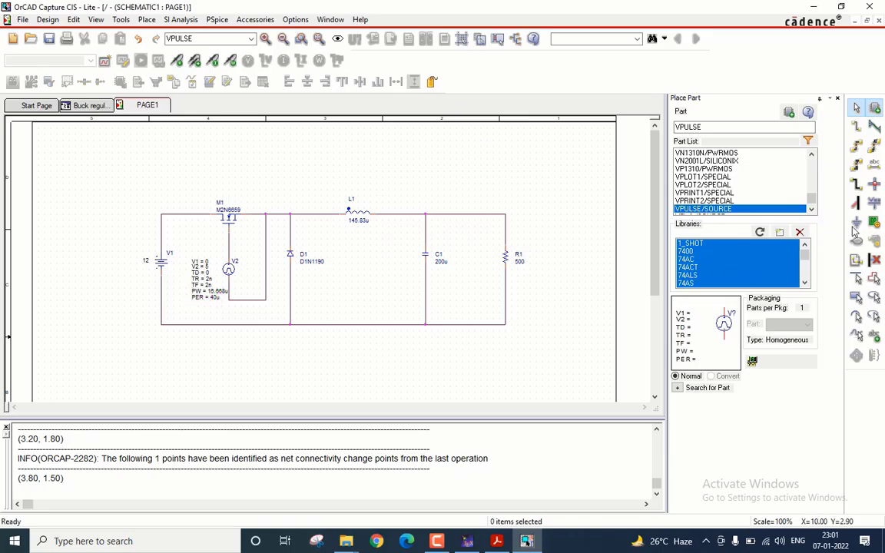
Place the 0 (CAPSYM) ground symbol on the bottom return wire.
{"action": "left_click", "coordinate": [857, 224]}
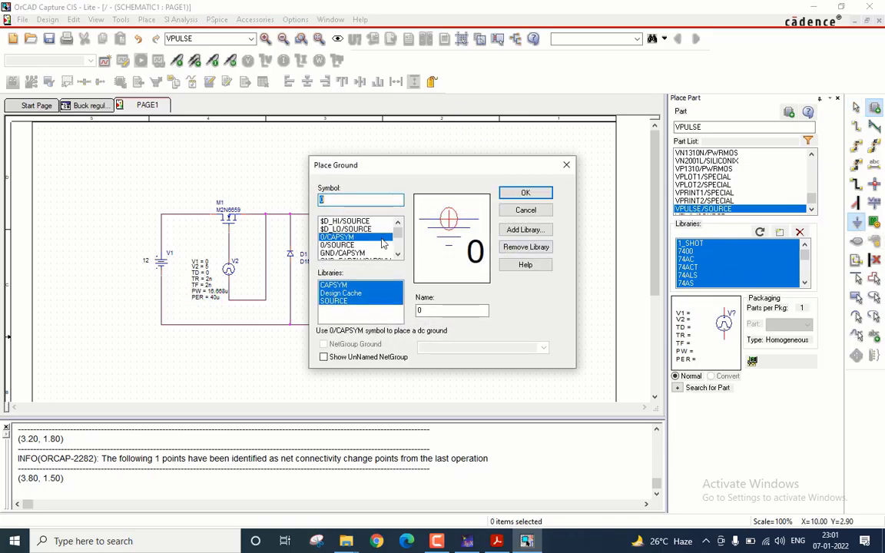
{"action": "left_click", "coordinate": [525, 192]}
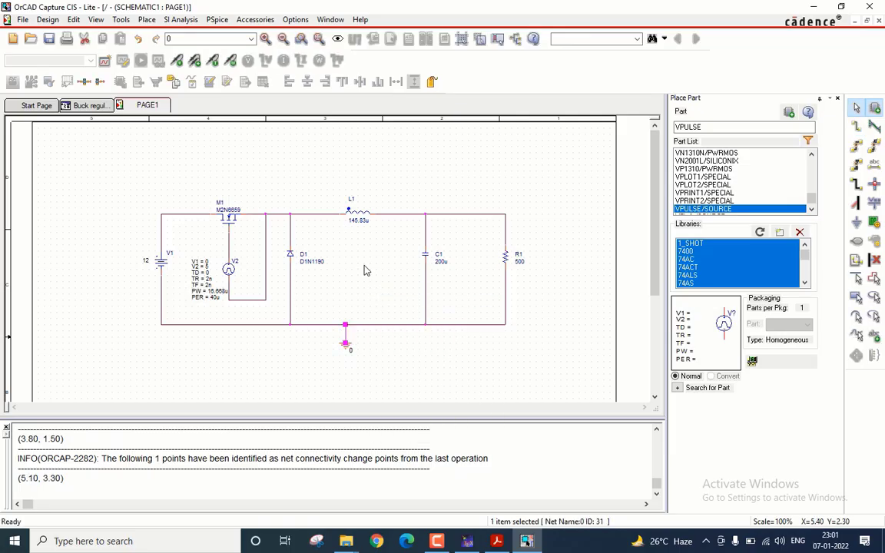
{"action": "left_click", "coordinate": [382, 339]}
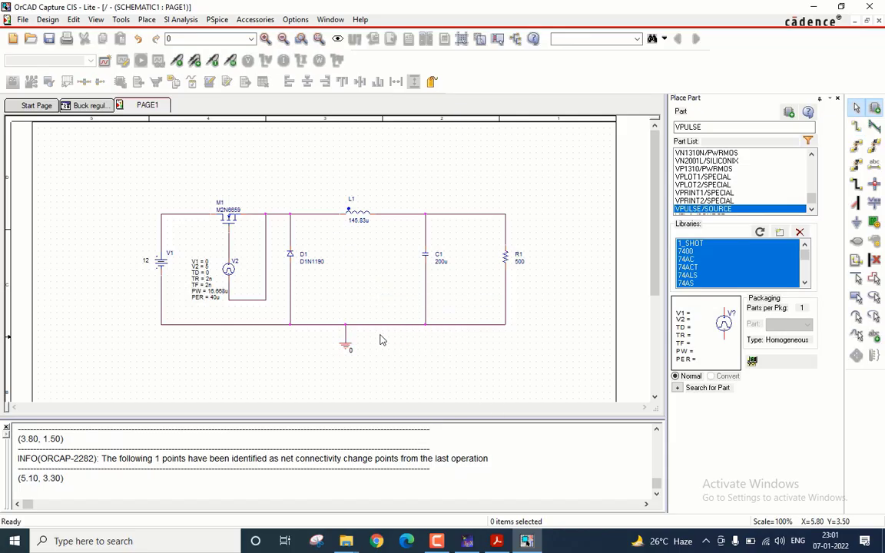
{"action": "mouse_move", "coordinate": [255, 52]}
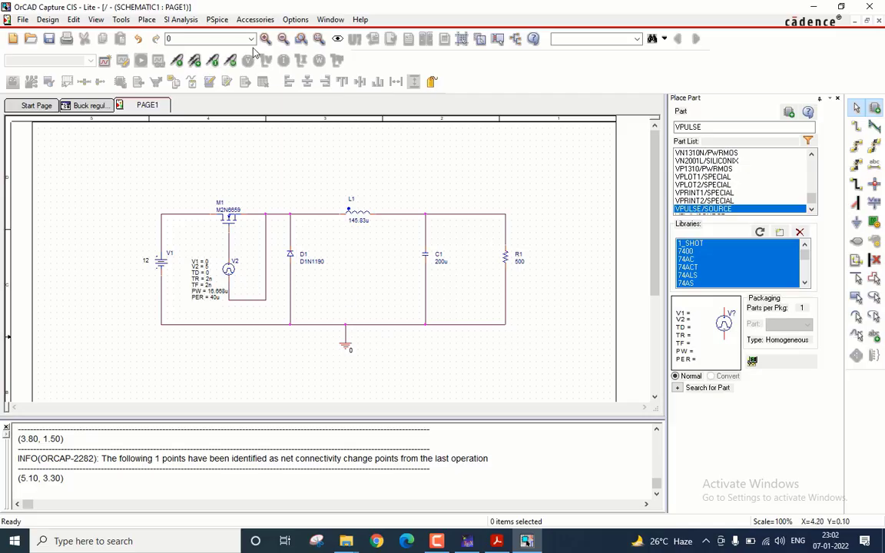
Create a new simulation profile named 'buck regulator'.
{"action": "left_click", "coordinate": [217, 20]}
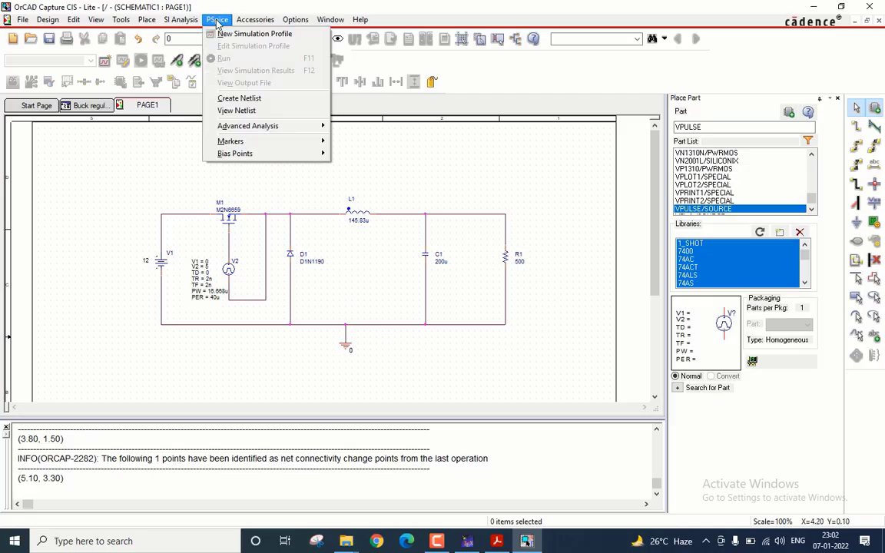
{"action": "mouse_move", "coordinate": [262, 33]}
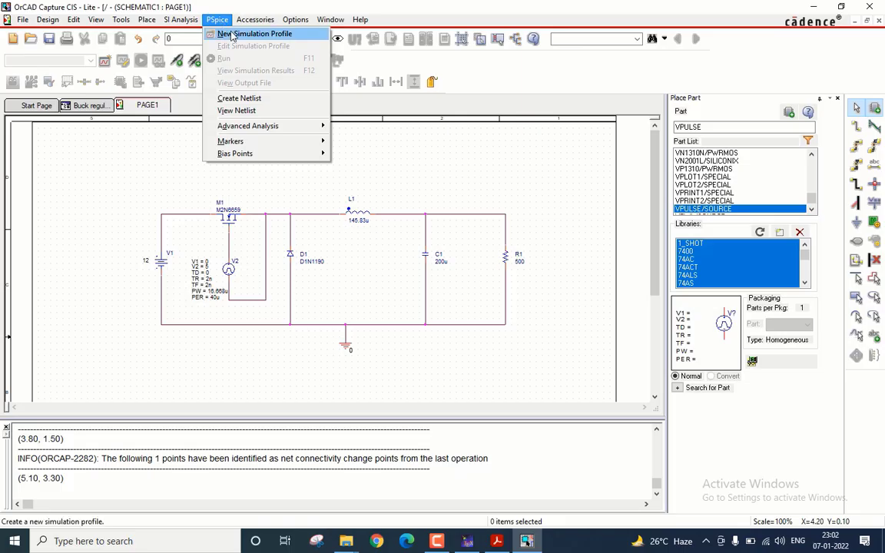
{"action": "left_click", "coordinate": [255, 33]}
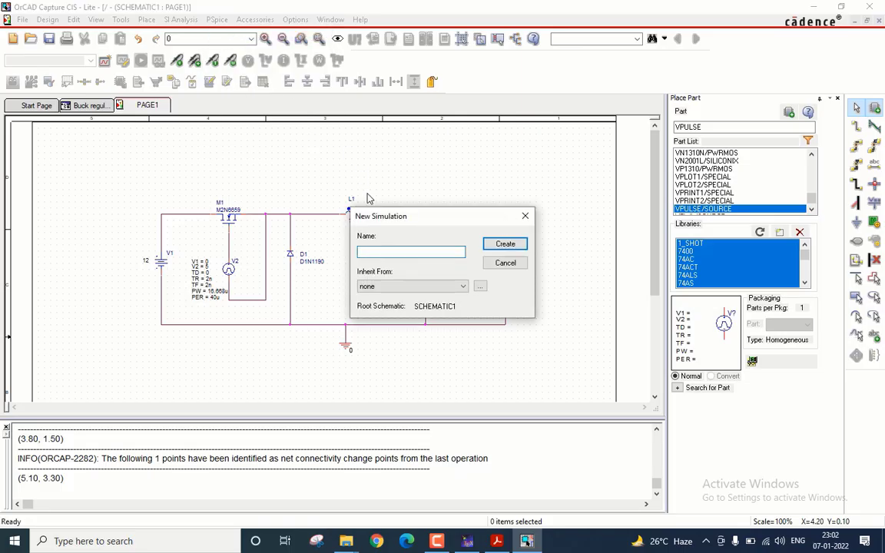
{"action": "type", "text": "buck regulator"}
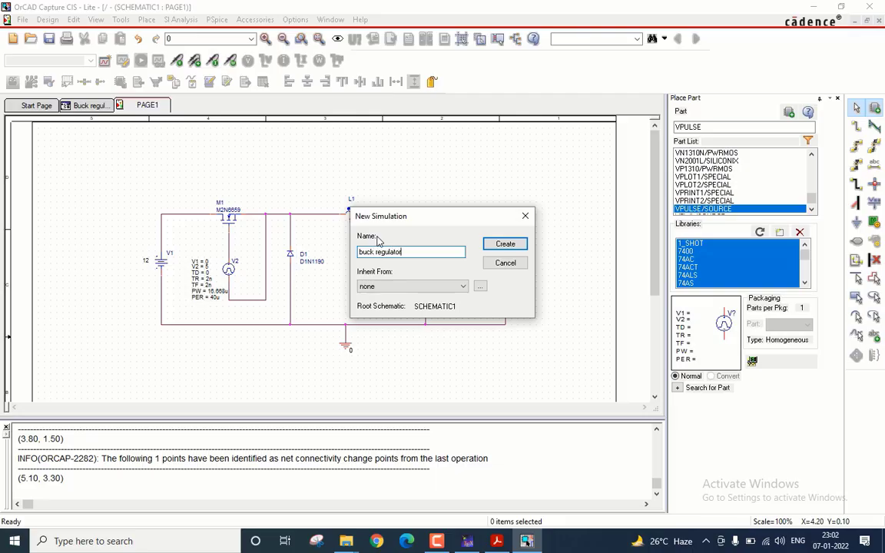
{"action": "left_click", "coordinate": [505, 244]}
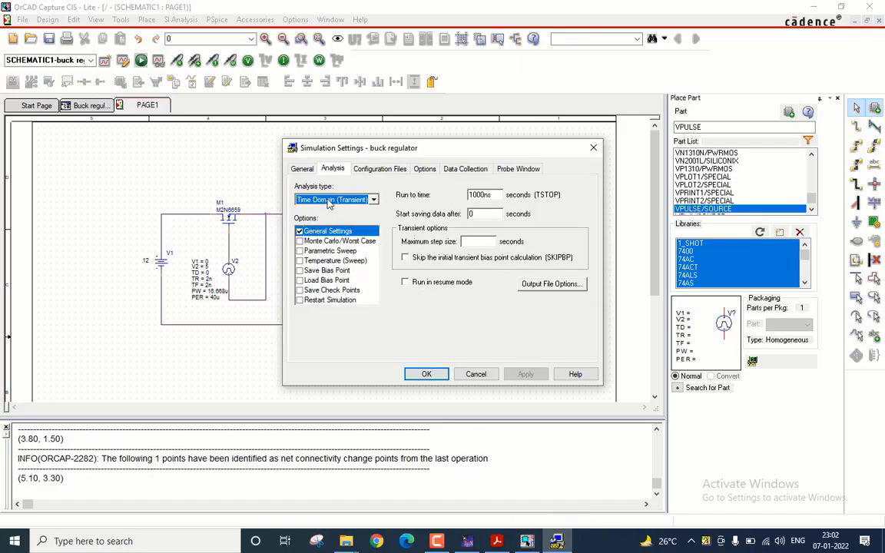
Configure a transient analysis running to 80u with maximum step 0.01u.
{"action": "left_click", "coordinate": [374, 199]}
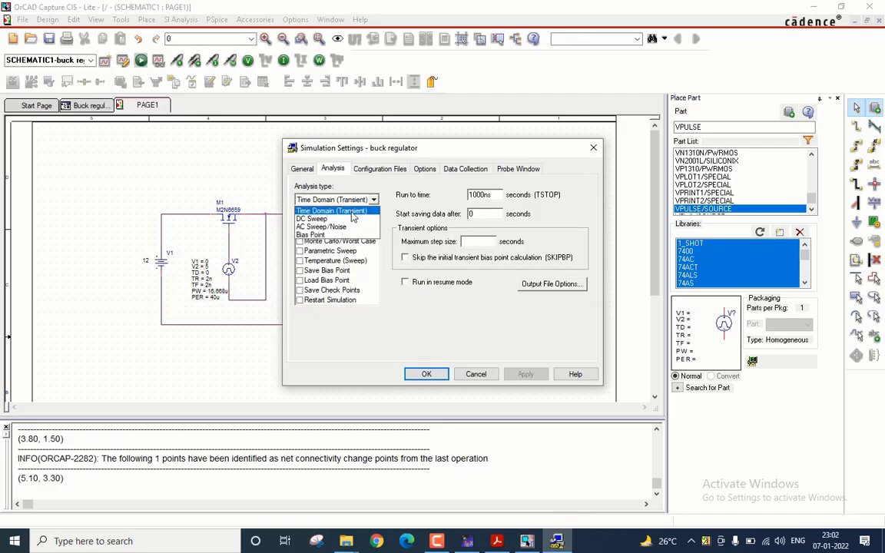
{"action": "mouse_move", "coordinate": [394, 196]}
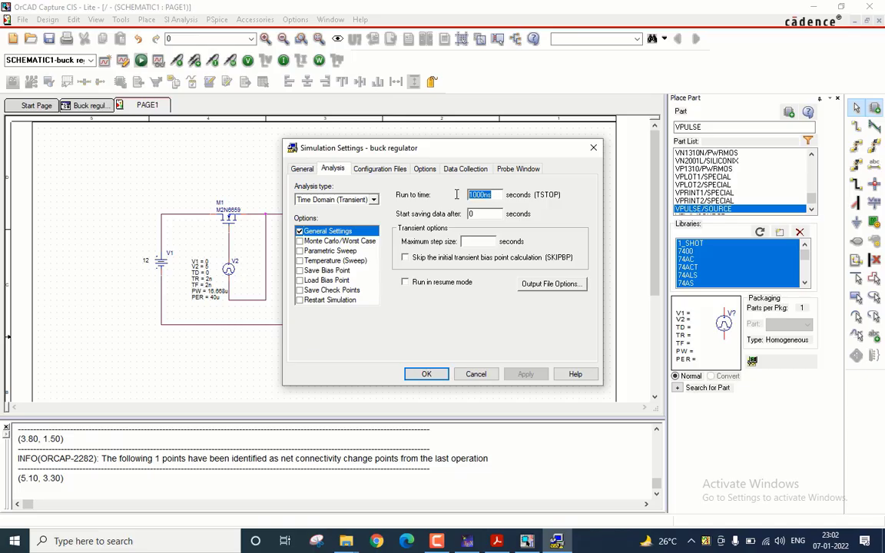
{"action": "type", "text": "80u"}
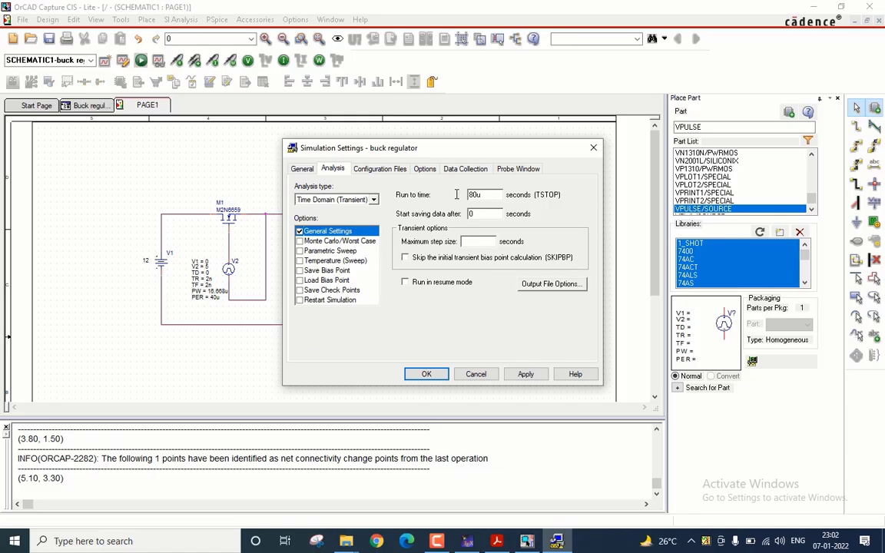
{"action": "left_click", "coordinate": [480, 241]}
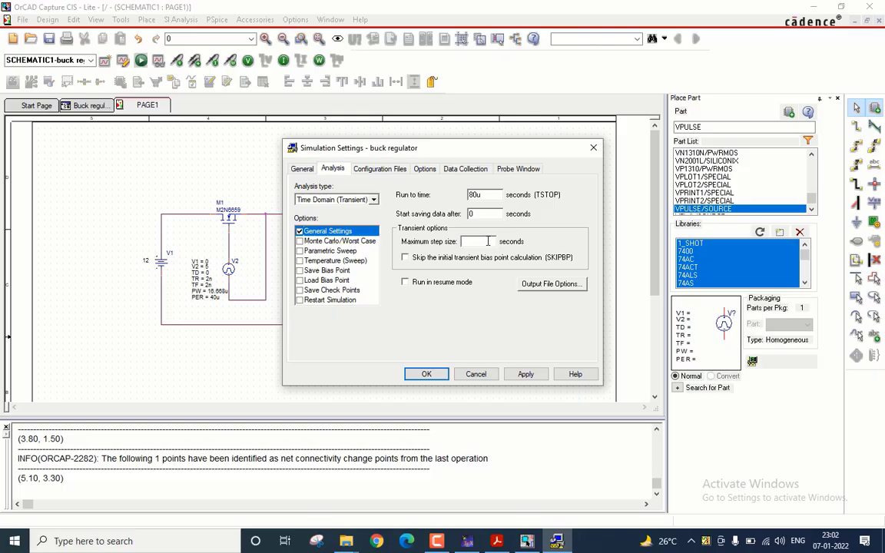
{"action": "type", "text": "0.01u"}
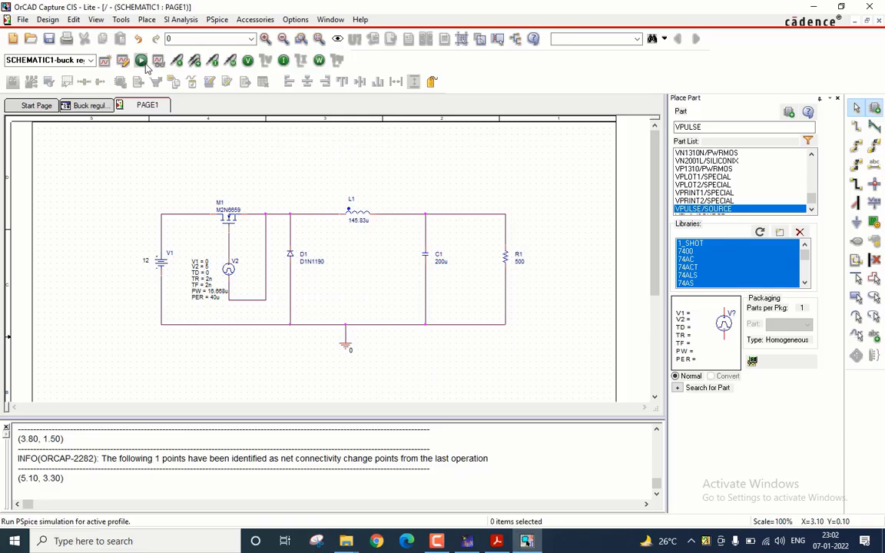
{"action": "mouse_move", "coordinate": [142, 64]}
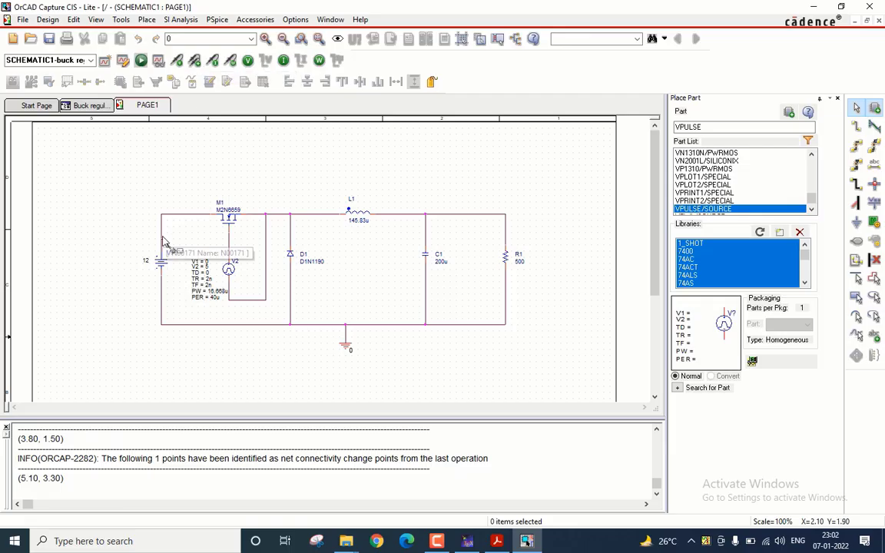
{"action": "mouse_move", "coordinate": [333, 304]}
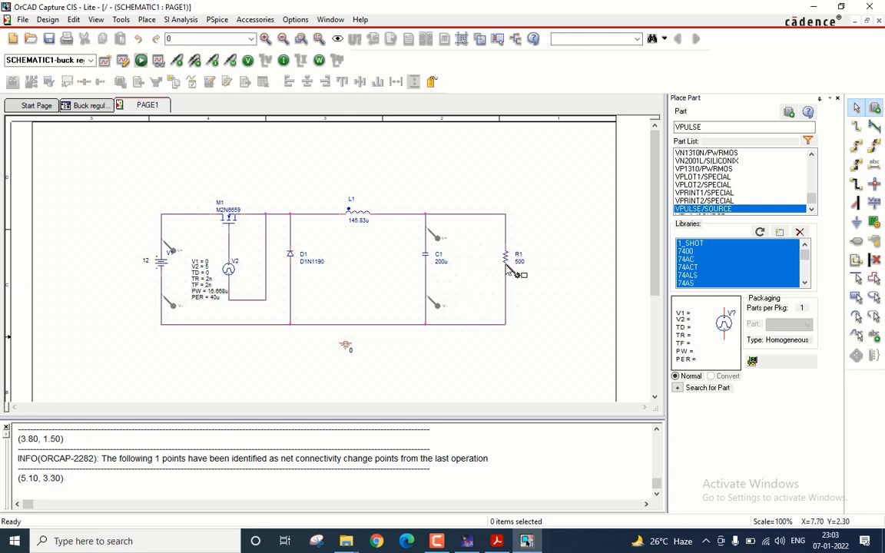
{"action": "mouse_move", "coordinate": [510, 278]}
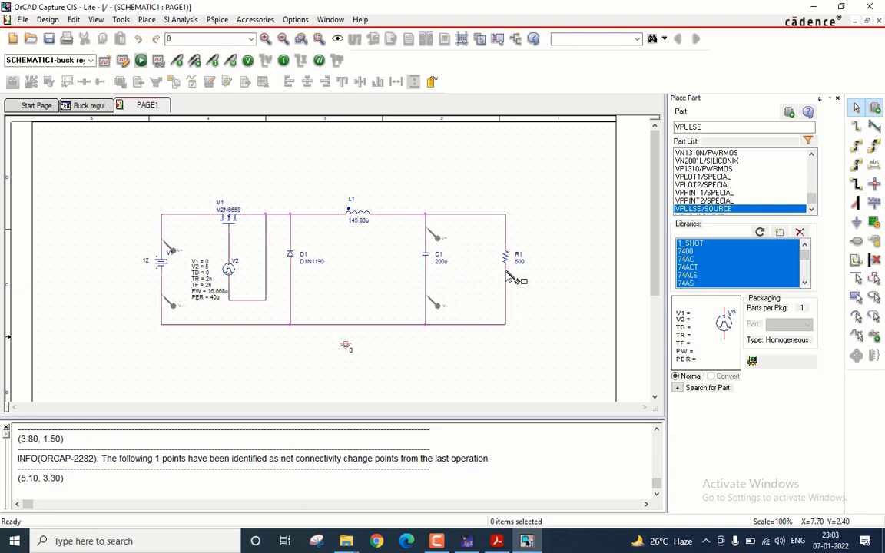
{"action": "mouse_move", "coordinate": [523, 299]}
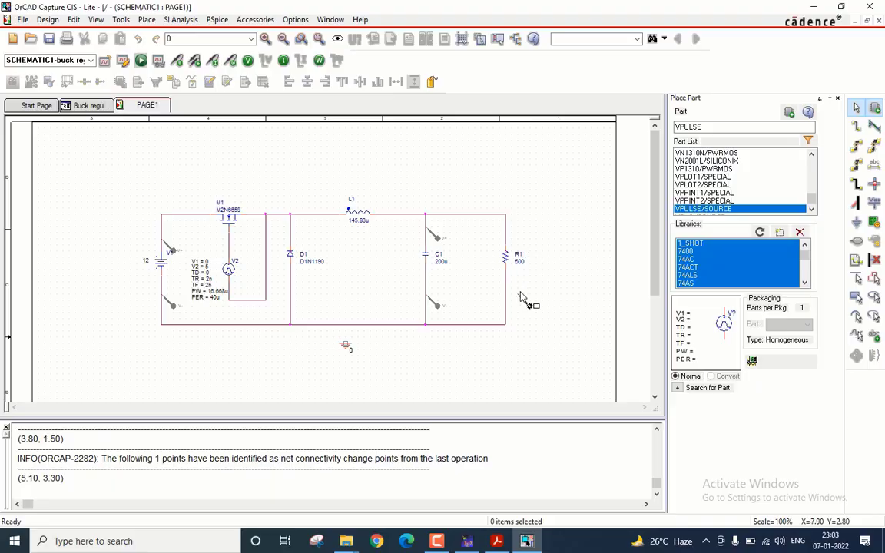
End voltage marker placement and run the PSpice simulation.
{"action": "right_click", "coordinate": [522, 297]}
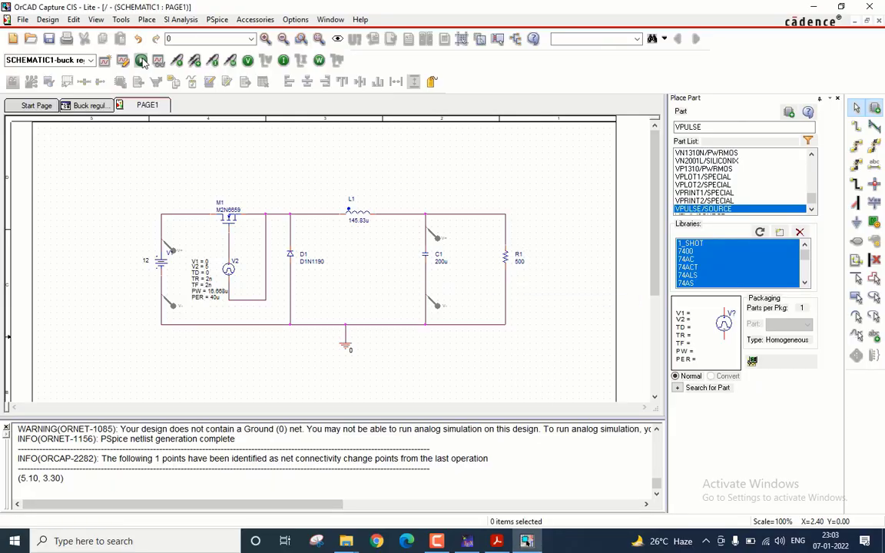
{"action": "left_click", "coordinate": [141, 62]}
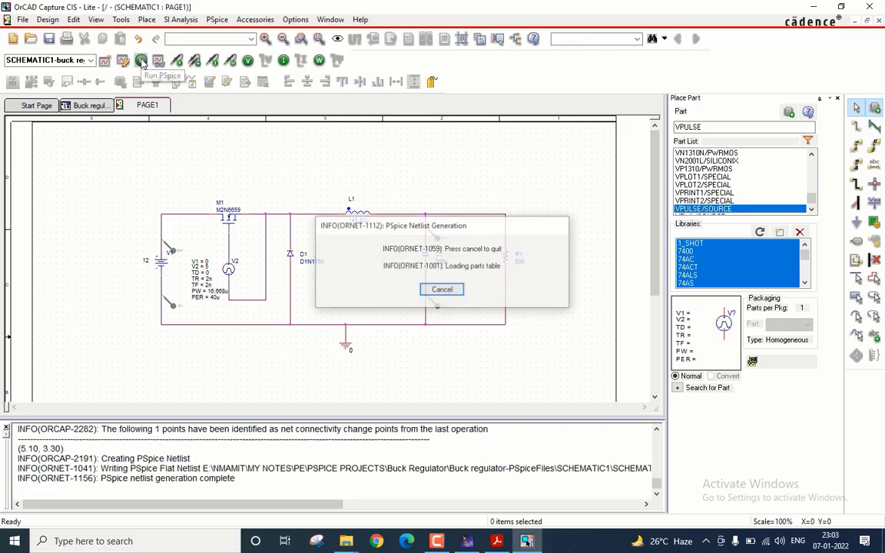
Give the red capacitor voltage trace a thicker line width in Trace Property.
{"action": "left_click", "coordinate": [441, 289]}
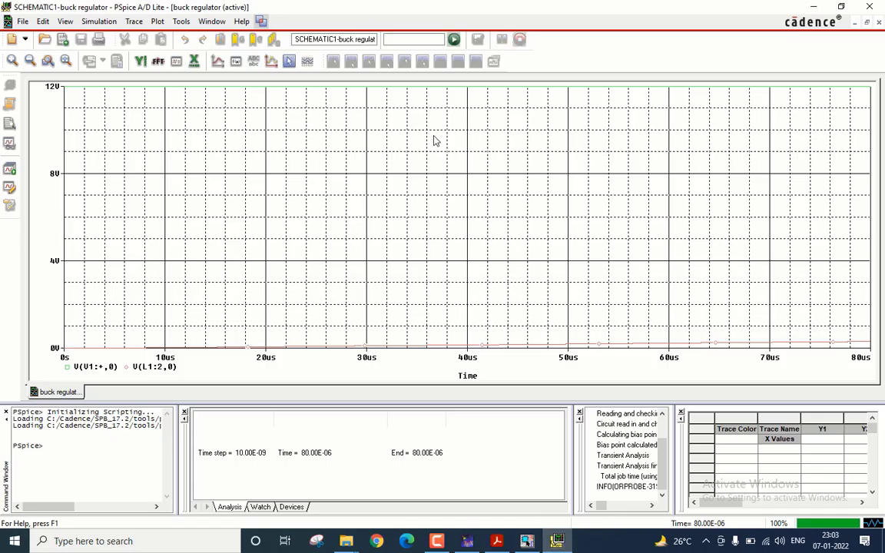
{"action": "mouse_move", "coordinate": [671, 346]}
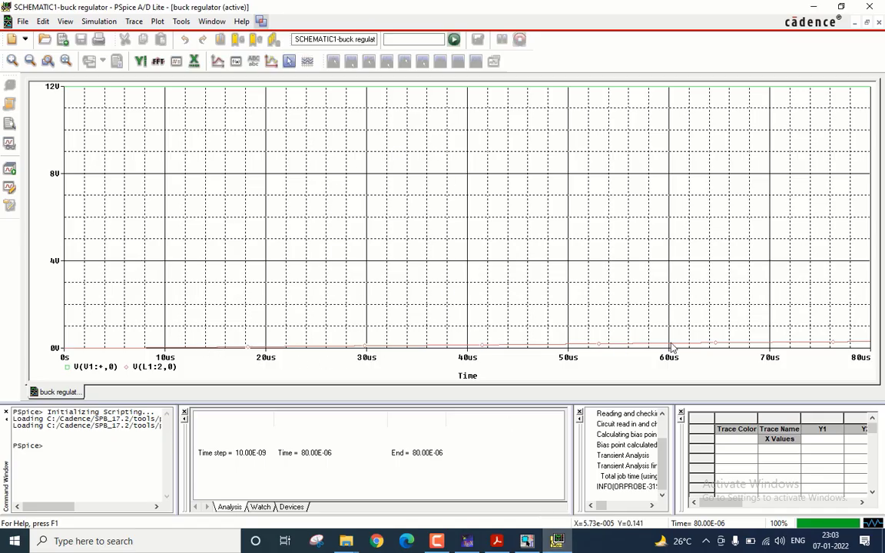
{"action": "mouse_move", "coordinate": [744, 343]}
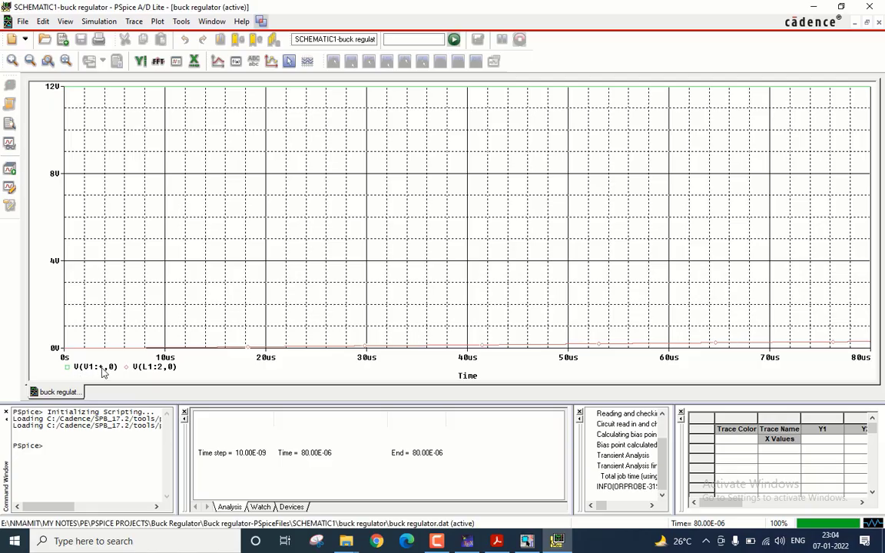
{"action": "mouse_move", "coordinate": [157, 367]}
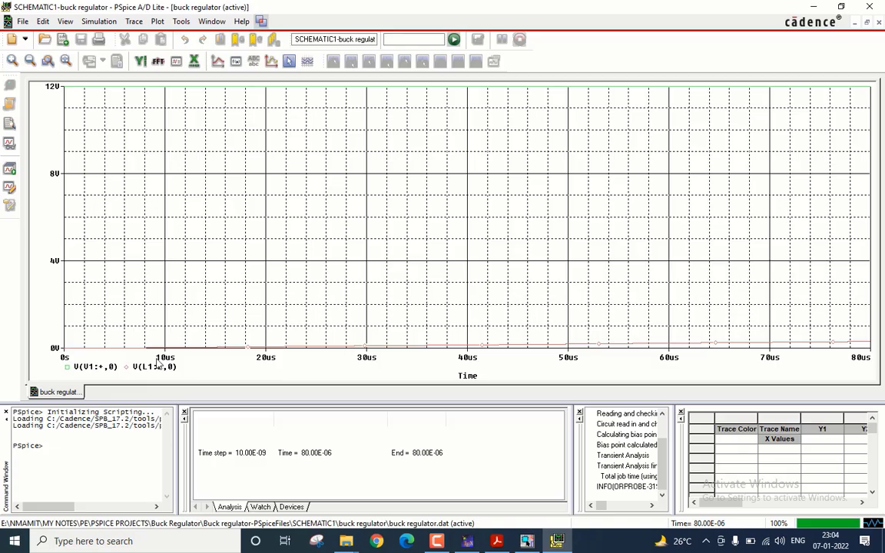
{"action": "mouse_move", "coordinate": [517, 348]}
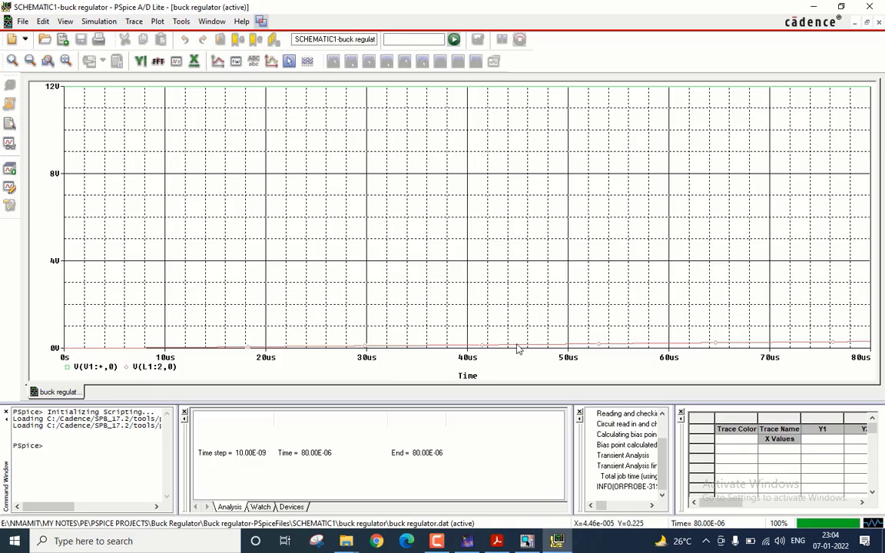
{"action": "right_click", "coordinate": [518, 348]}
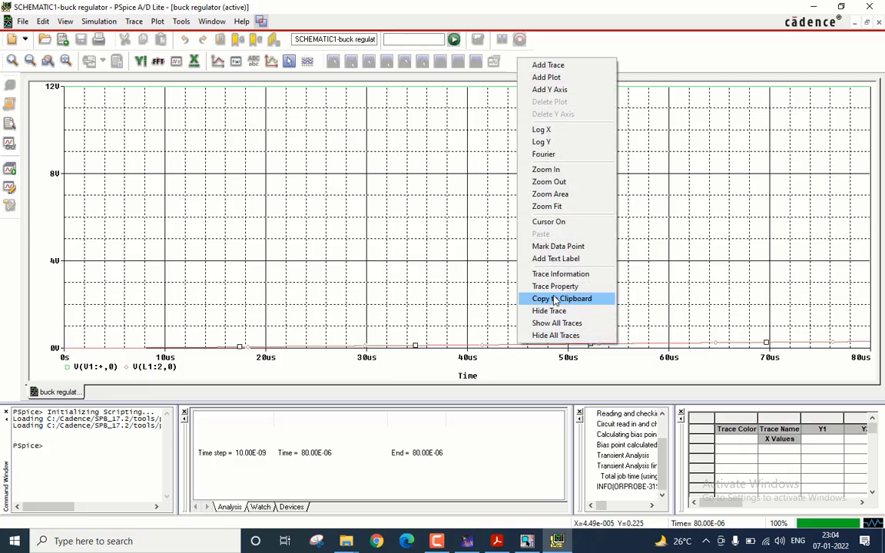
{"action": "left_click", "coordinate": [561, 298]}
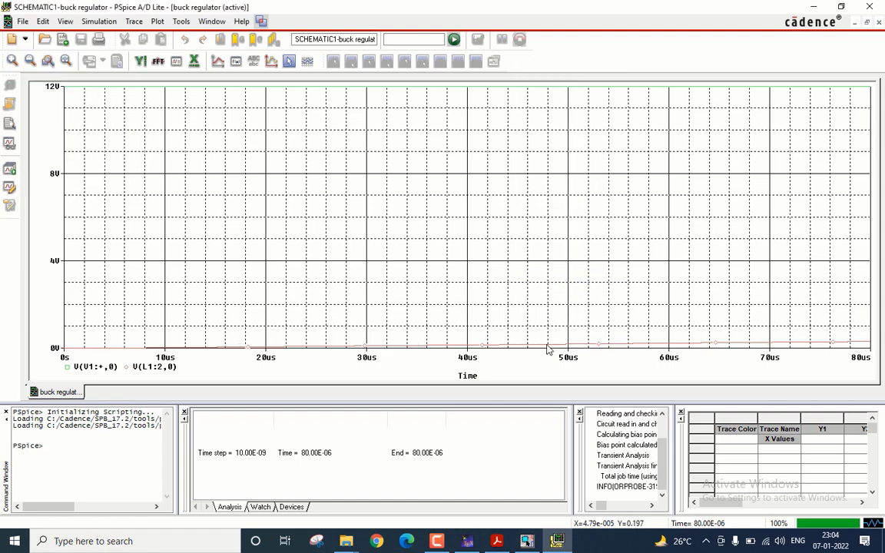
{"action": "right_click", "coordinate": [547, 348]}
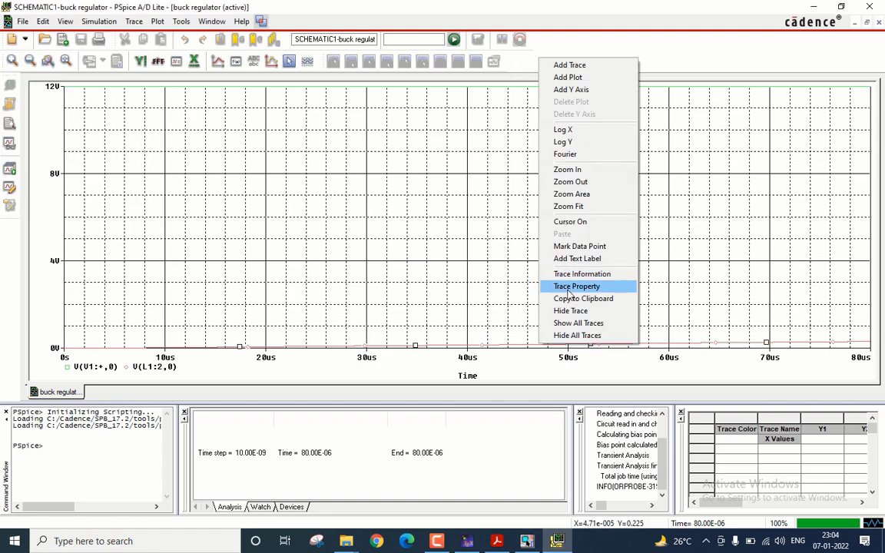
{"action": "left_click", "coordinate": [576, 286]}
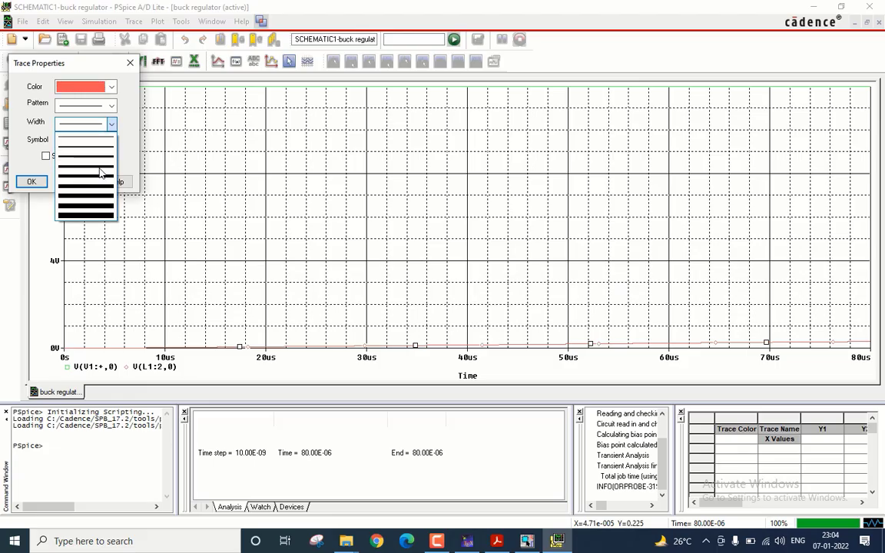
{"action": "left_click", "coordinate": [31, 182]}
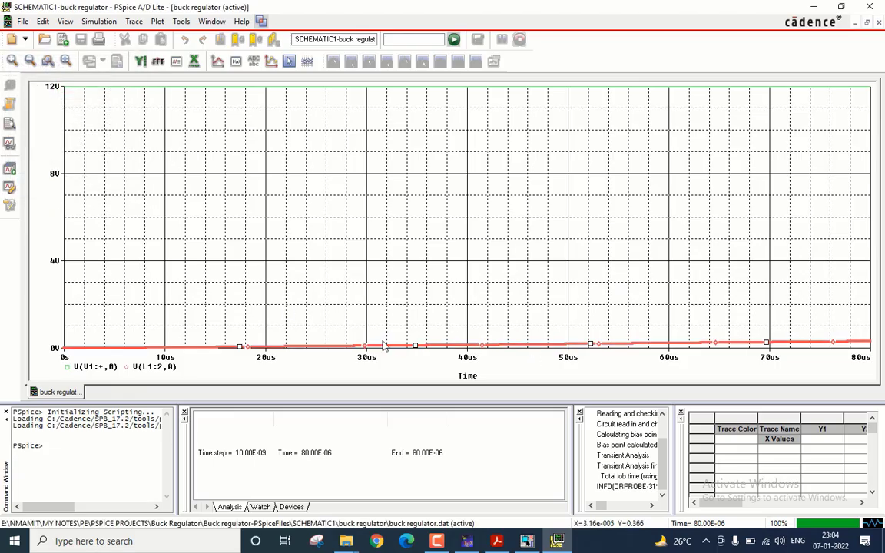
{"action": "mouse_move", "coordinate": [802, 346]}
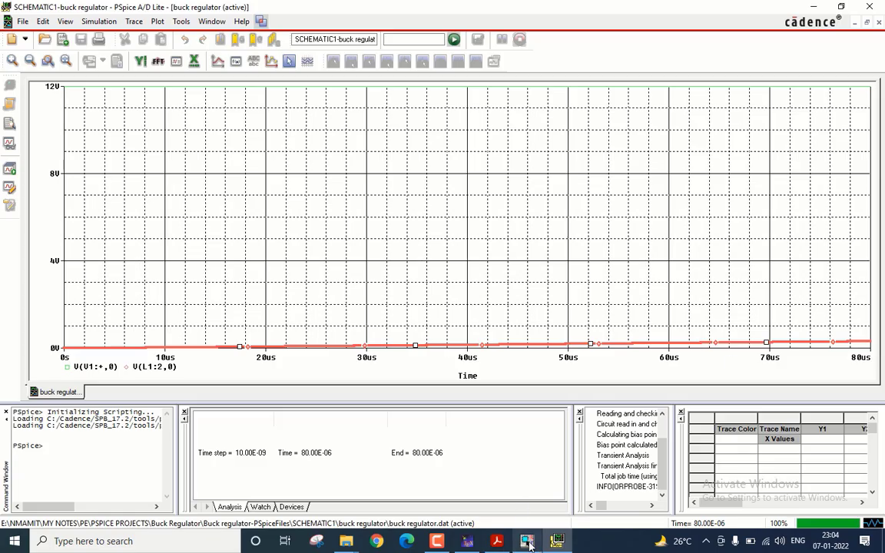
Back in Capture, change the profile's run time to 10m and rerun PSpice.
{"action": "left_click", "coordinate": [524, 540]}
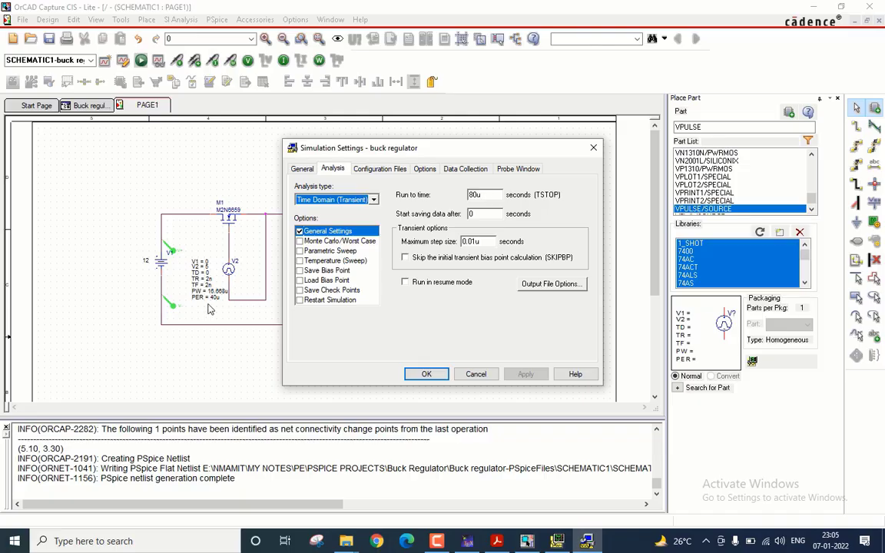
{"action": "mouse_move", "coordinate": [217, 308]}
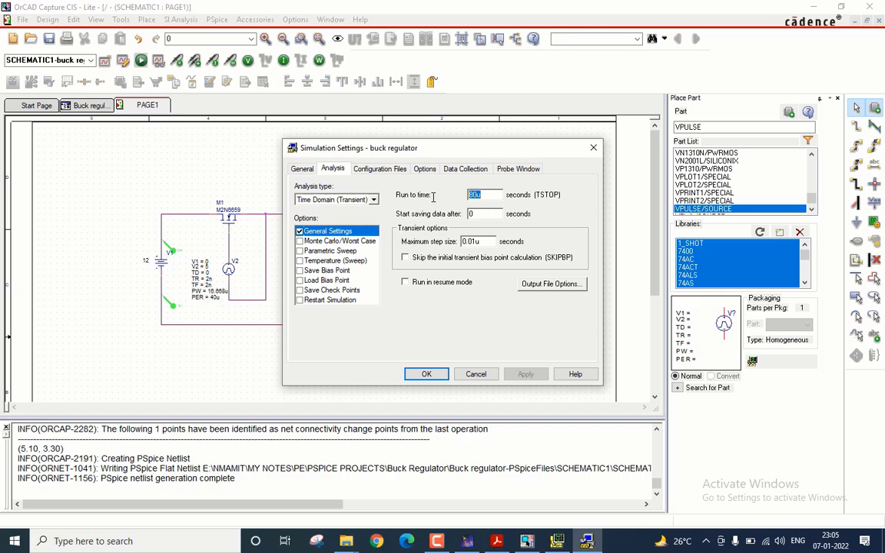
{"action": "type", "text": "10m"}
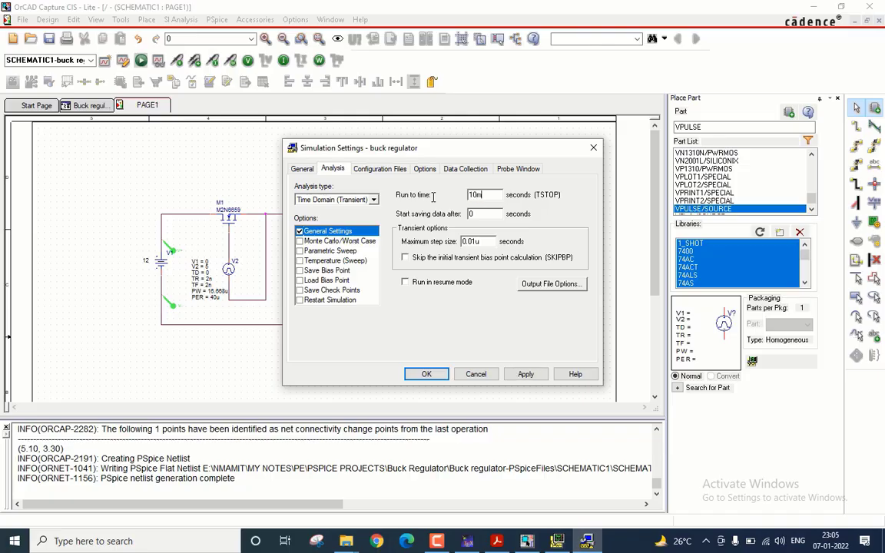
{"action": "left_click", "coordinate": [425, 374]}
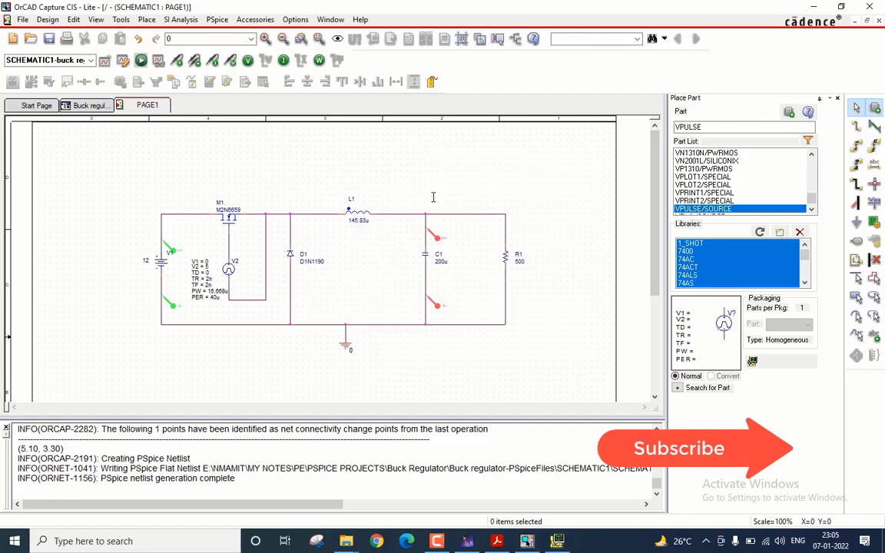
{"action": "left_click", "coordinate": [140, 66]}
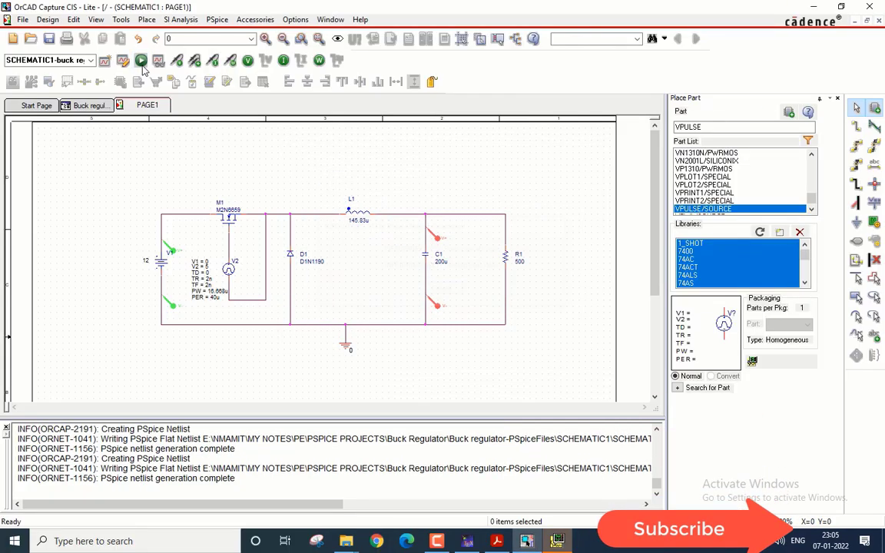
{"action": "left_click", "coordinate": [139, 63]}
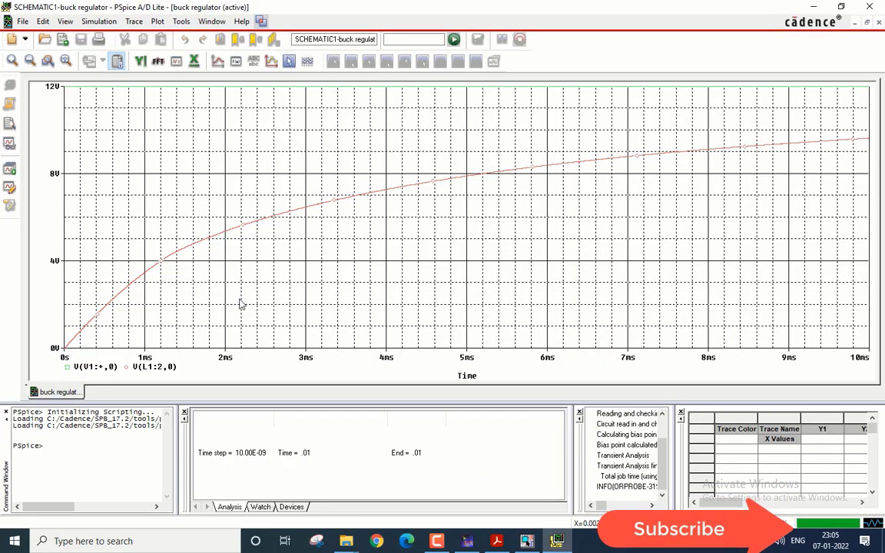
{"action": "mouse_move", "coordinate": [141, 298]}
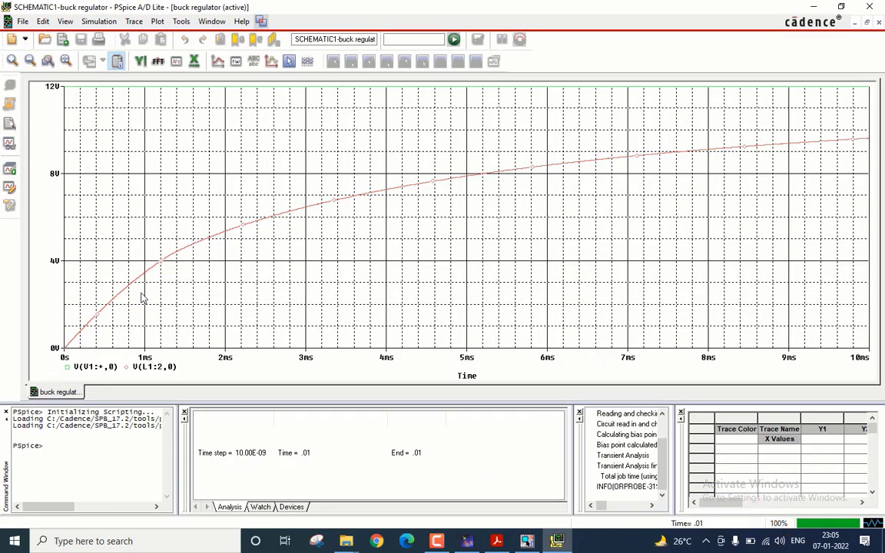
{"action": "mouse_move", "coordinate": [824, 147]}
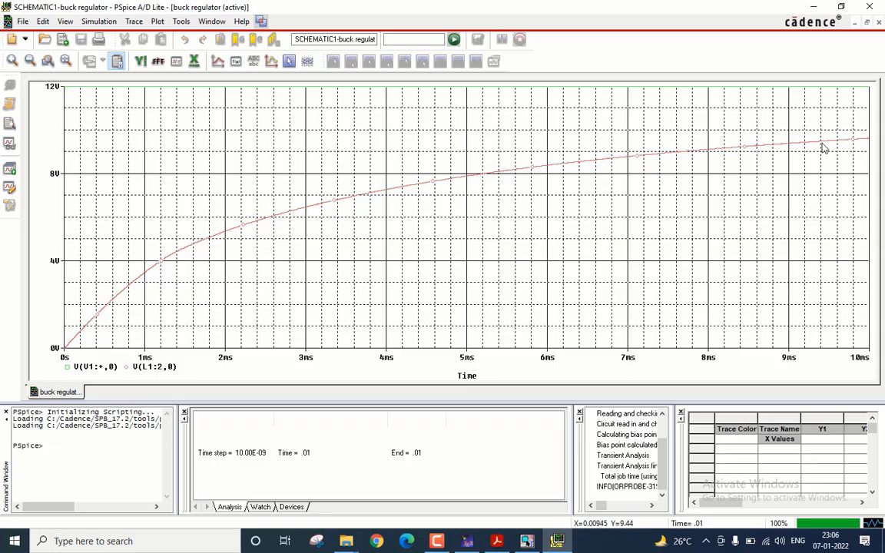
{"action": "mouse_move", "coordinate": [862, 160]}
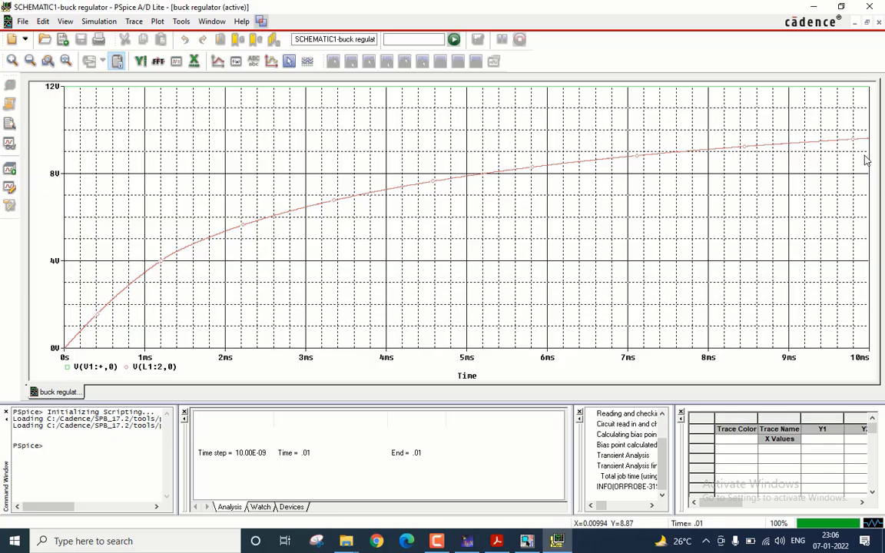
{"action": "mouse_move", "coordinate": [231, 315]}
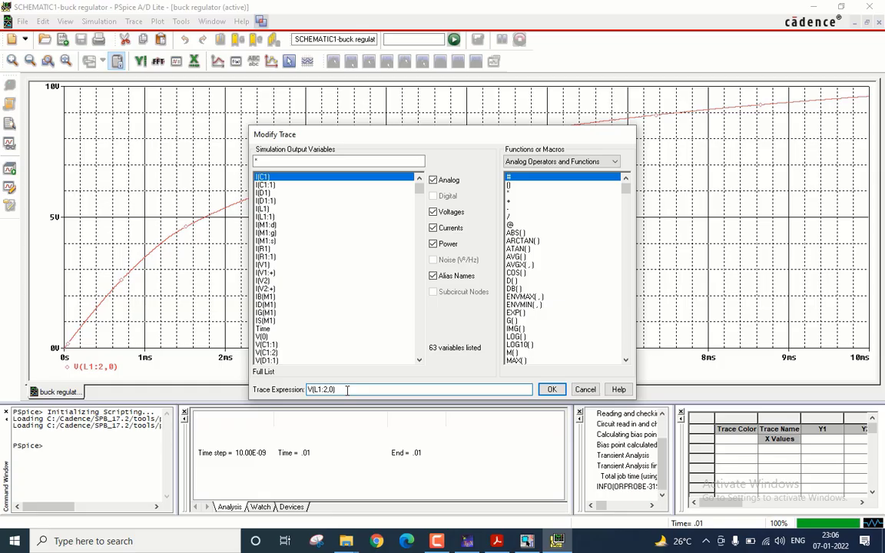
Wrap the V(L1:2,0) trace in avg() so avg(V(L1:2,0)) is plotted.
{"action": "type", "text": "avg("}
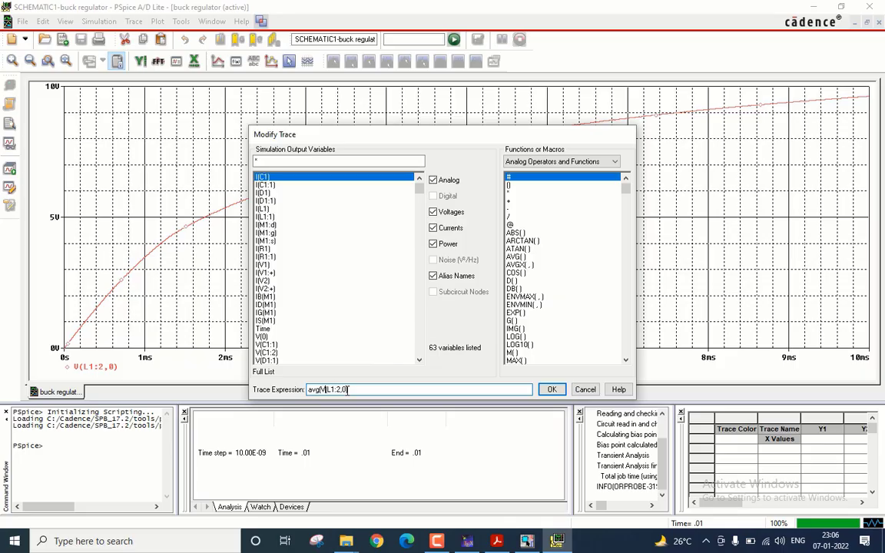
{"action": "left_click", "coordinate": [551, 388]}
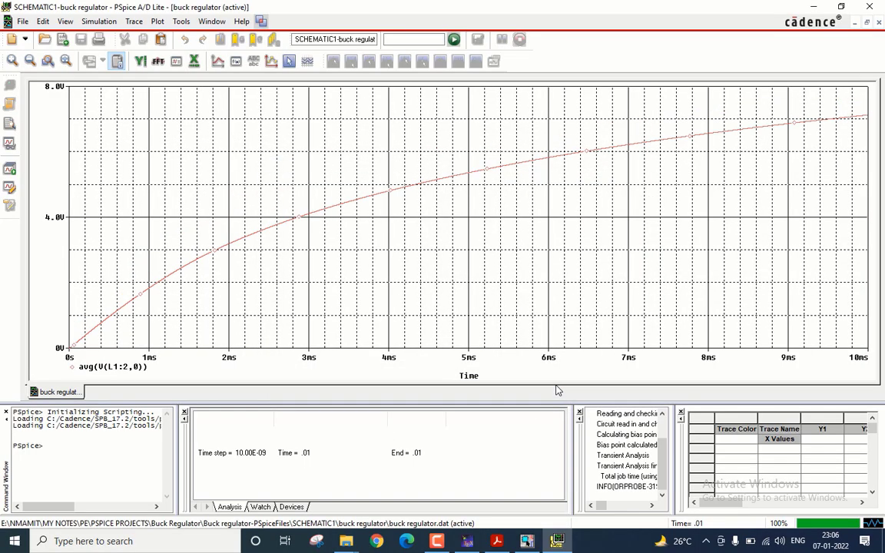
{"action": "mouse_move", "coordinate": [129, 326]}
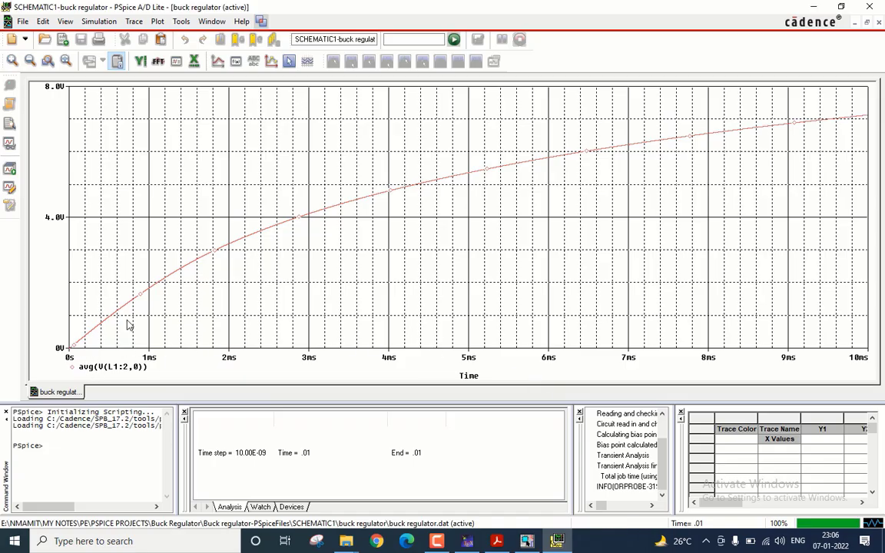
{"action": "mouse_move", "coordinate": [727, 137]}
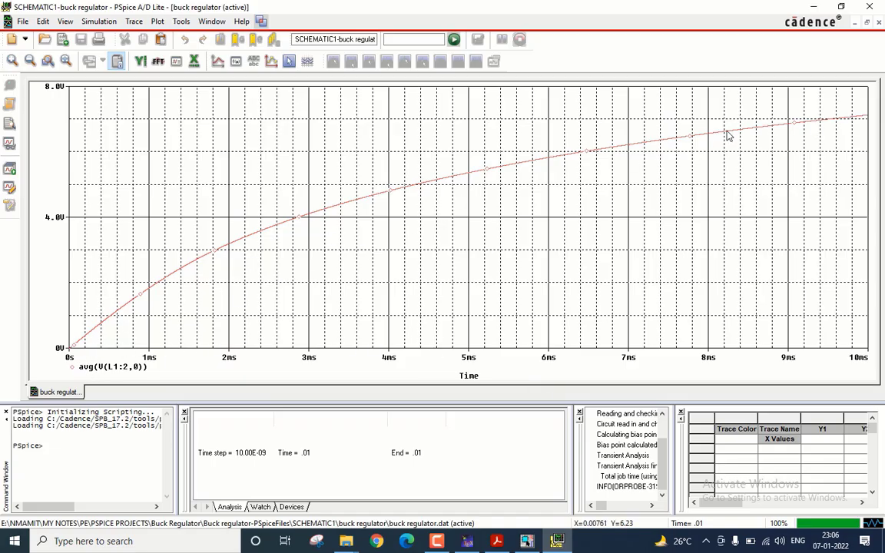
{"action": "mouse_move", "coordinate": [125, 322]}
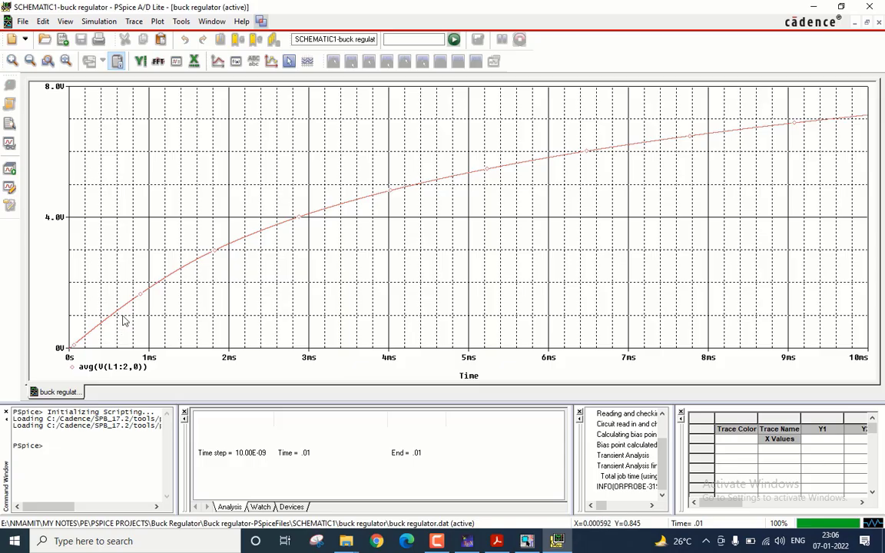
{"action": "mouse_move", "coordinate": [488, 203]}
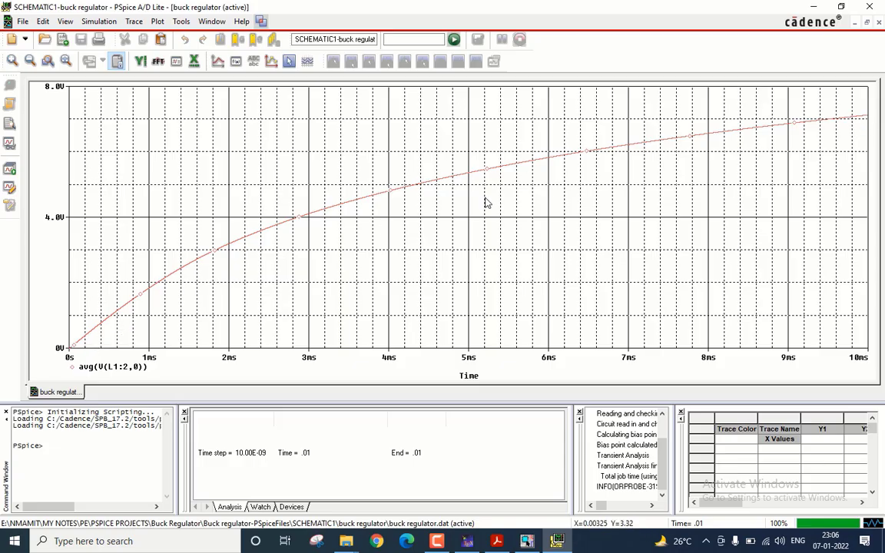
{"action": "mouse_move", "coordinate": [858, 126]}
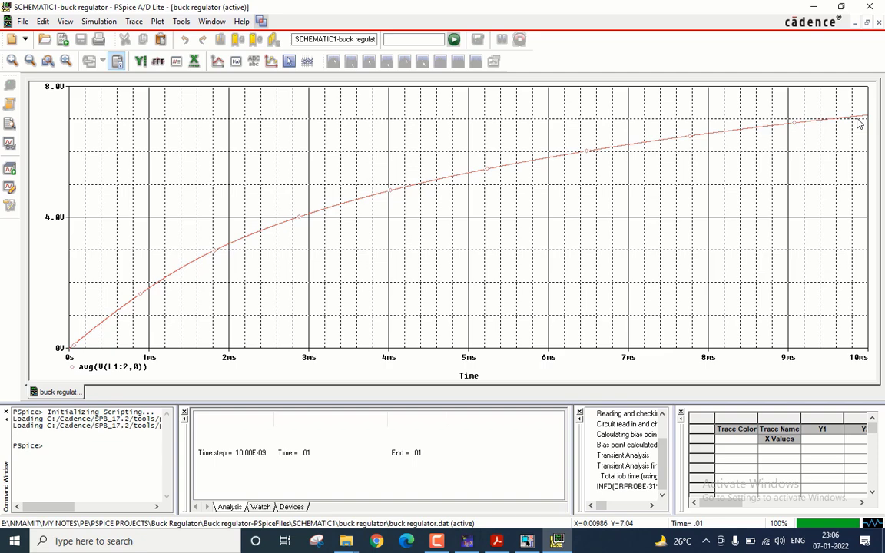
{"action": "mouse_move", "coordinate": [662, 314]}
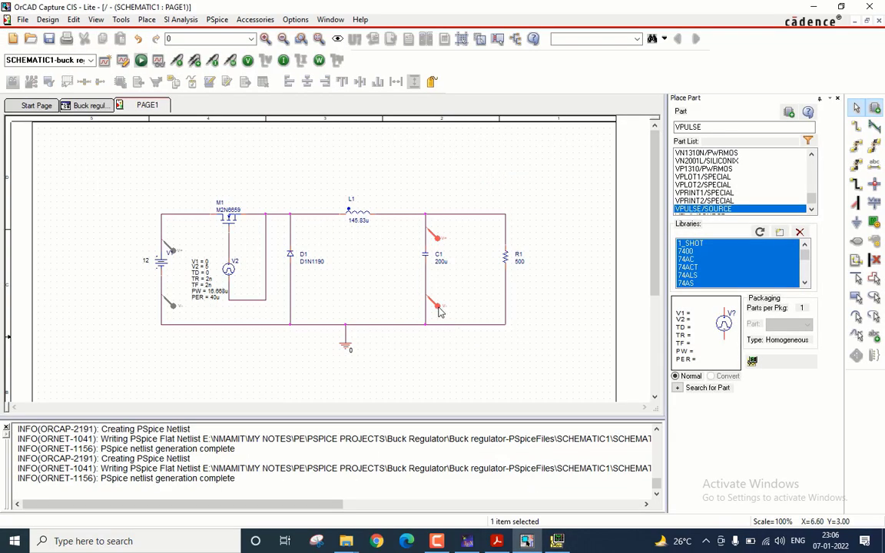
Replace the wire below C1 with resistor R2 wired to ground, valued 1n.
{"action": "left_click", "coordinate": [430, 308]}
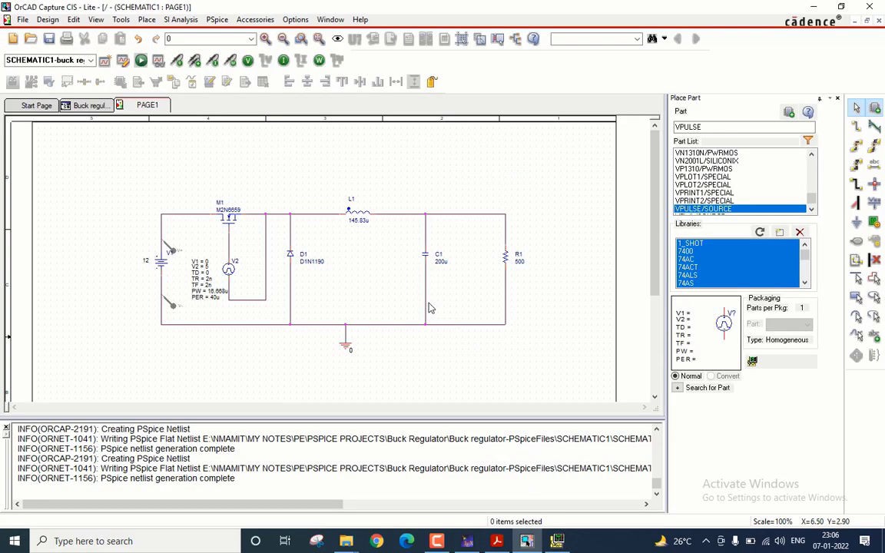
{"action": "mouse_move", "coordinate": [428, 307]}
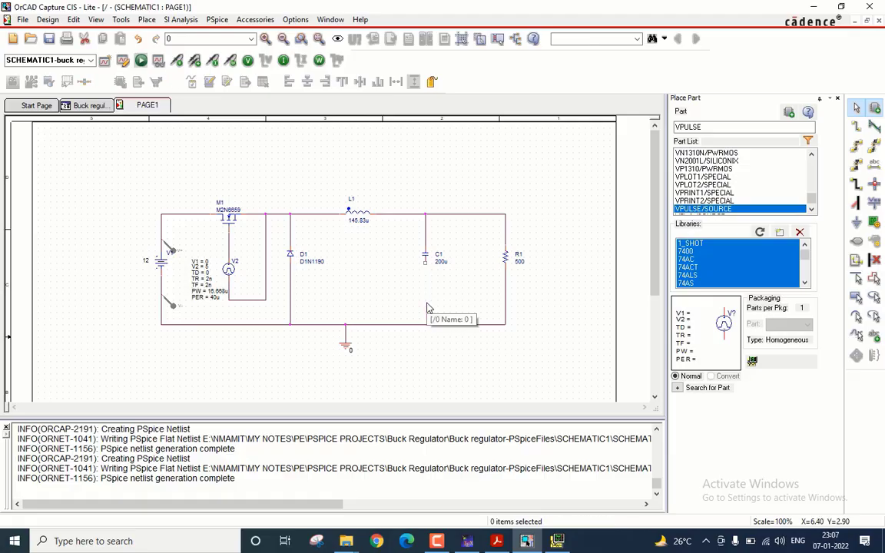
{"action": "mouse_move", "coordinate": [455, 299]}
{"action": "type", "text": "r"}
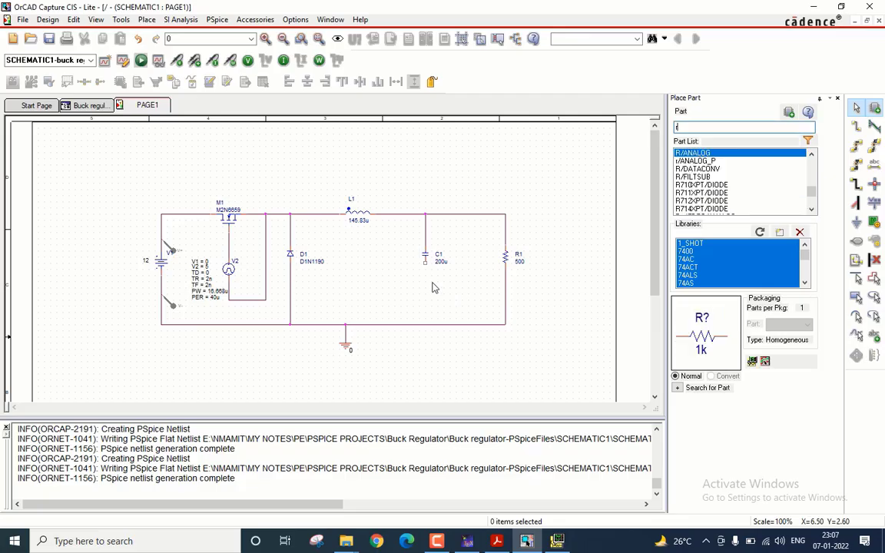
{"action": "mouse_move", "coordinate": [425, 328]}
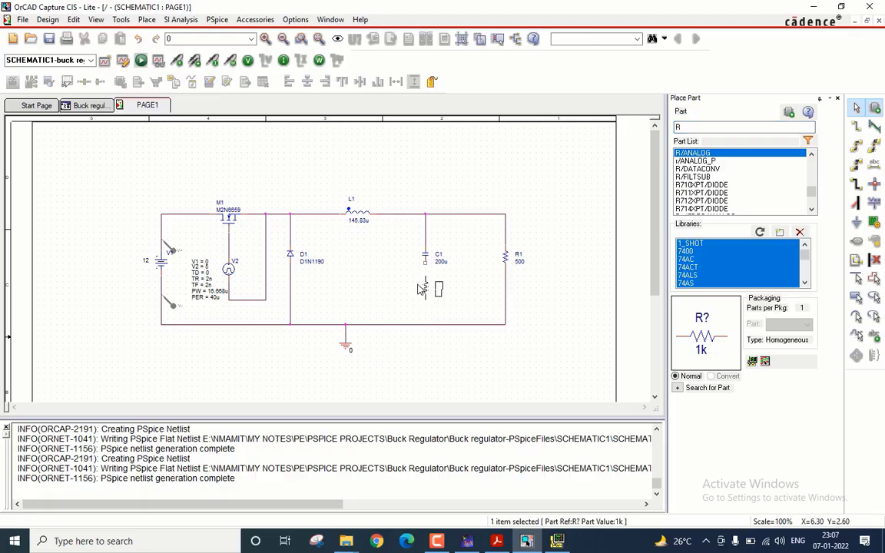
{"action": "left_click", "coordinate": [436, 290]}
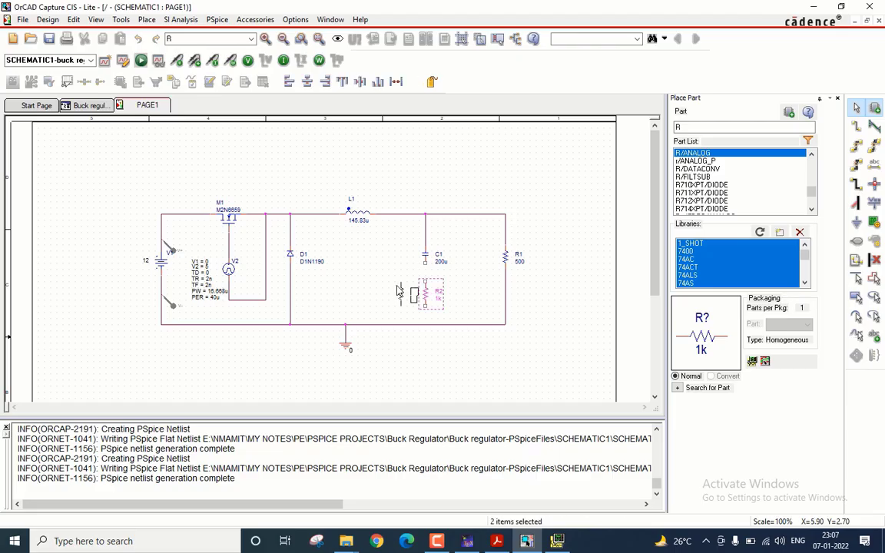
{"action": "mouse_move", "coordinate": [431, 288]}
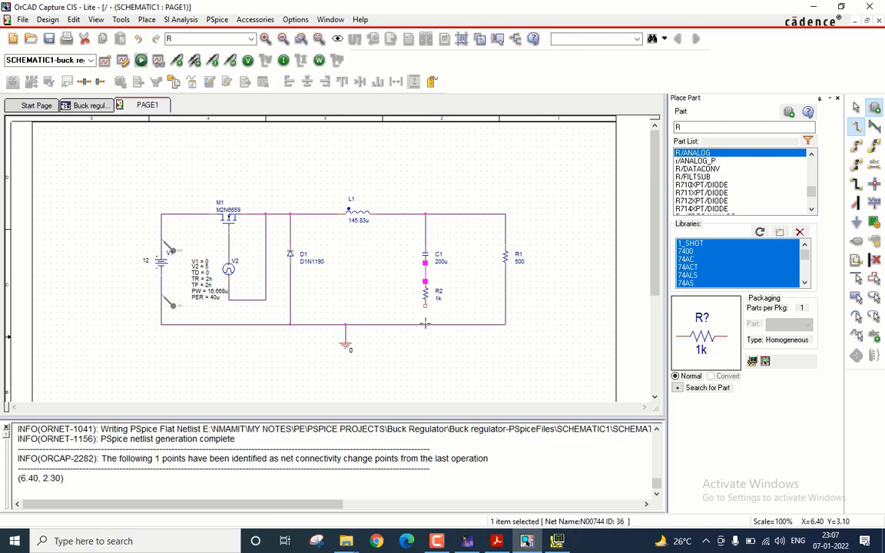
{"action": "right_click", "coordinate": [425, 315]}
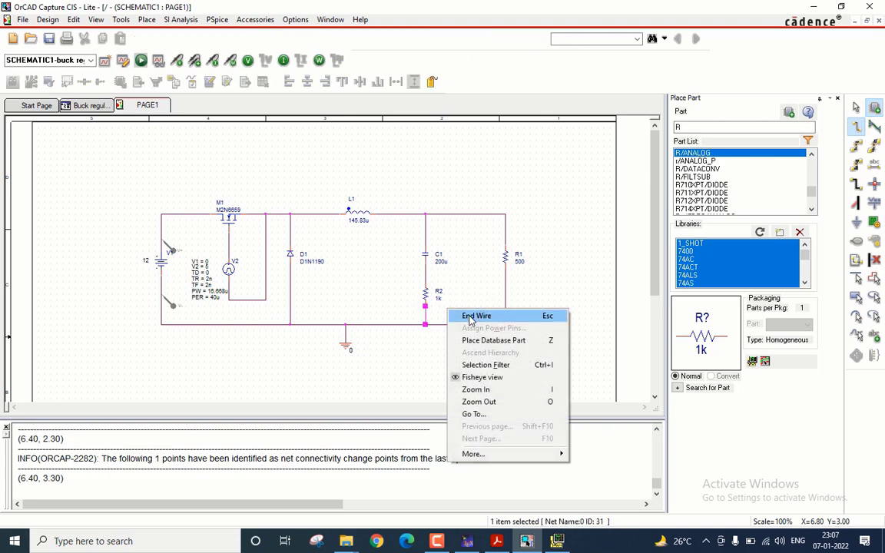
{"action": "left_click", "coordinate": [476, 316]}
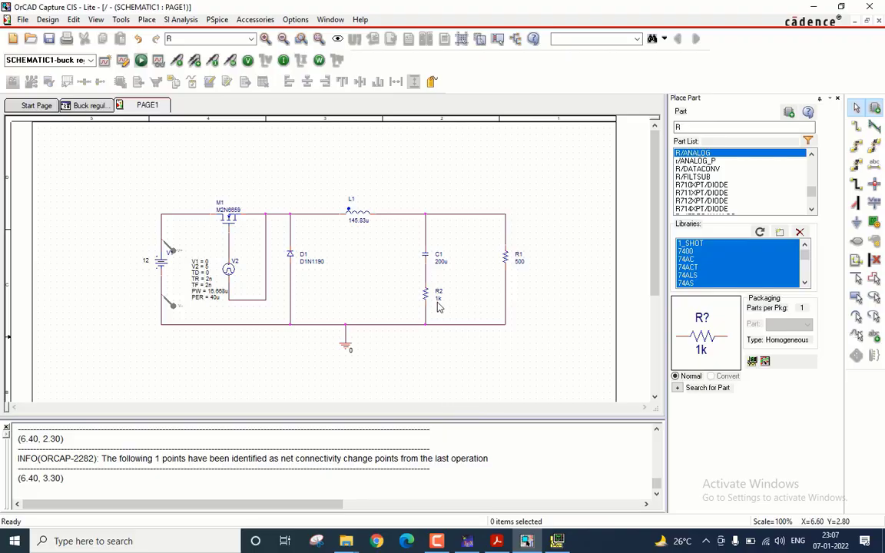
{"action": "mouse_move", "coordinate": [438, 304]}
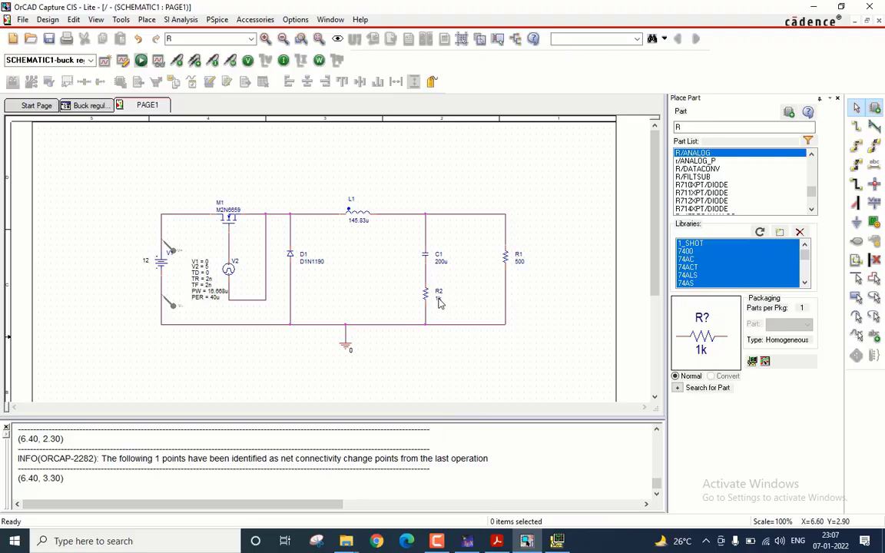
{"action": "double_click", "coordinate": [440, 290]}
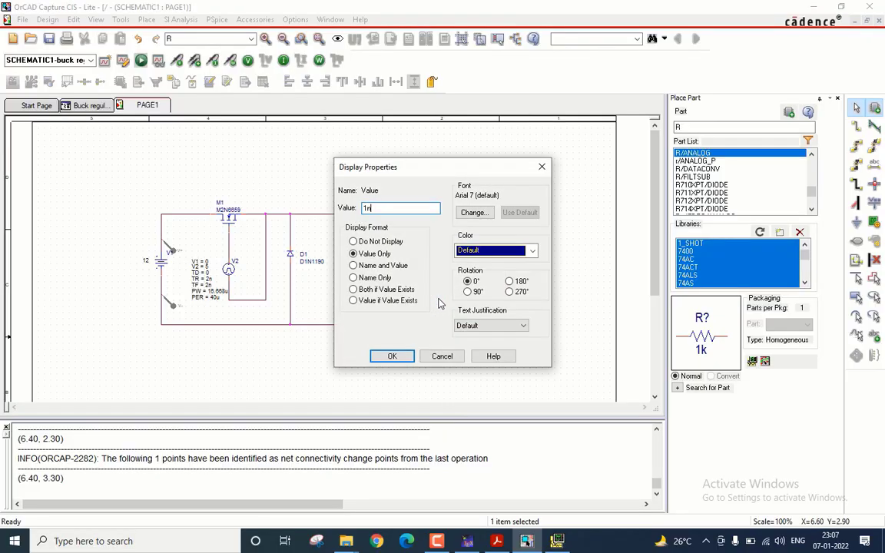
{"action": "left_click", "coordinate": [391, 356]}
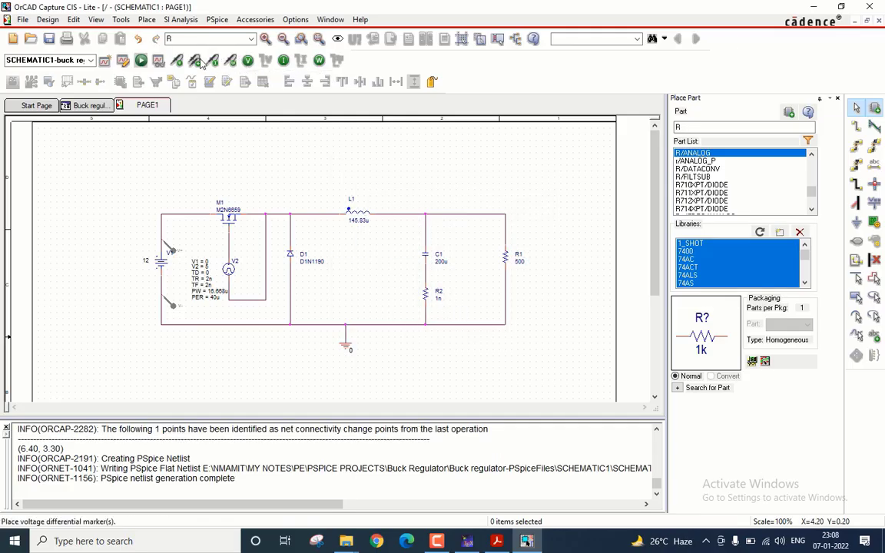
{"action": "mouse_move", "coordinate": [425, 232]}
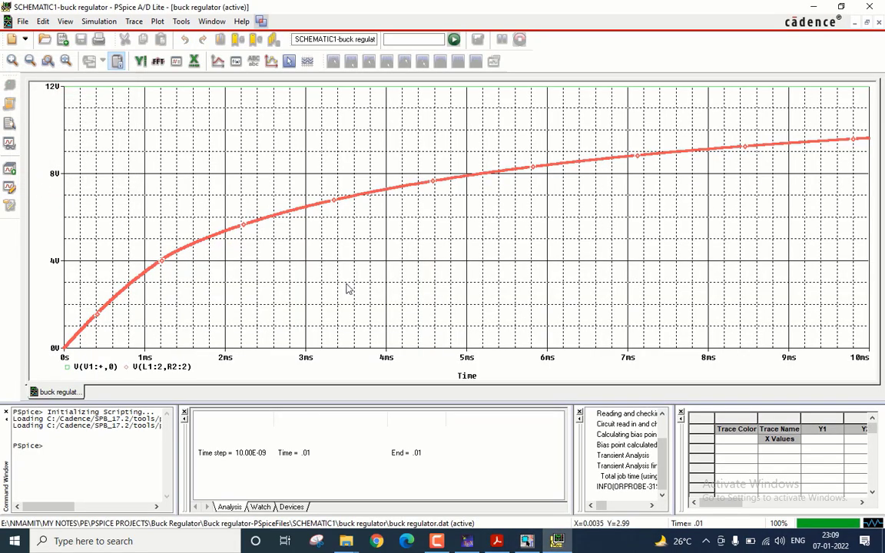
{"action": "mouse_move", "coordinate": [66, 351]}
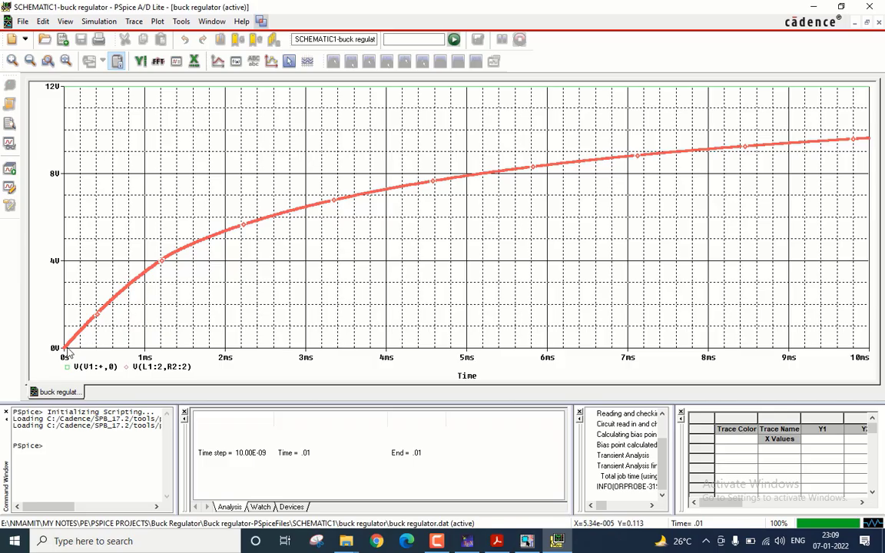
{"action": "mouse_move", "coordinate": [518, 188]}
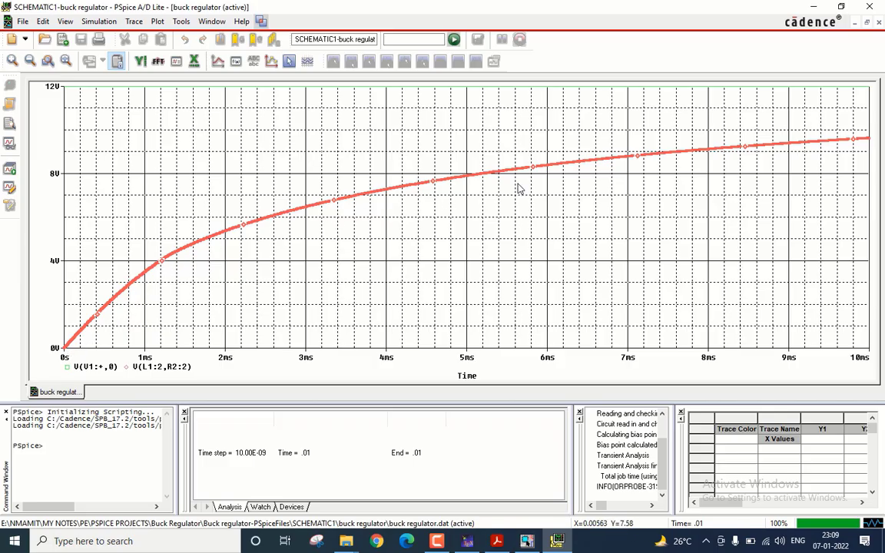
{"action": "mouse_move", "coordinate": [184, 376]}
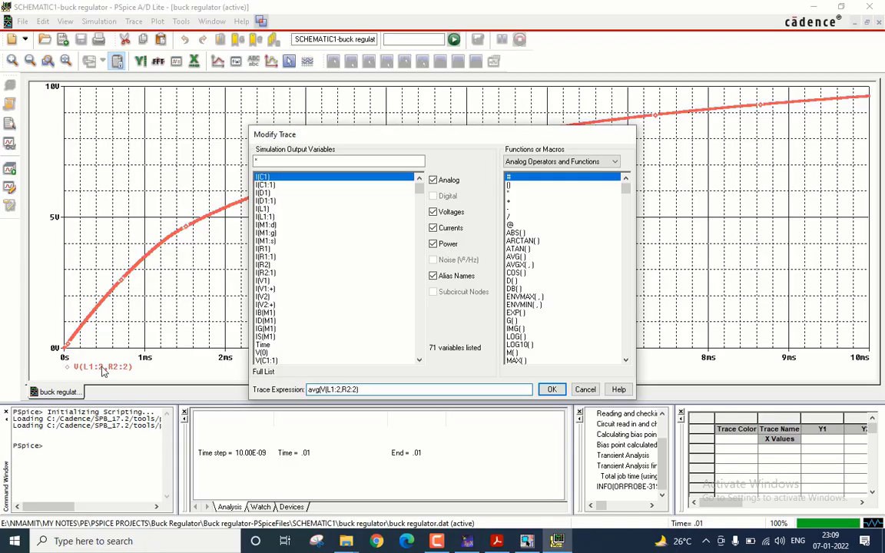
Apply avg(V(L1:2,R2:2)) as the sole plotted trace expression.
{"action": "left_click", "coordinate": [551, 389]}
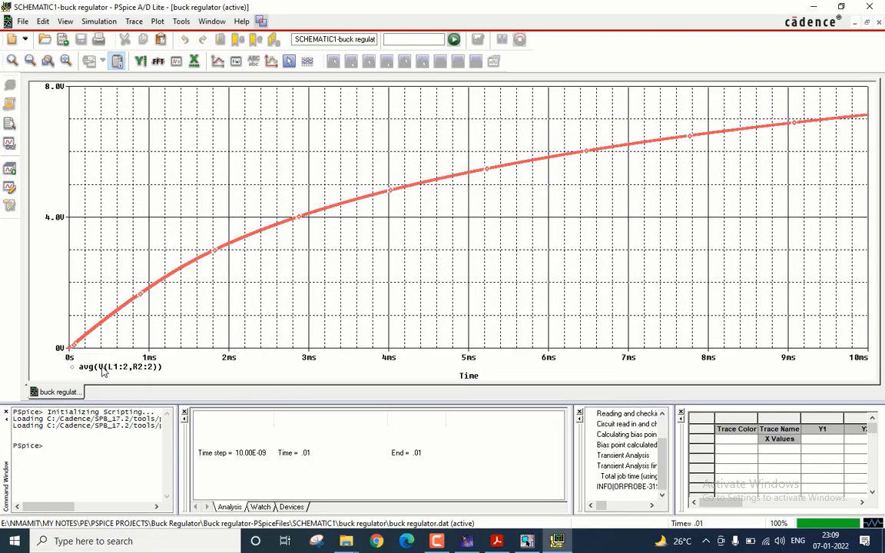
{"action": "mouse_move", "coordinate": [439, 213]}
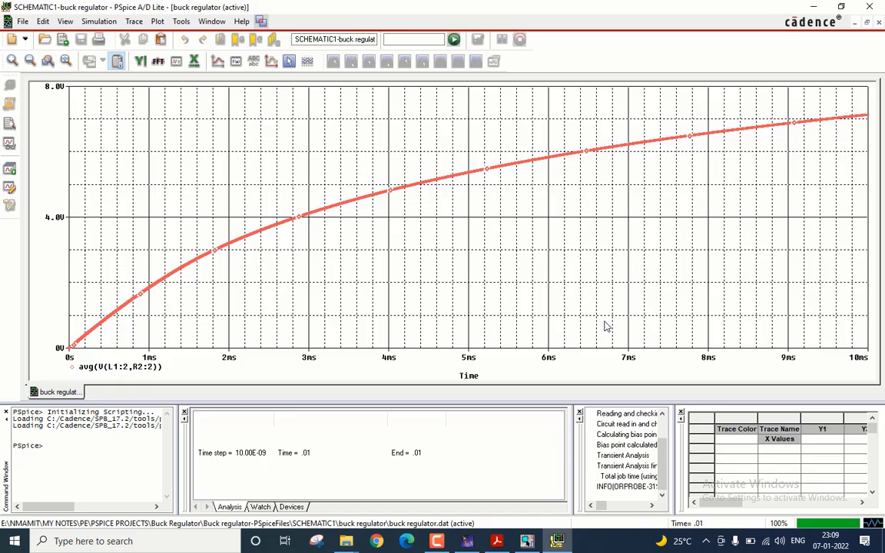
Switch to the buck converter PDF and scroll to the critical L and C calculations.
{"action": "left_click", "coordinate": [505, 541]}
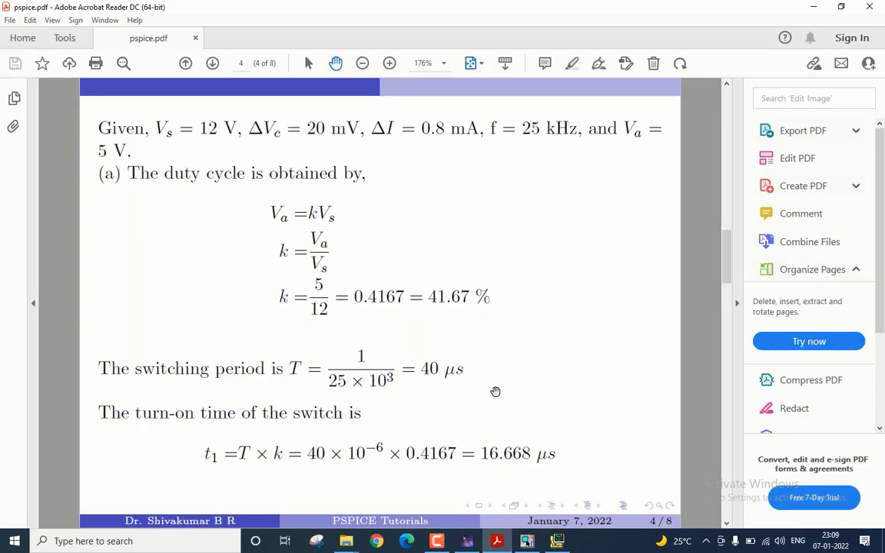
{"action": "scroll", "scroll_direction": "down", "scroll_amount": 3}
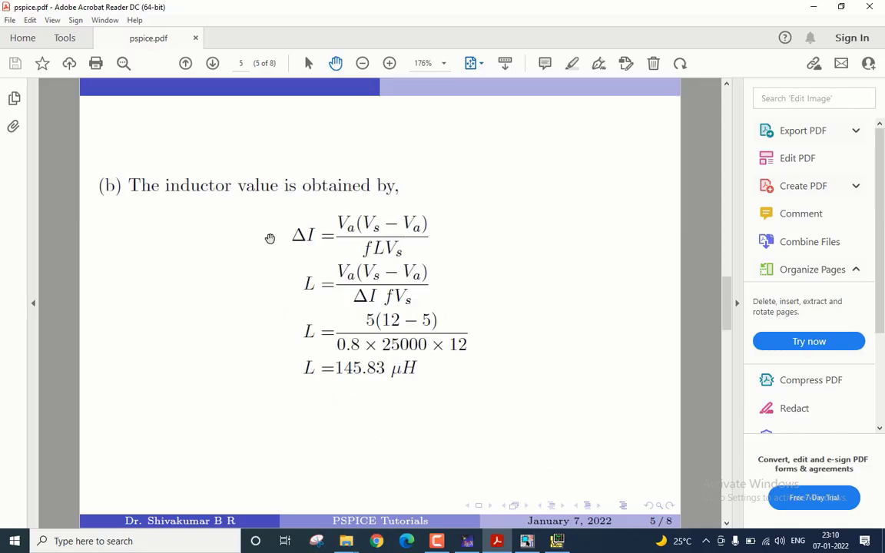
{"action": "mouse_move", "coordinate": [305, 393]}
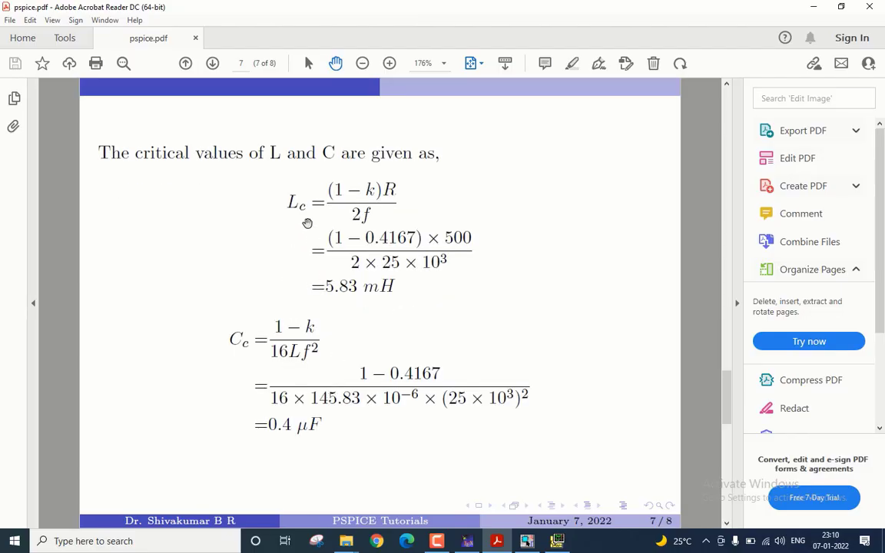
{"action": "mouse_move", "coordinate": [290, 448]}
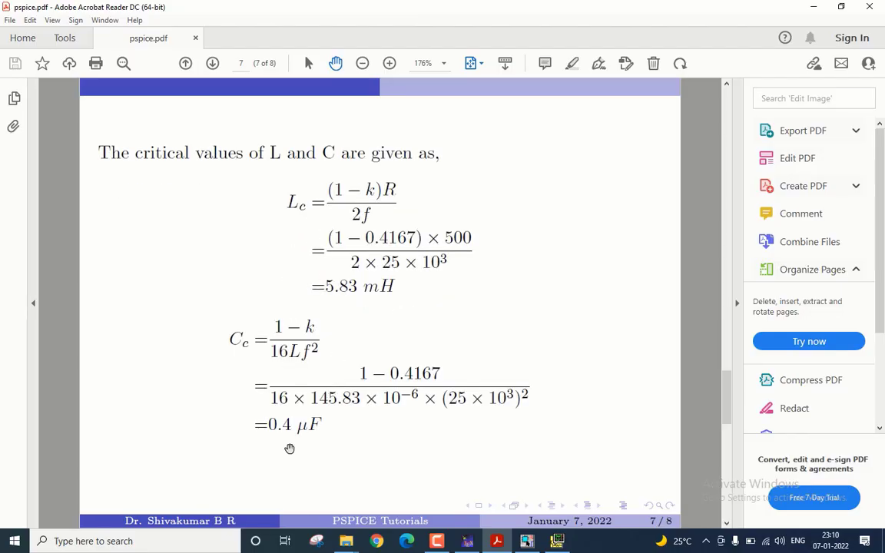
{"action": "mouse_move", "coordinate": [340, 327]}
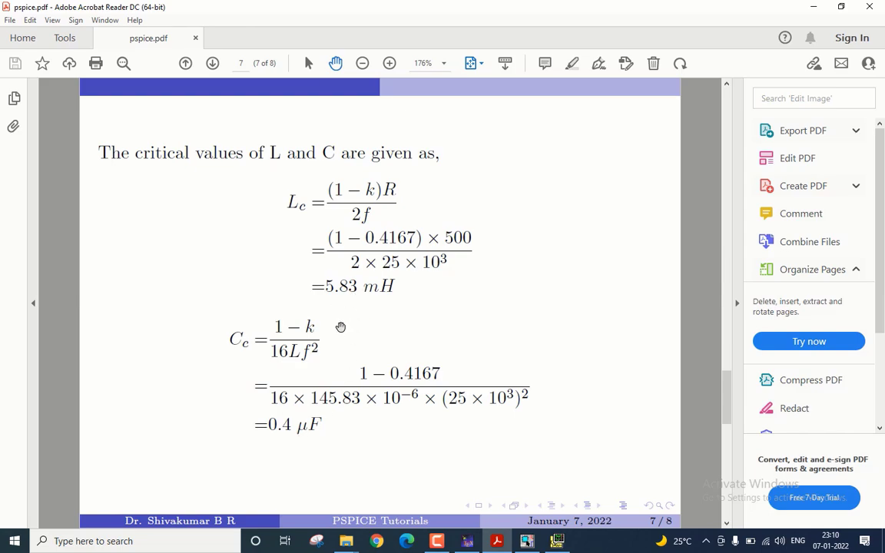
{"action": "mouse_move", "coordinate": [307, 441]}
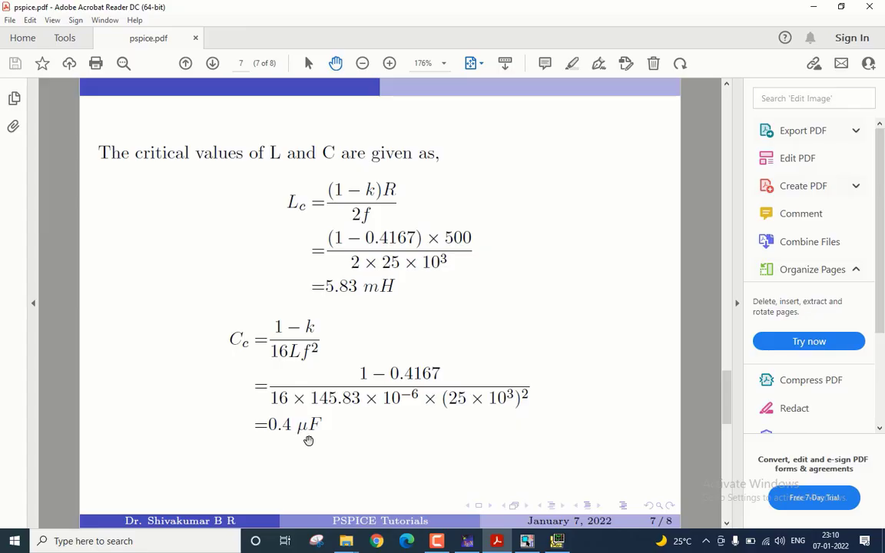
{"action": "mouse_move", "coordinate": [324, 302]}
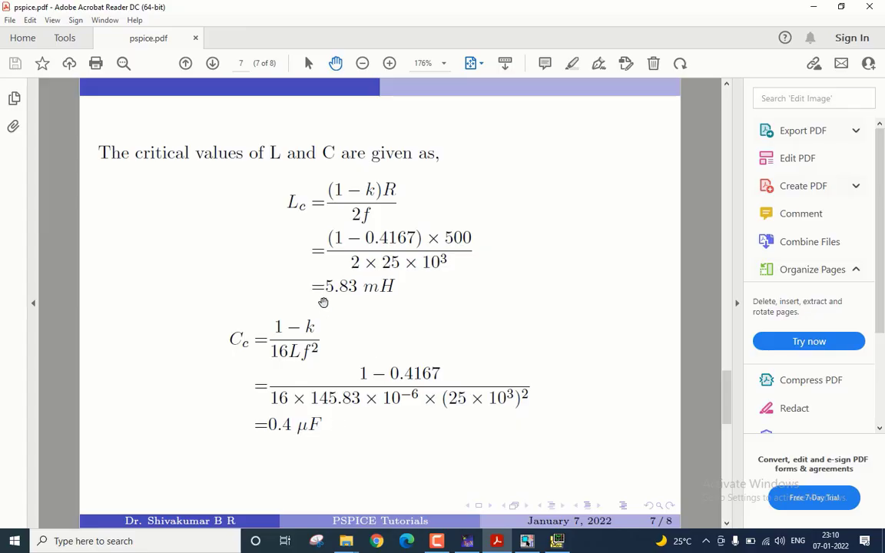
{"action": "mouse_move", "coordinate": [414, 325]}
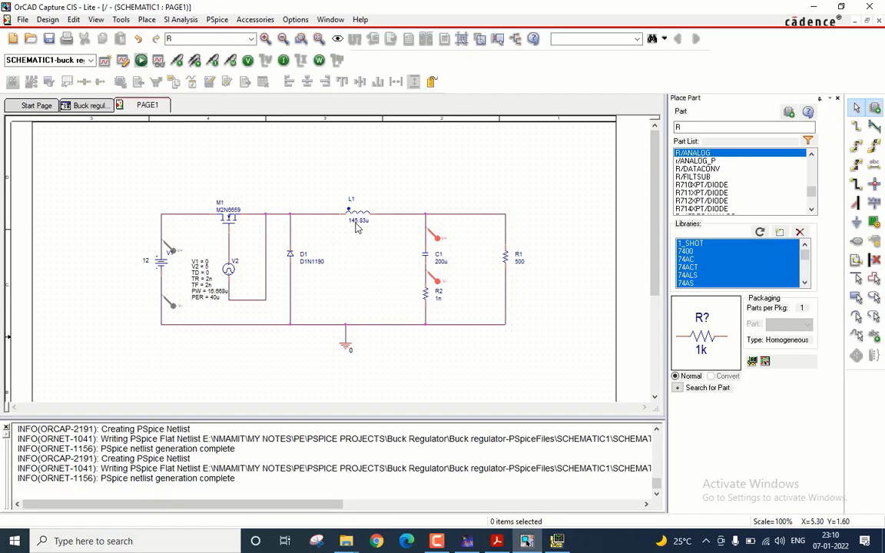
Set inductor L1's value to 5.83m.
{"action": "double_click", "coordinate": [357, 221]}
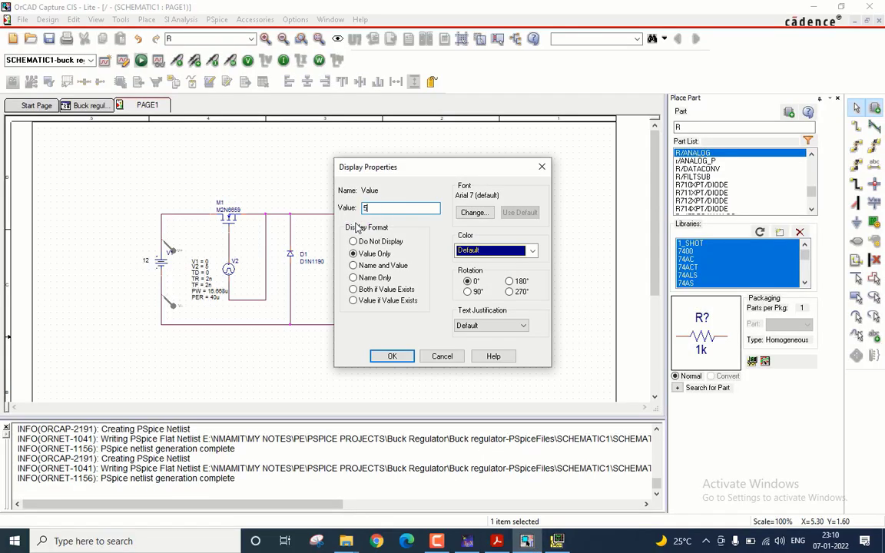
{"action": "type", "text": ".83m"}
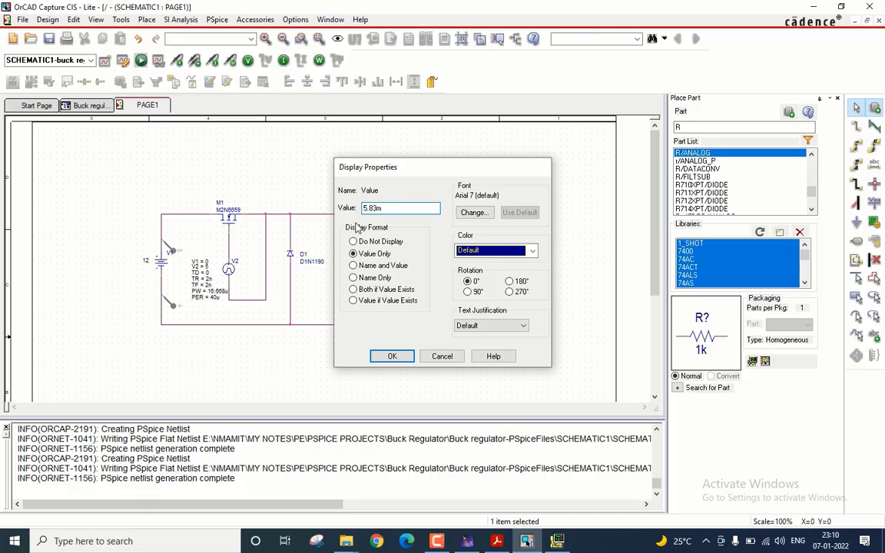
{"action": "left_click", "coordinate": [392, 356]}
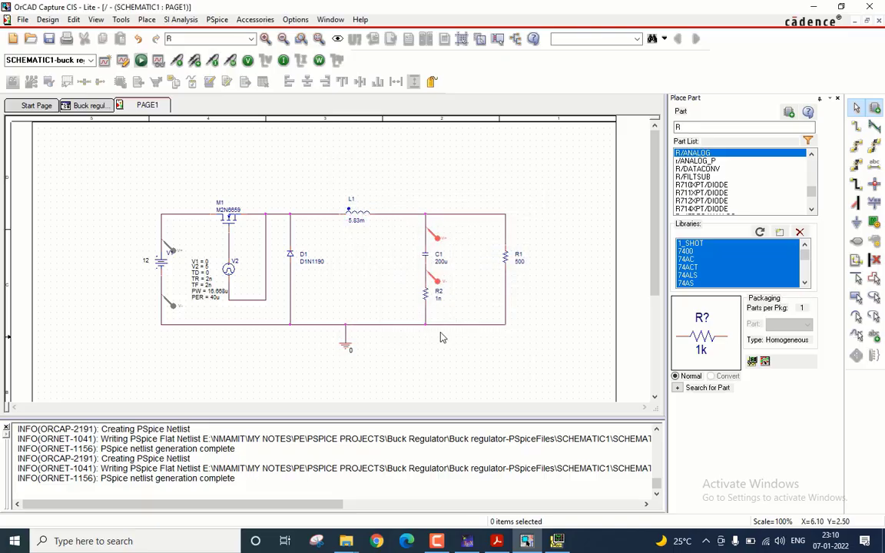
Set capacitor C1 to 0.4u and rerun the PSpice simulation.
{"action": "left_click", "coordinate": [518, 541]}
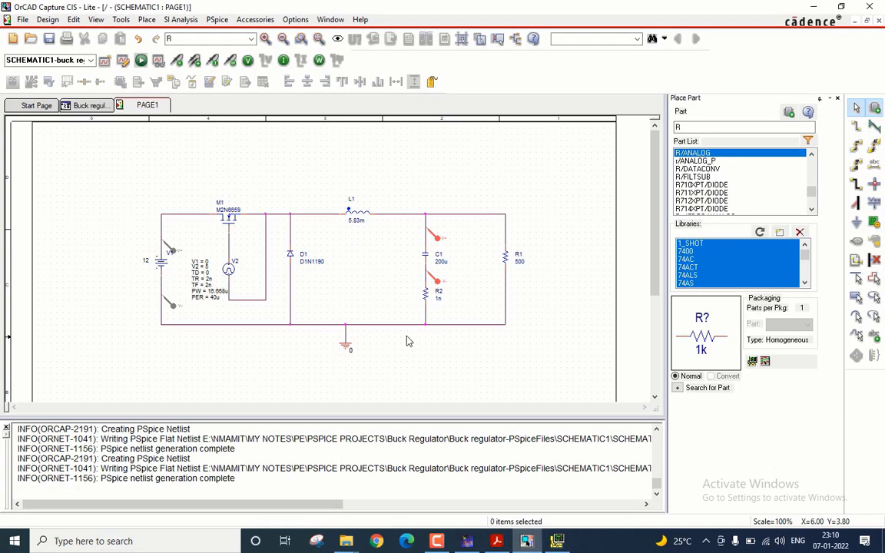
{"action": "left_click", "coordinate": [433, 263]}
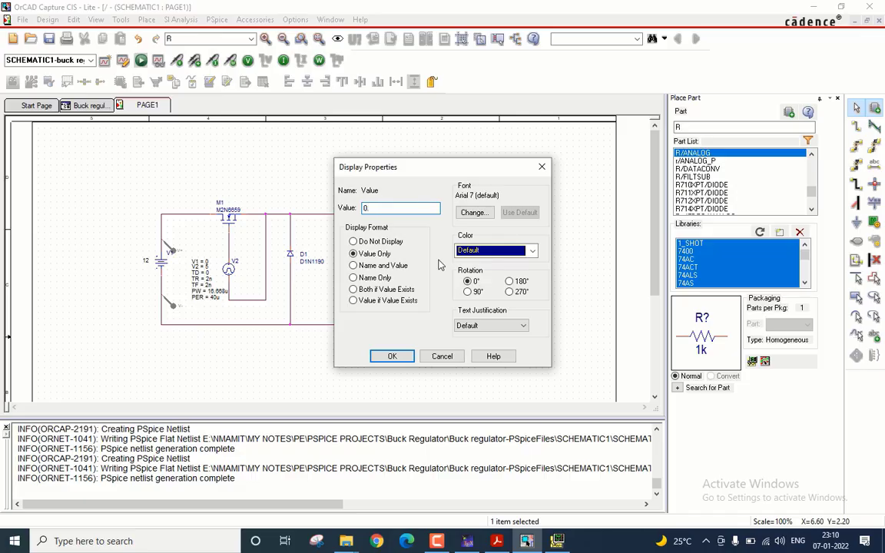
{"action": "left_click", "coordinate": [392, 356]}
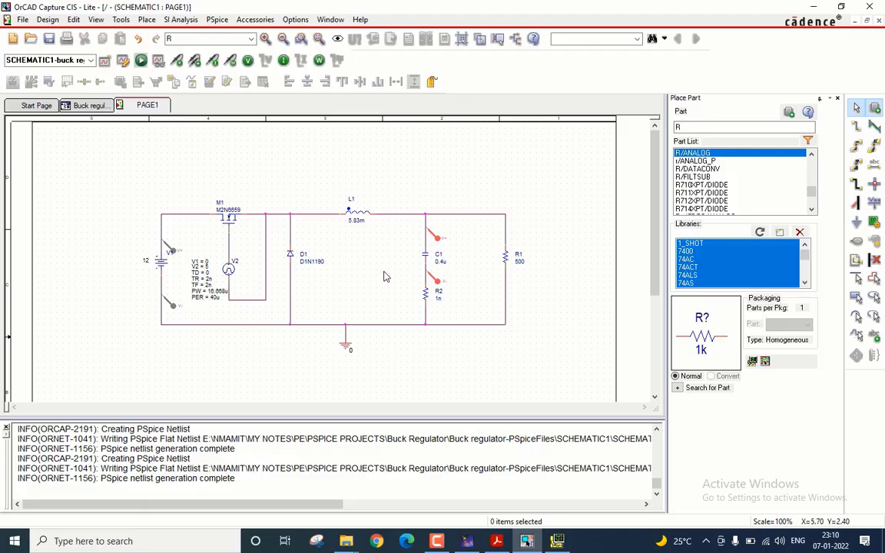
{"action": "left_click", "coordinate": [139, 65]}
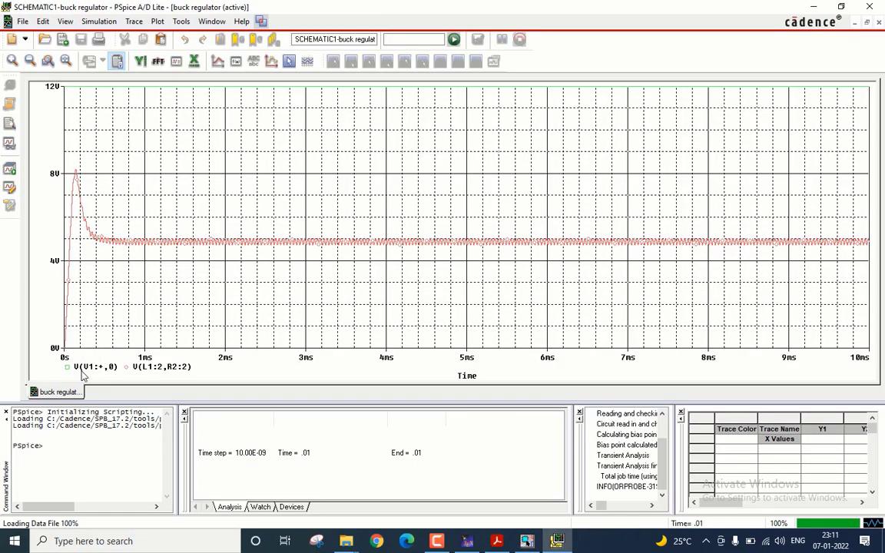
{"action": "mouse_move", "coordinate": [98, 366]}
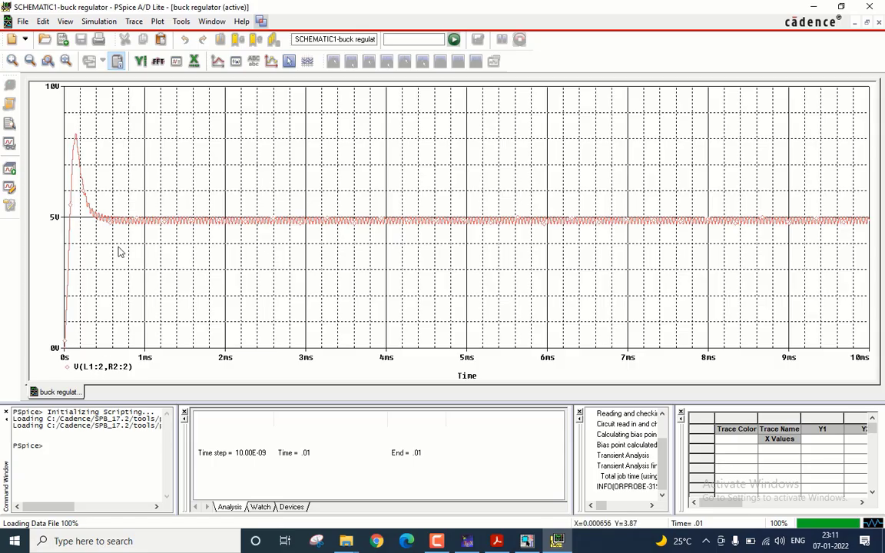
{"action": "mouse_move", "coordinate": [246, 225]}
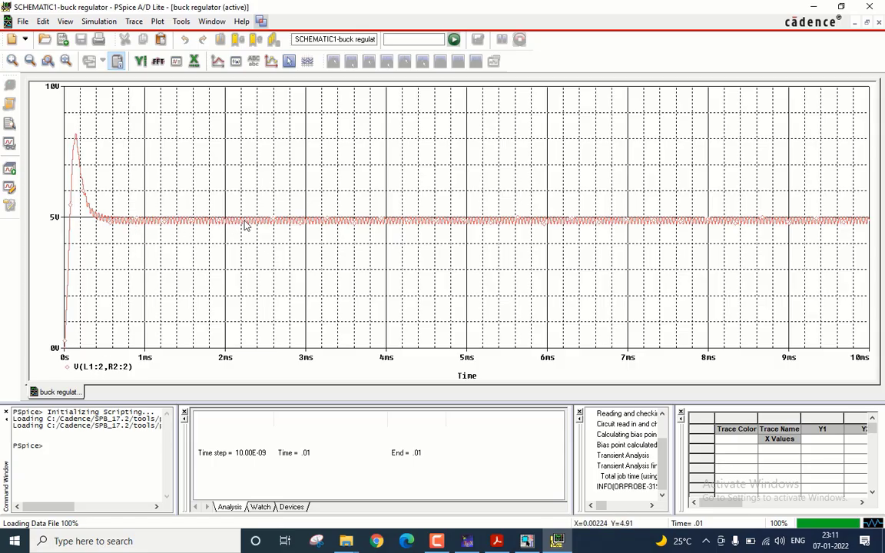
{"action": "mouse_move", "coordinate": [328, 225]}
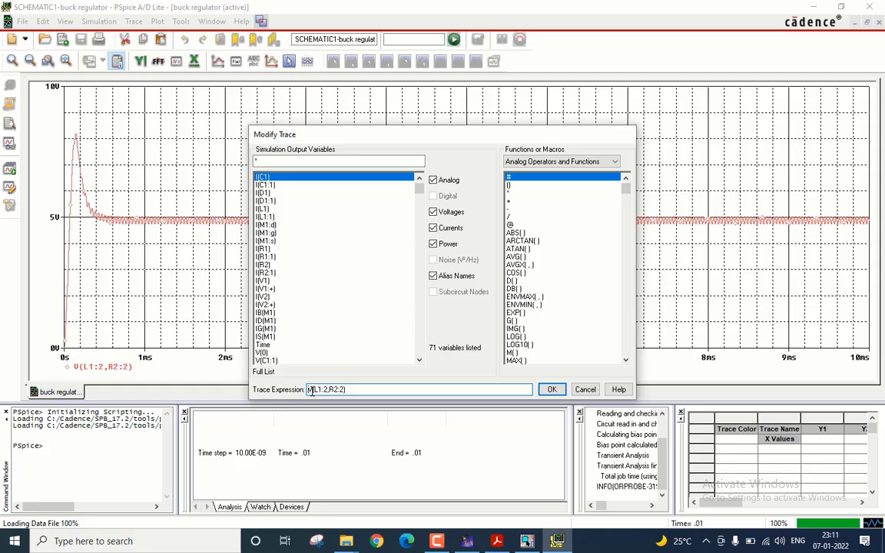
Wrap the output trace in avg() to plot avg(V(L1:2,R2:2)), settling near 4.92 V.
{"action": "type", "text": "avg("}
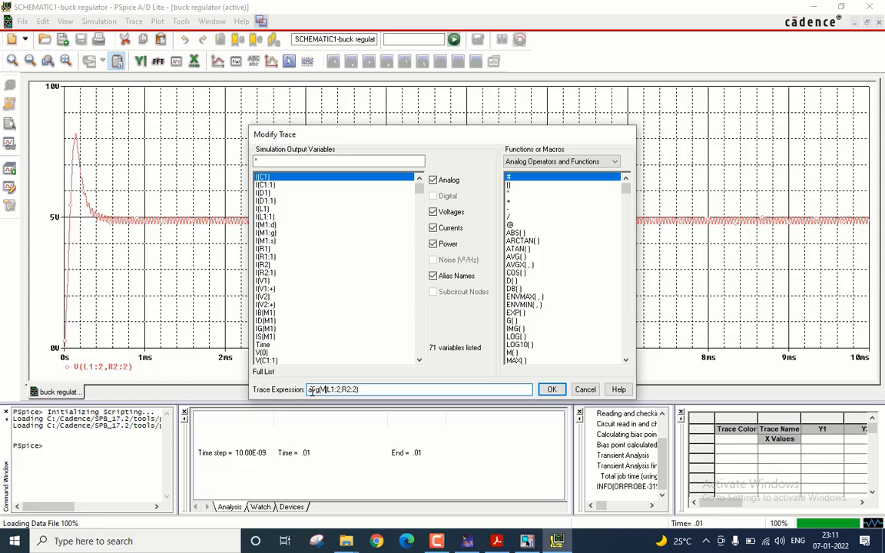
{"action": "left_click", "coordinate": [551, 389]}
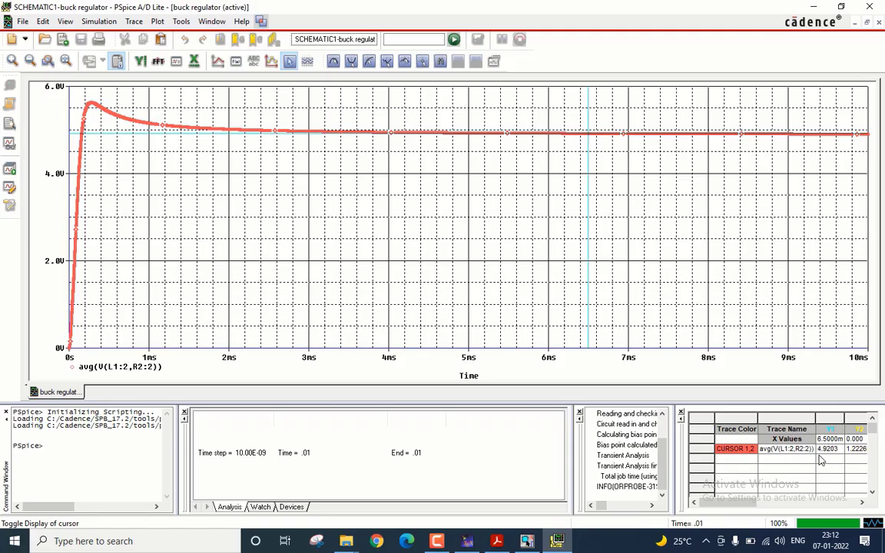
{"action": "mouse_move", "coordinate": [835, 458]}
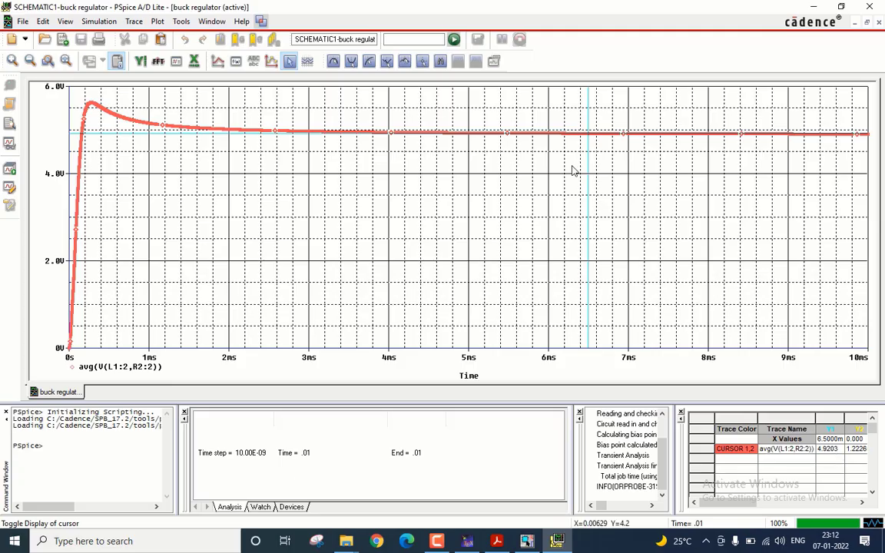
{"action": "mouse_move", "coordinate": [828, 470]}
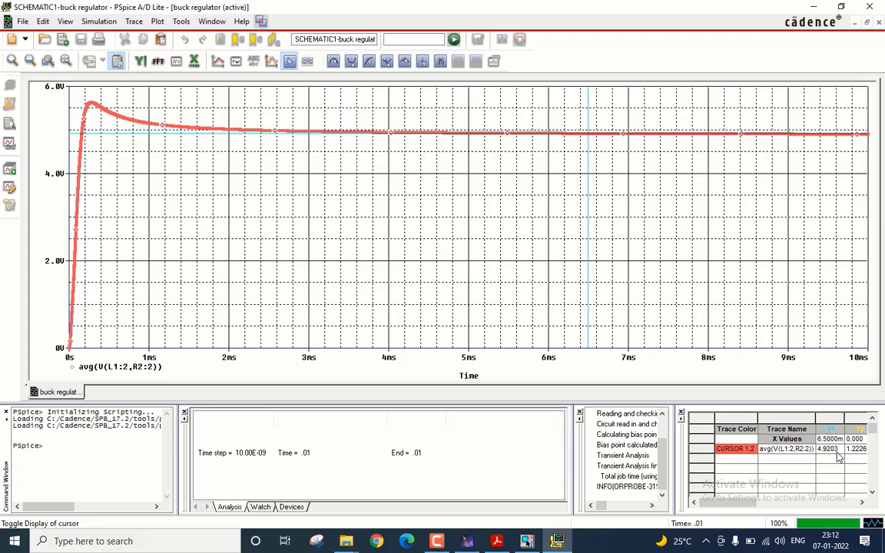
{"action": "mouse_move", "coordinate": [802, 469]}
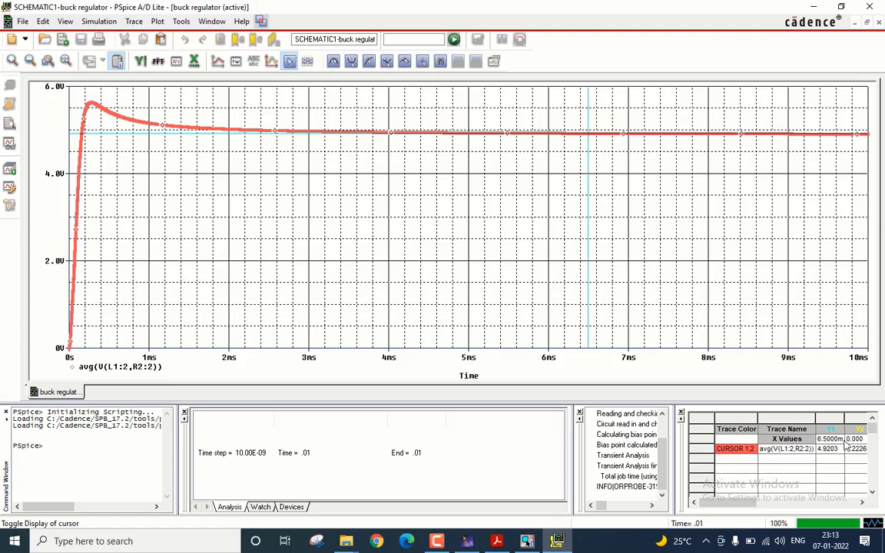
{"action": "mouse_move", "coordinate": [614, 167]}
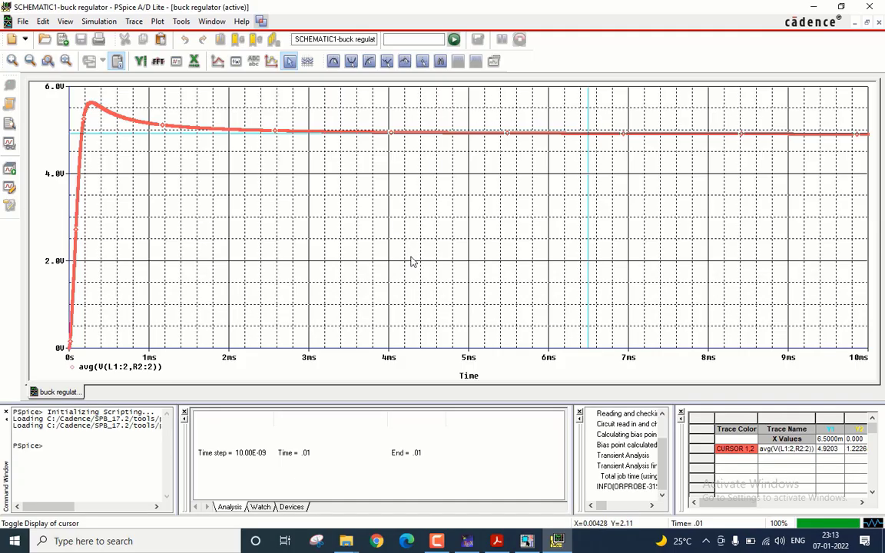
{"action": "left_click", "coordinate": [499, 541]}
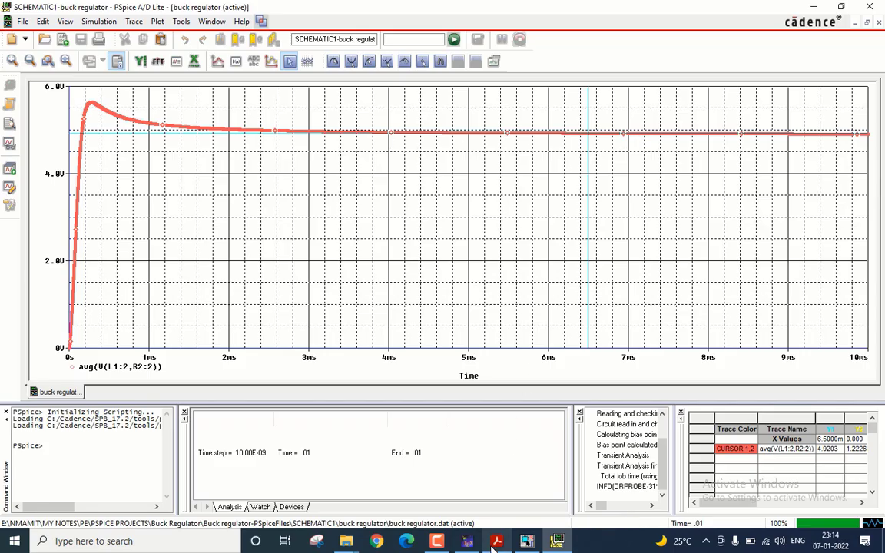
{"action": "left_click", "coordinate": [497, 542]}
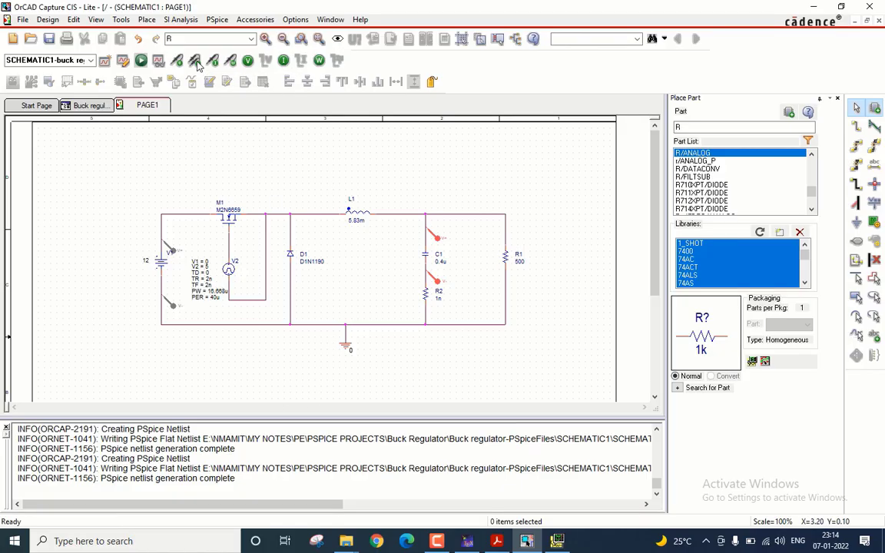
{"action": "mouse_move", "coordinate": [300, 319]}
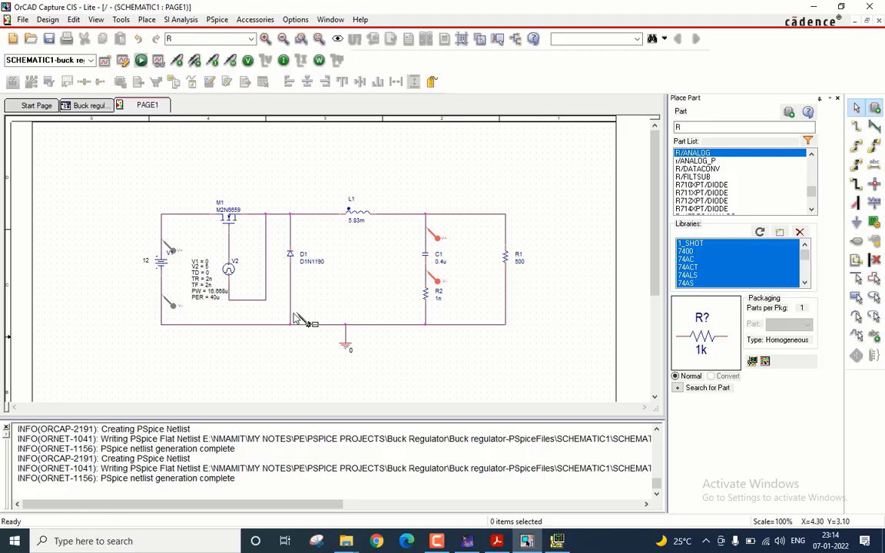
{"action": "mouse_move", "coordinate": [296, 230]}
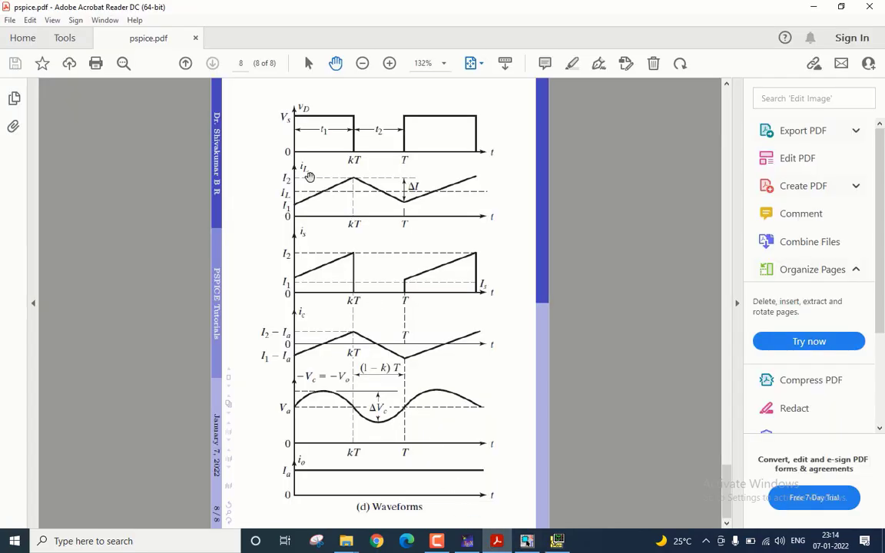
{"action": "mouse_move", "coordinate": [463, 460]}
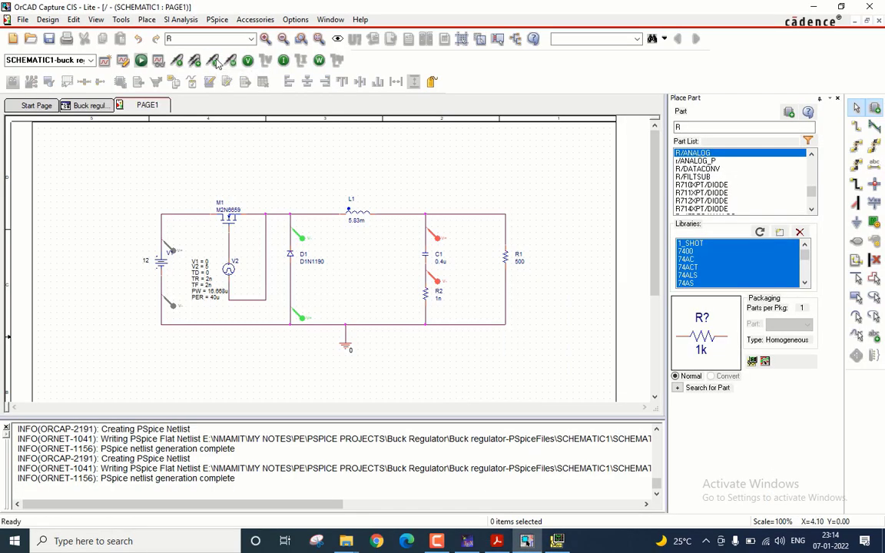
{"action": "mouse_move", "coordinate": [376, 217]}
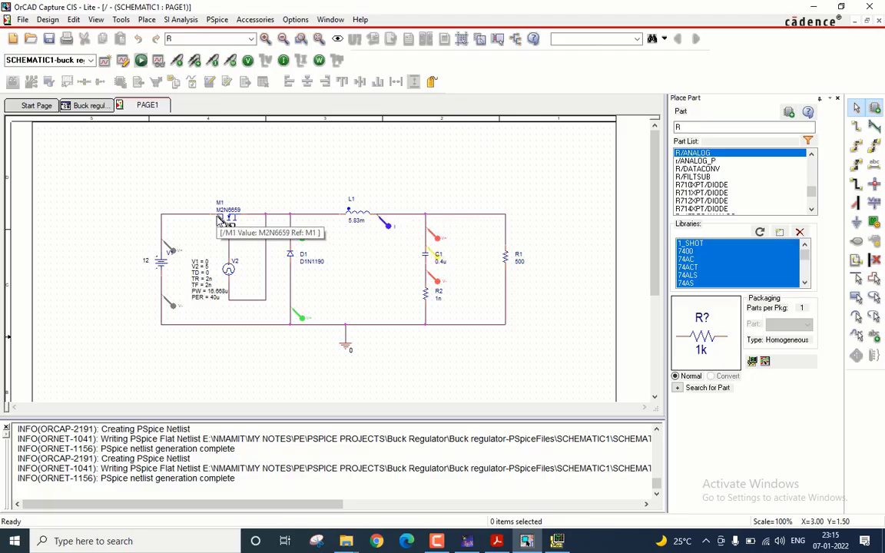
{"action": "mouse_move", "coordinate": [333, 175]}
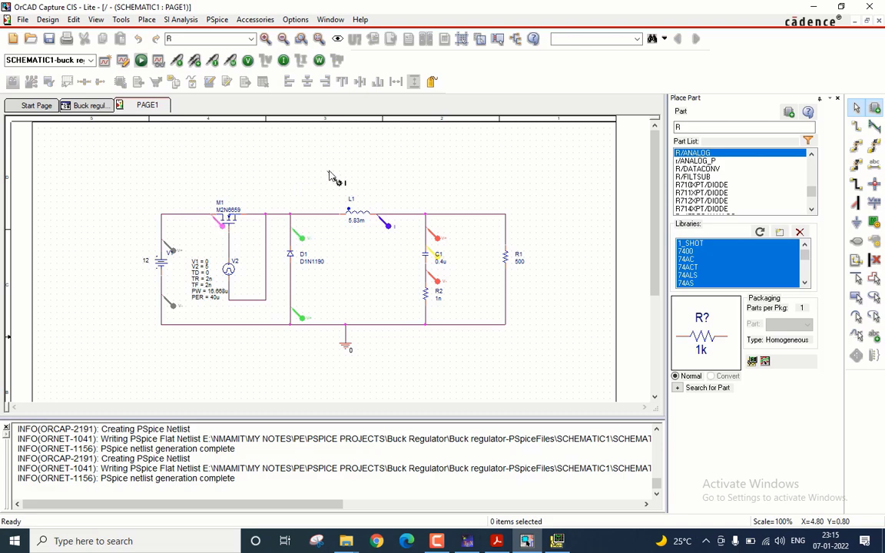
Return to the OrCAD Capture buck schematic from the taskbar.
{"action": "left_click", "coordinate": [507, 541]}
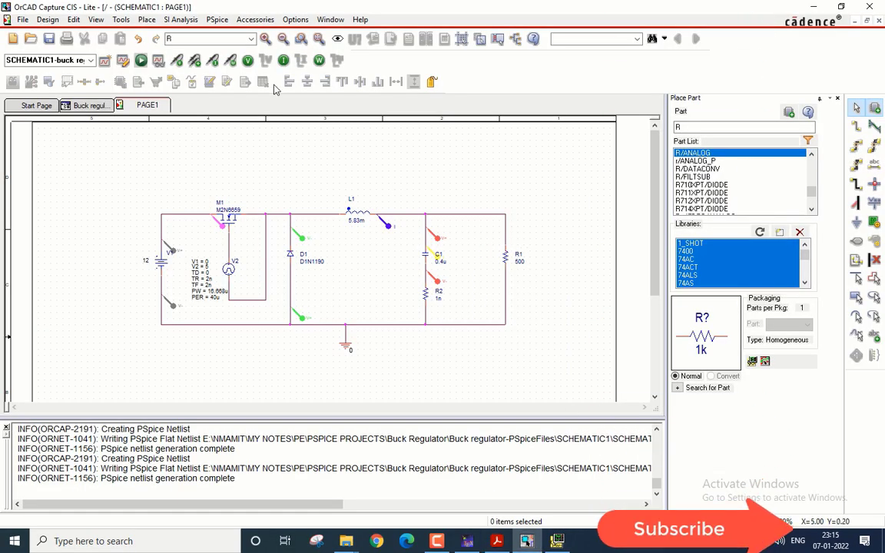
{"action": "mouse_move", "coordinate": [514, 246]}
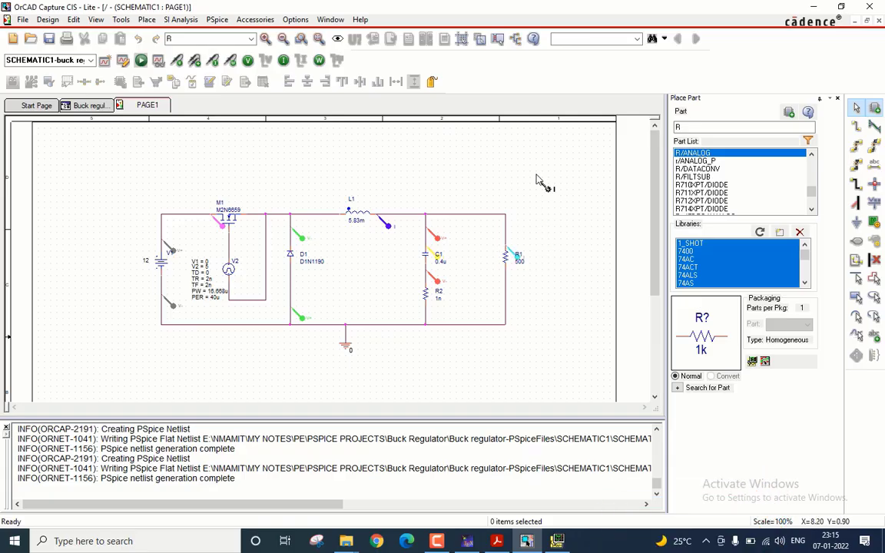
{"action": "mouse_move", "coordinate": [413, 143]}
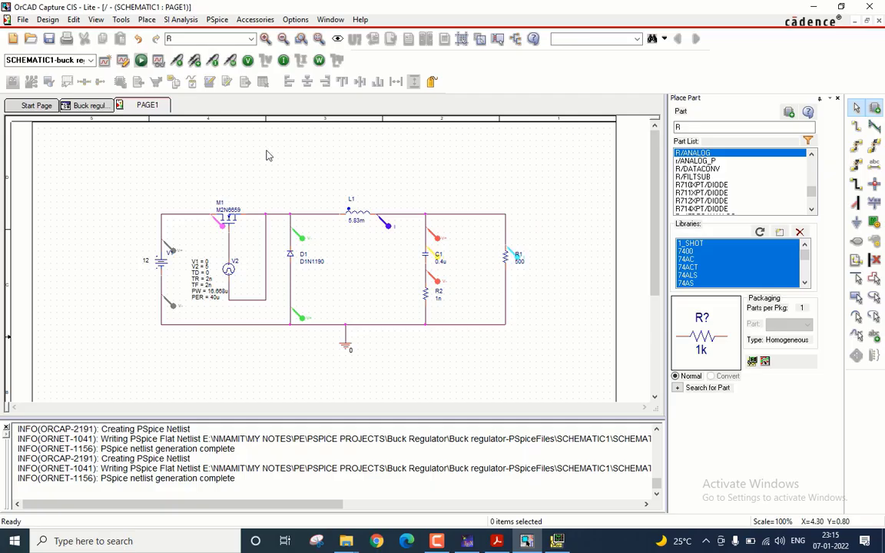
Change the simulation profile's run time from 10ms to 80u.
{"action": "left_click", "coordinate": [221, 20]}
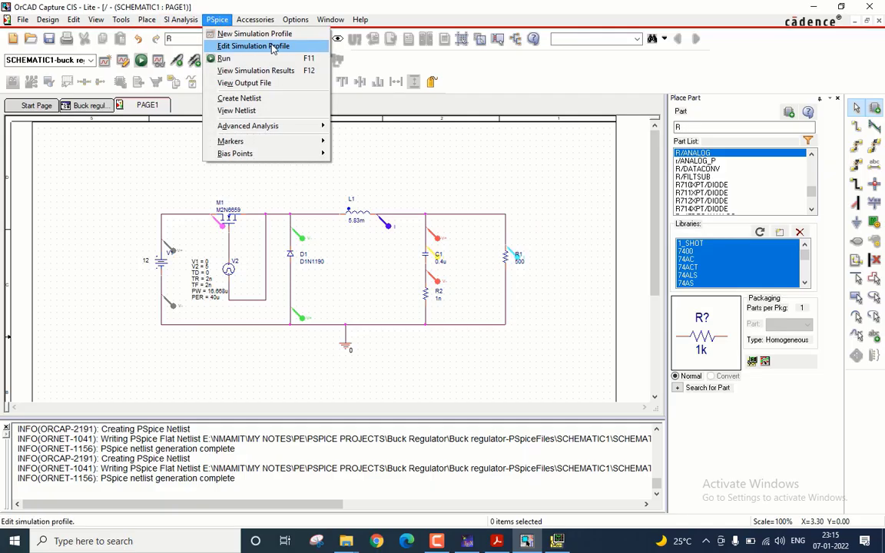
{"action": "left_click", "coordinate": [252, 45]}
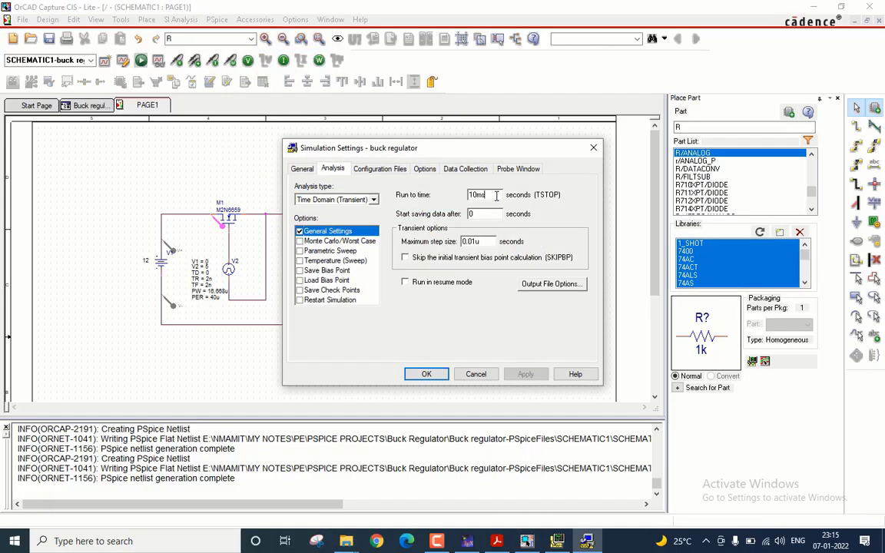
{"action": "triple_click", "coordinate": [476, 194]}
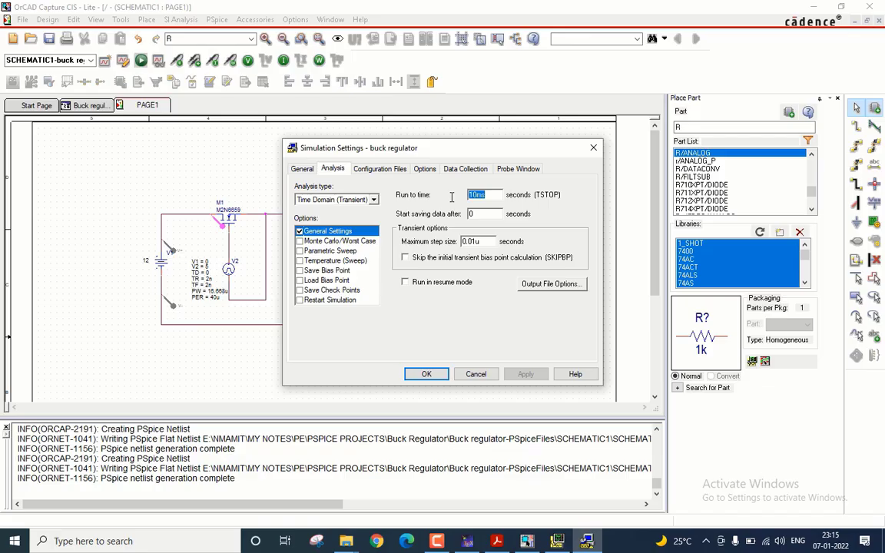
{"action": "left_click", "coordinate": [520, 540]}
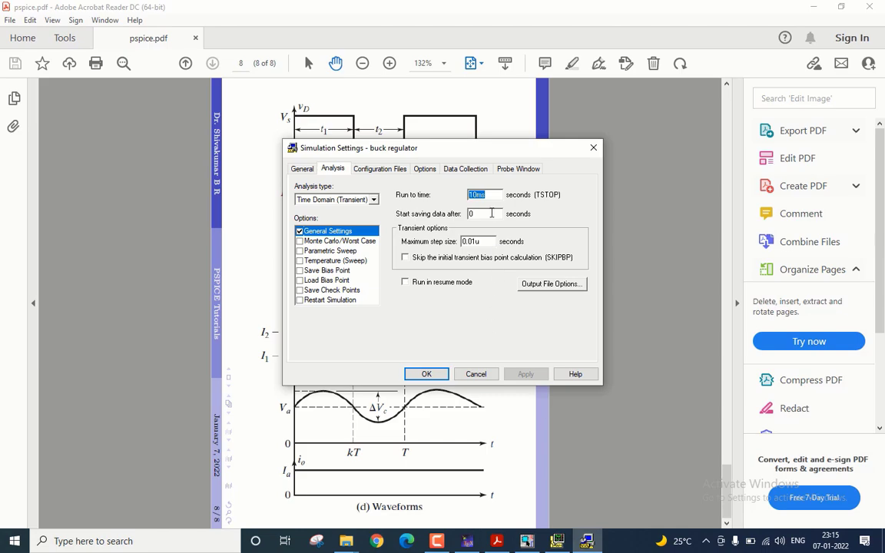
{"action": "type", "text": "80u"}
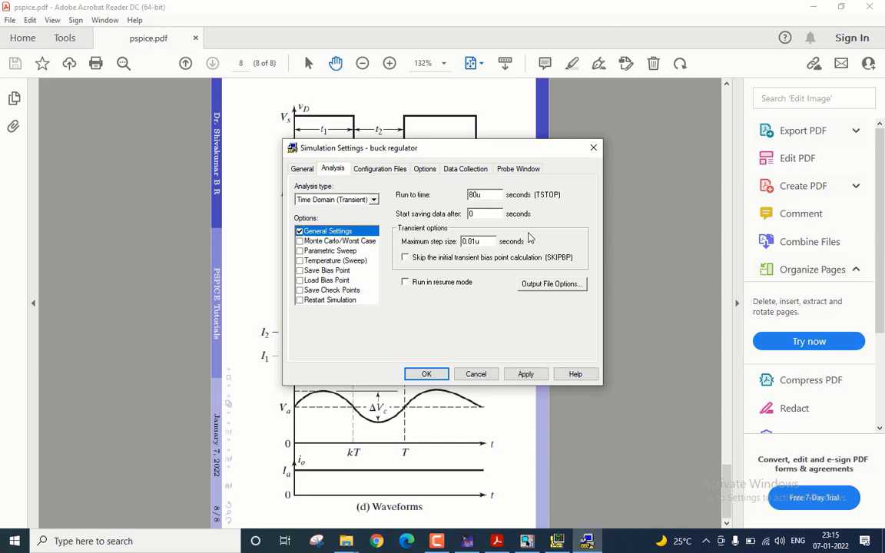
{"action": "left_click", "coordinate": [476, 373]}
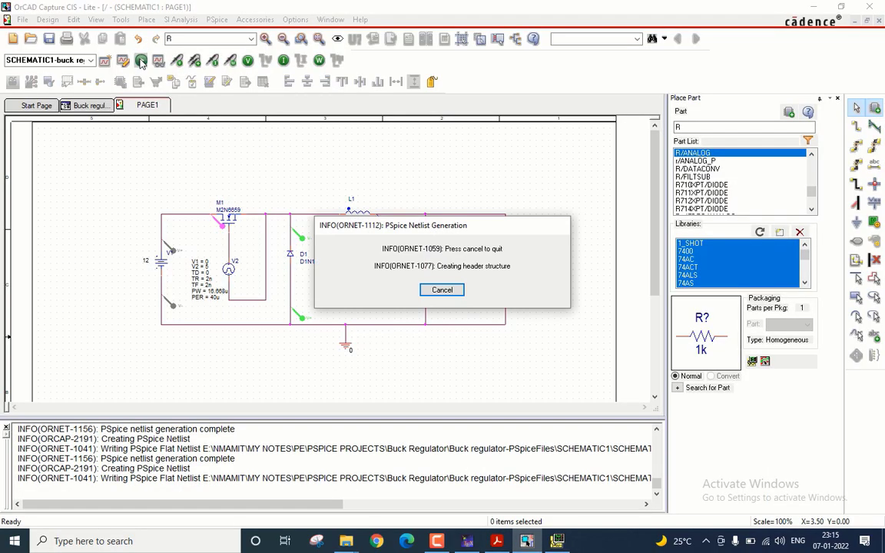
Run the 80u simulation and add an empty plot pane to the Probe window.
{"action": "left_click", "coordinate": [442, 289]}
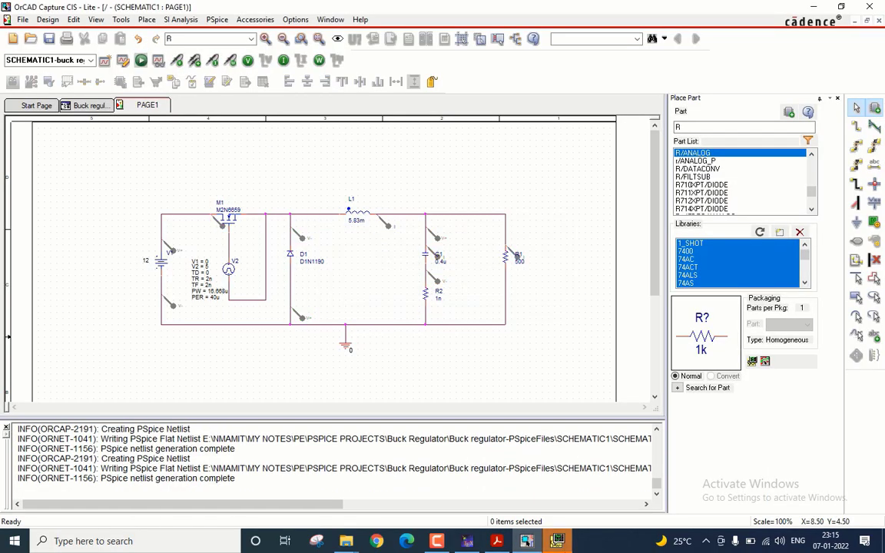
{"action": "left_click", "coordinate": [139, 61]}
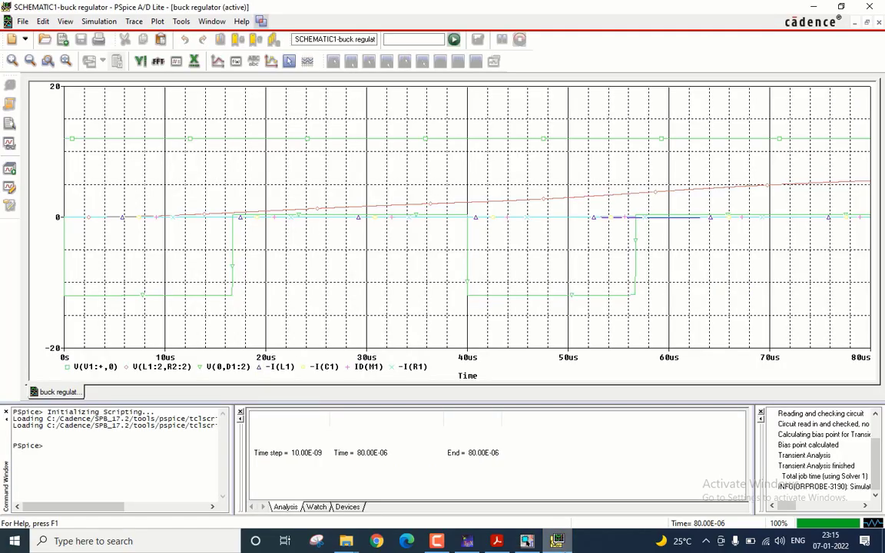
{"action": "mouse_move", "coordinate": [470, 424]}
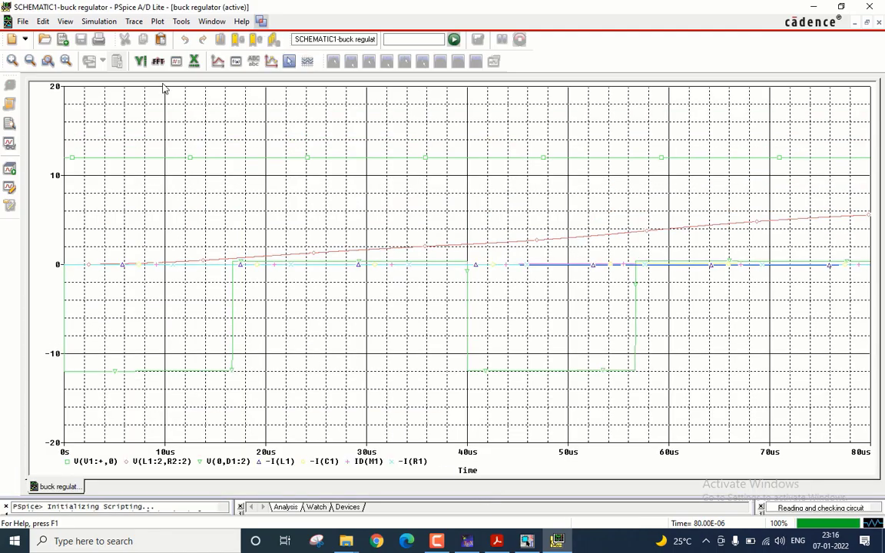
{"action": "left_click", "coordinate": [157, 21]}
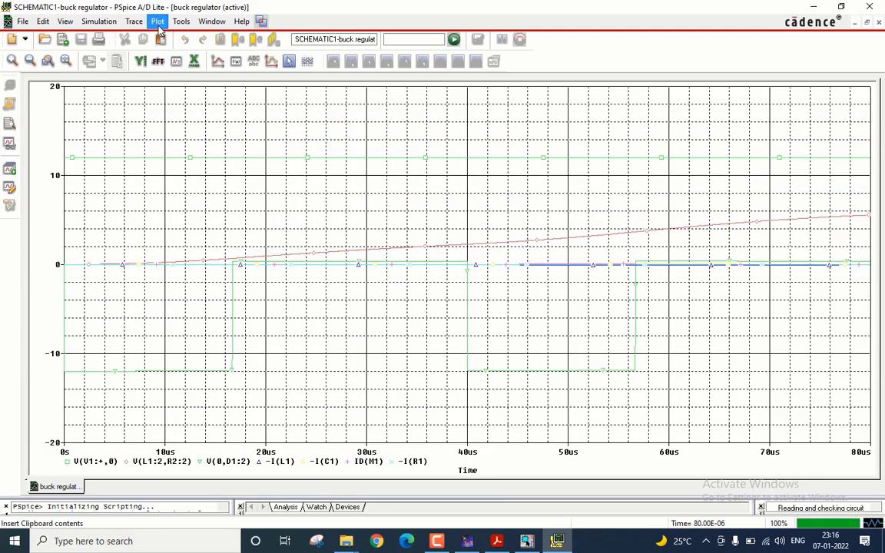
{"action": "left_click", "coordinate": [158, 21]}
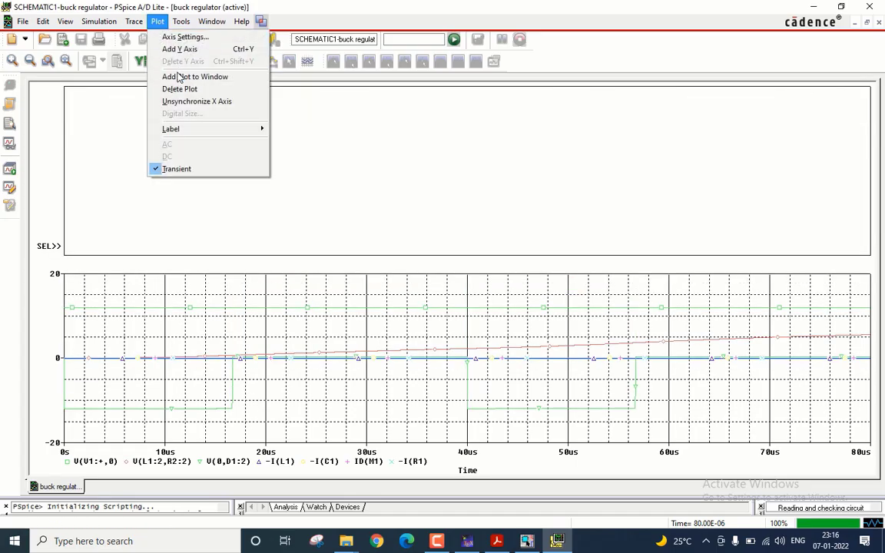
Add another plot pane, then switch to the reference waveform PDF.
{"action": "left_click", "coordinate": [184, 76]}
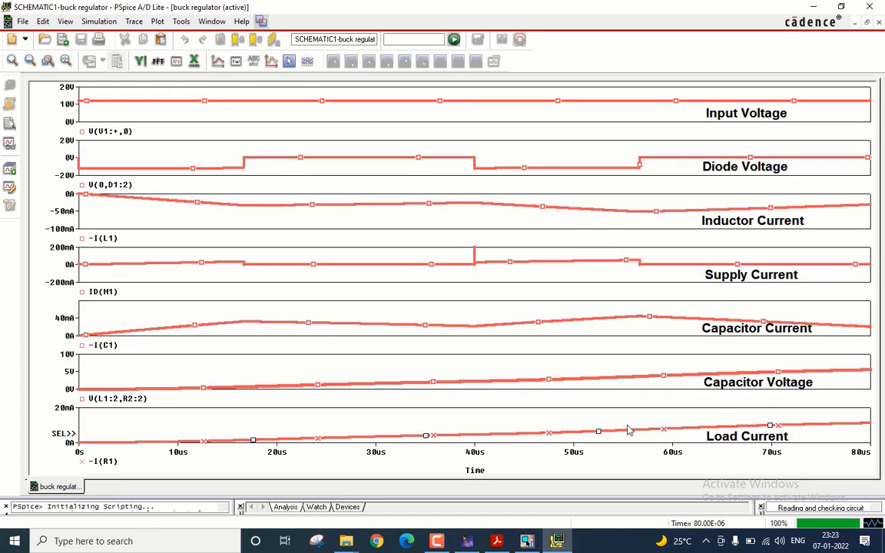
{"action": "mouse_move", "coordinate": [620, 405]}
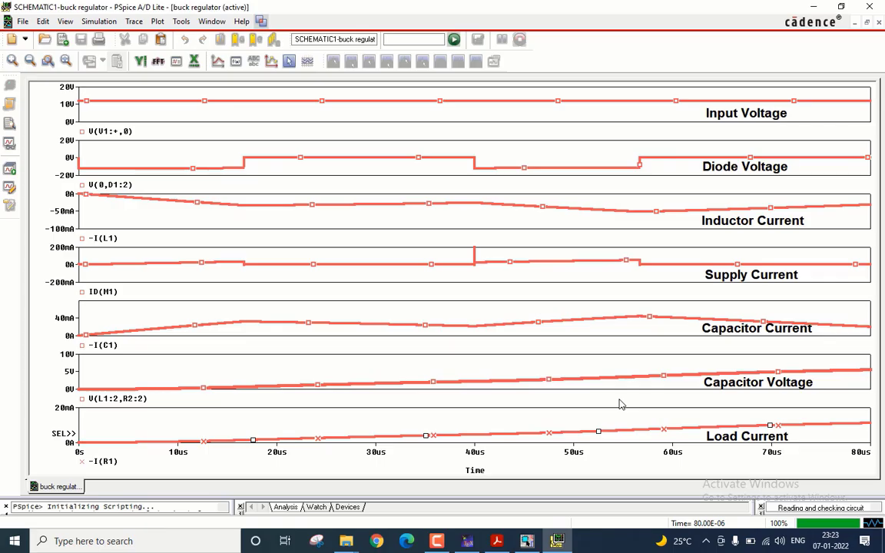
{"action": "mouse_move", "coordinate": [729, 108]}
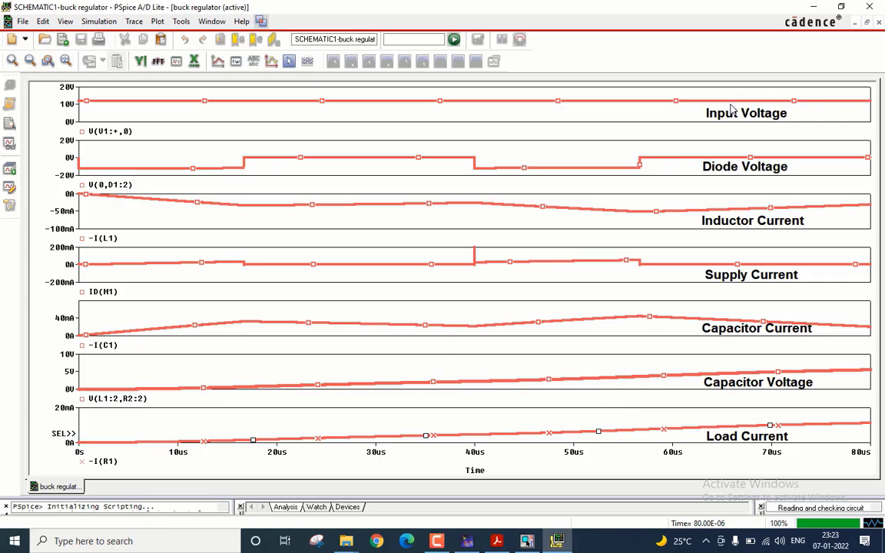
{"action": "mouse_move", "coordinate": [757, 150]}
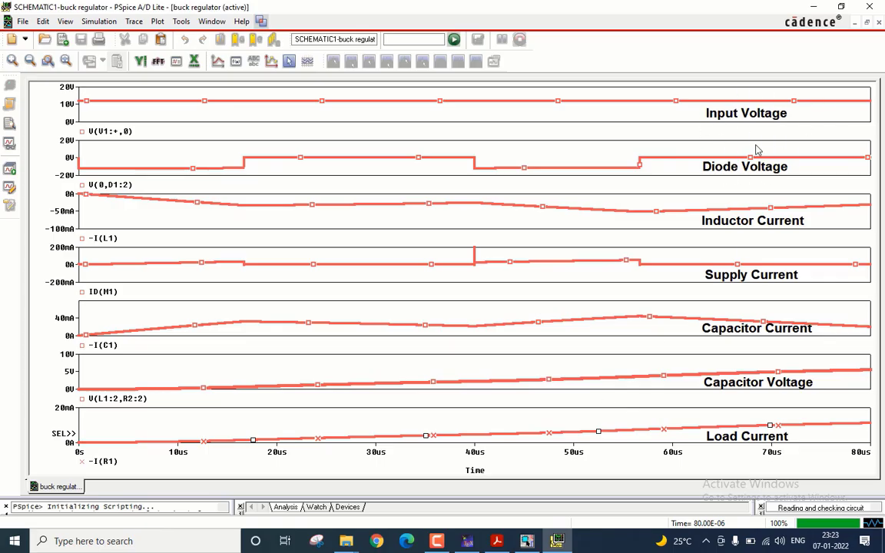
{"action": "mouse_move", "coordinate": [387, 175]}
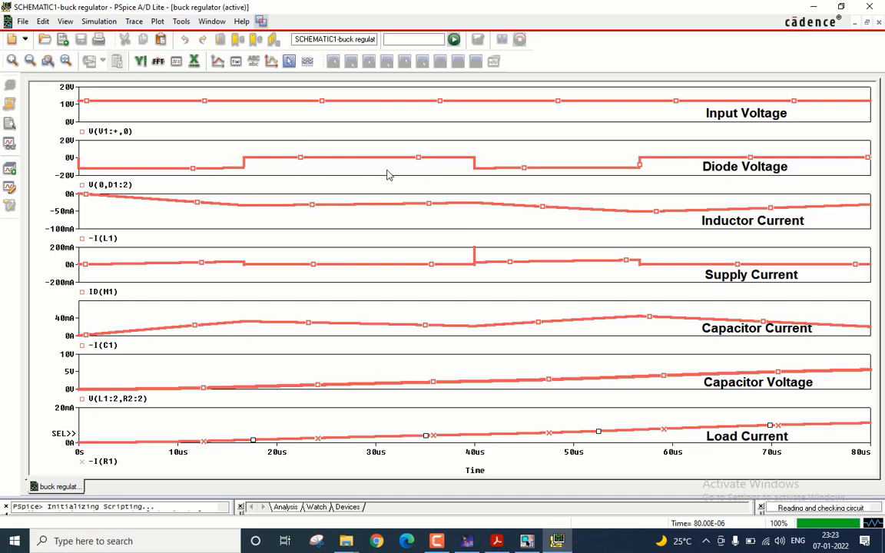
{"action": "mouse_move", "coordinate": [722, 231]}
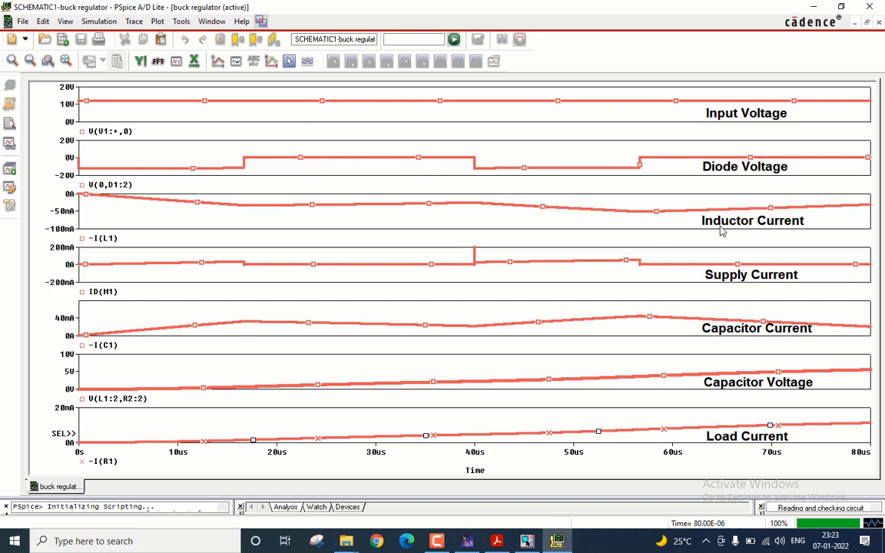
{"action": "mouse_move", "coordinate": [795, 265]}
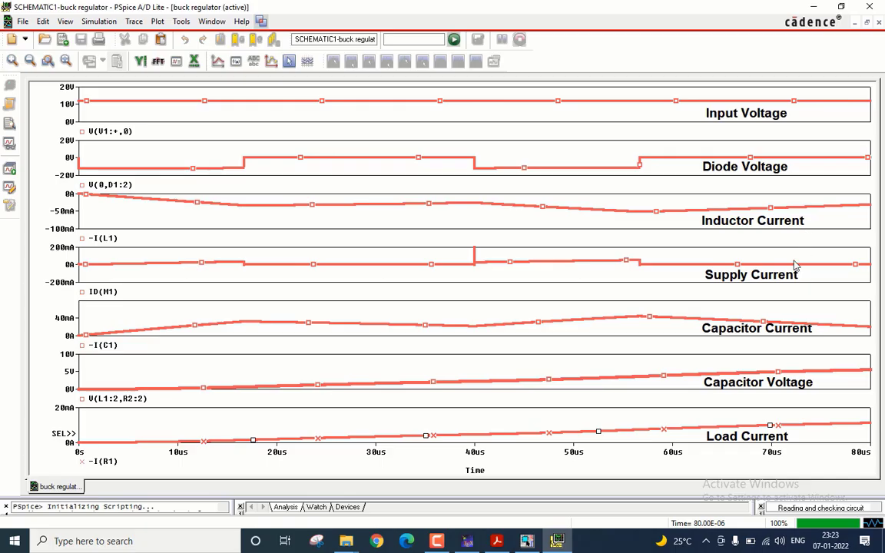
{"action": "mouse_move", "coordinate": [716, 338]}
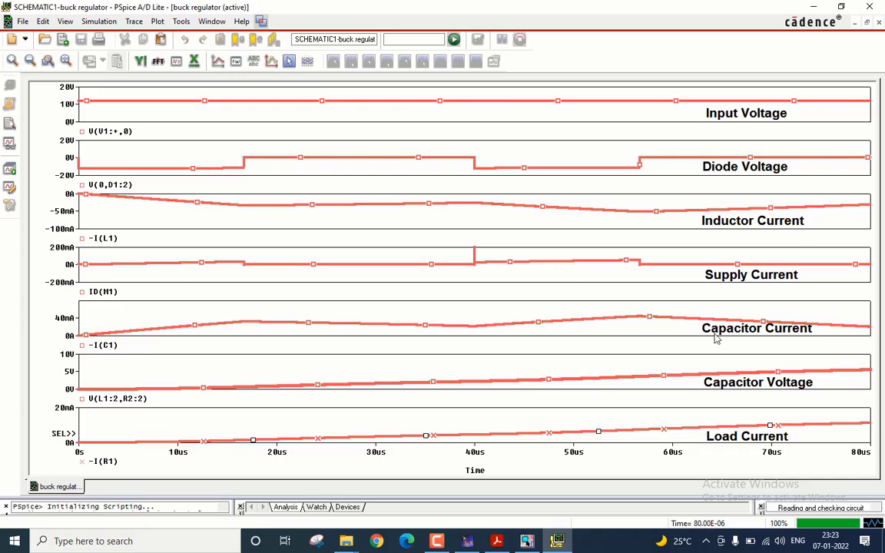
{"action": "mouse_move", "coordinate": [727, 392]}
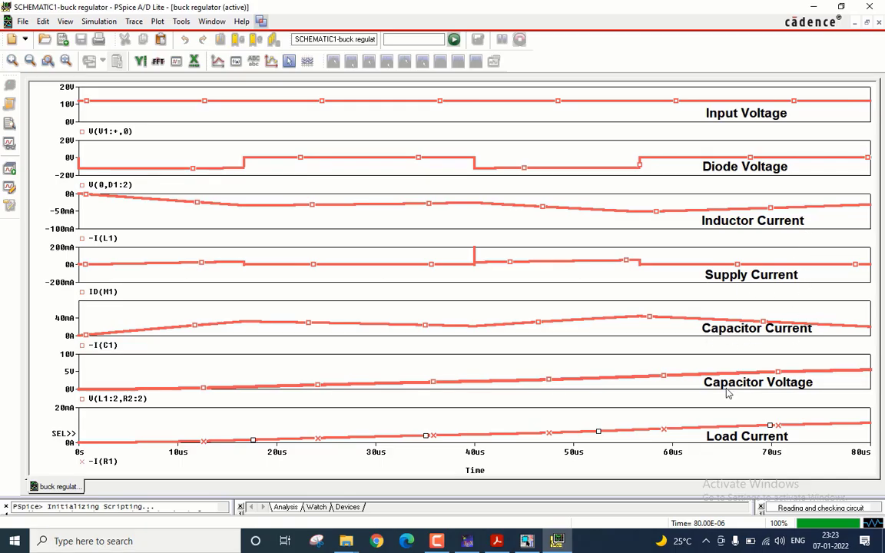
{"action": "mouse_move", "coordinate": [721, 456]}
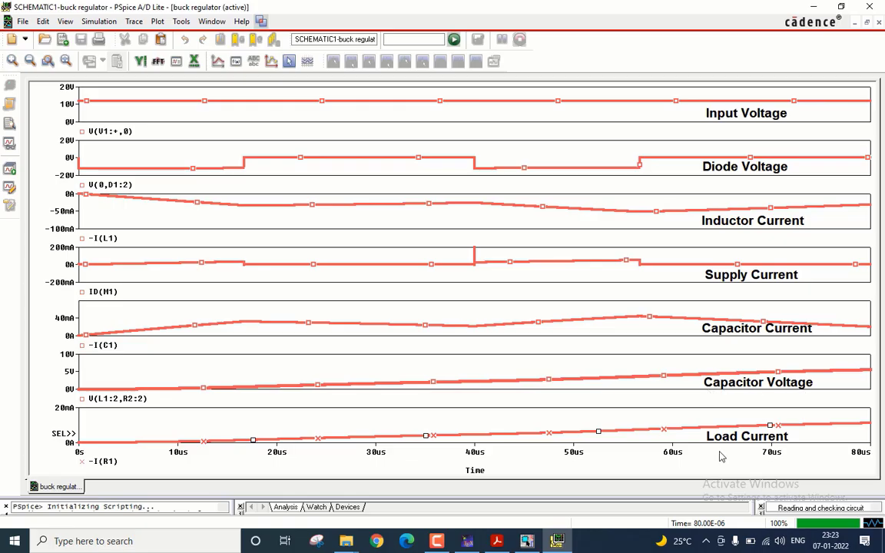
{"action": "mouse_move", "coordinate": [781, 440]}
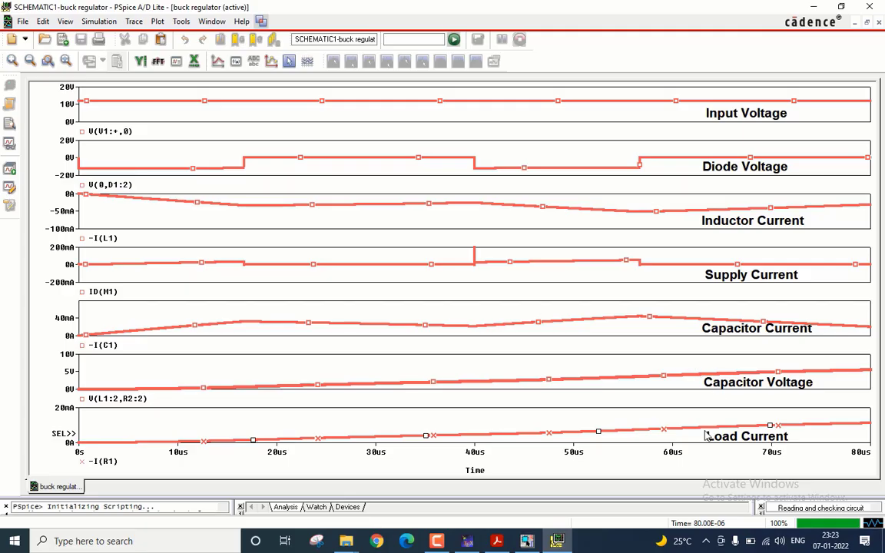
{"action": "mouse_move", "coordinate": [737, 431]}
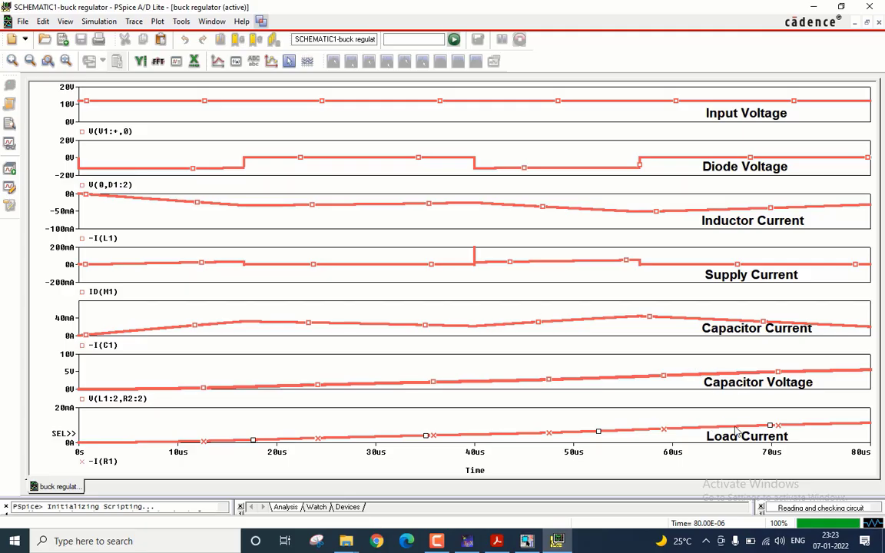
{"action": "left_click", "coordinate": [498, 540]}
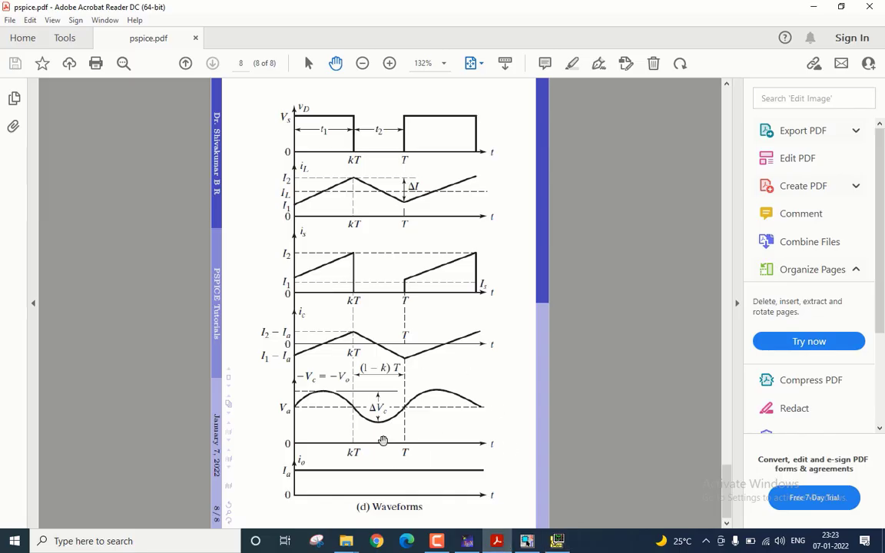
{"action": "mouse_move", "coordinate": [528, 541]}
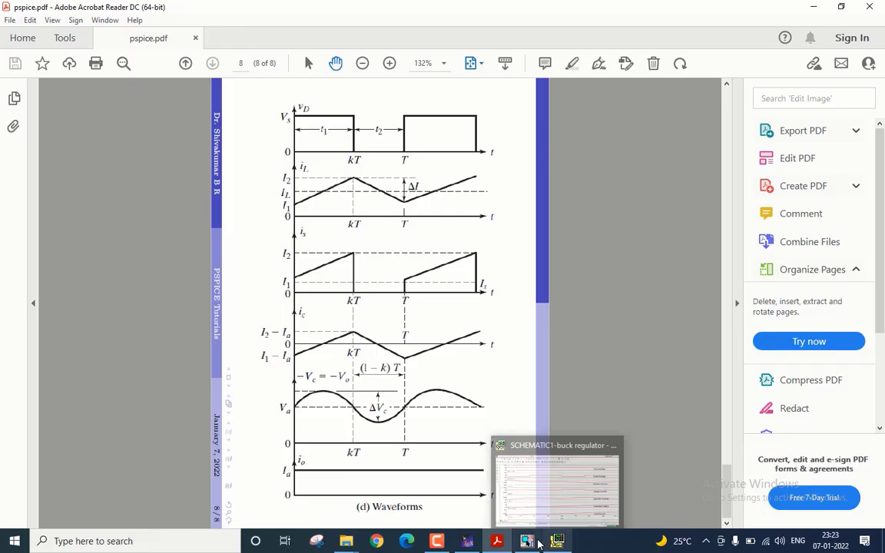
Return from the textbook waveform figure to the seven labelled PSpice plots.
{"action": "left_click", "coordinate": [530, 541]}
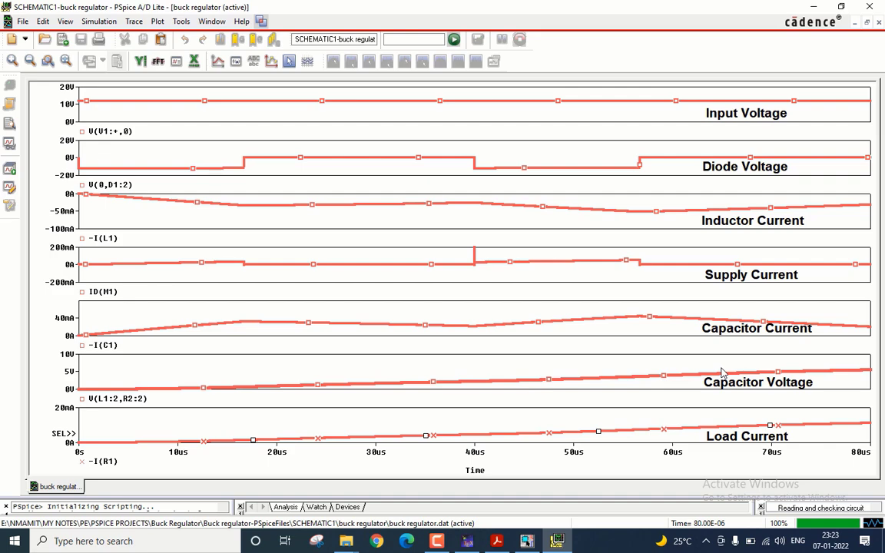
{"action": "mouse_move", "coordinate": [701, 353]}
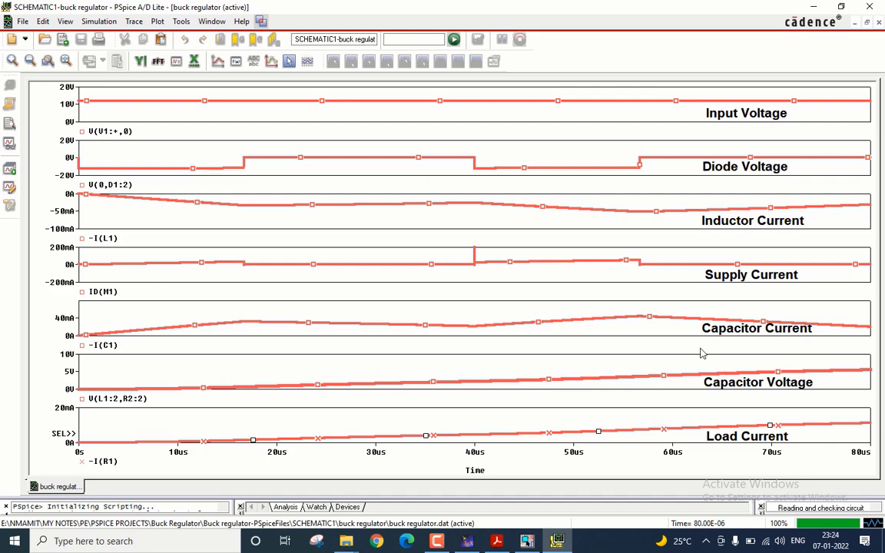